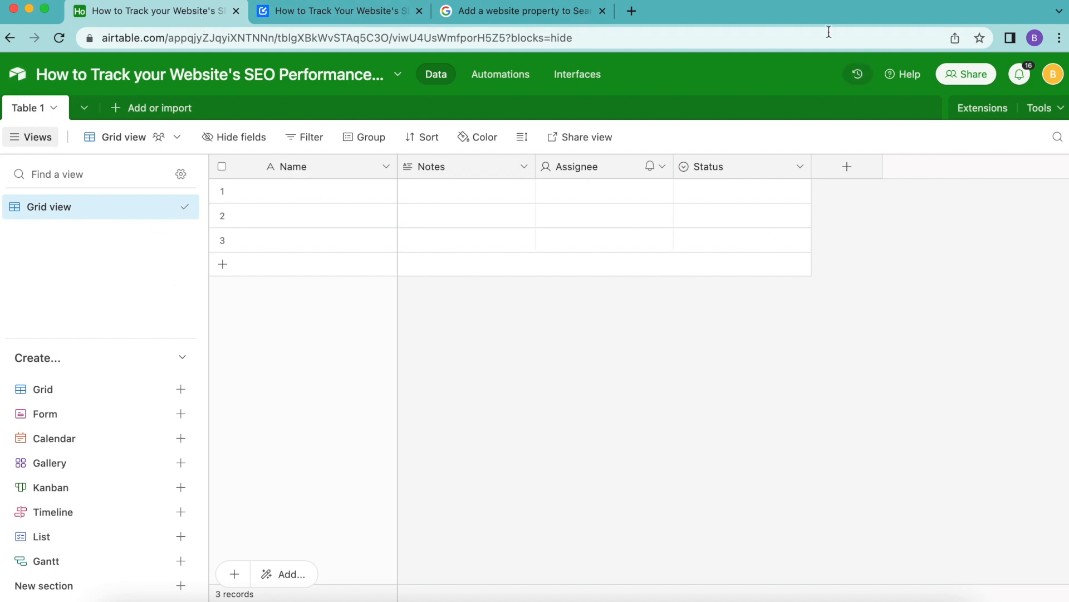
mouse_move(980, 375)
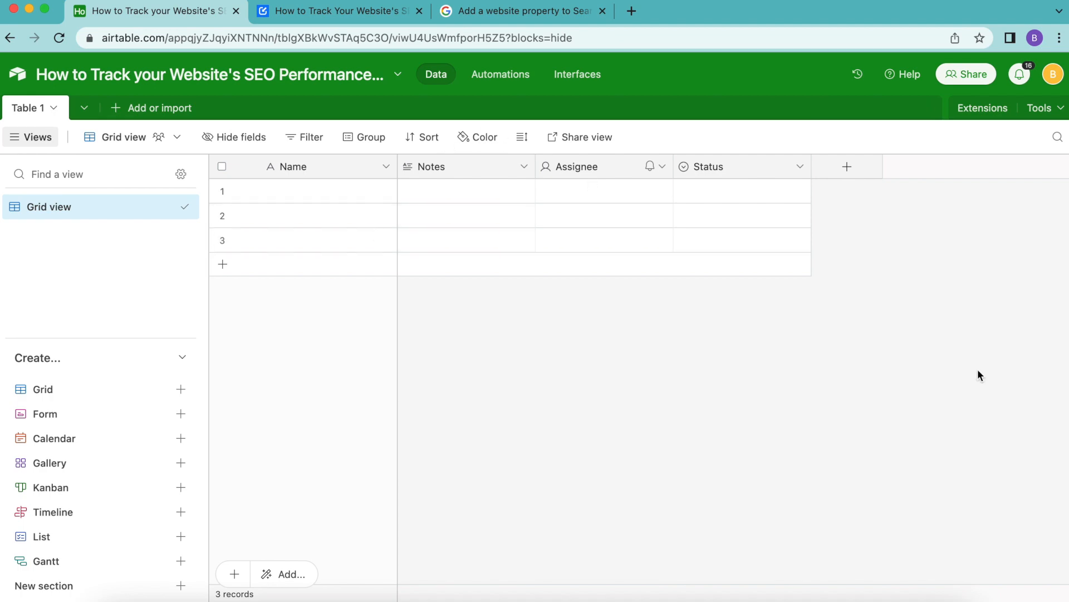
Glance at the Search Console help article and Data Fetcher SEO guide, then return to the base
left_click(522, 11)
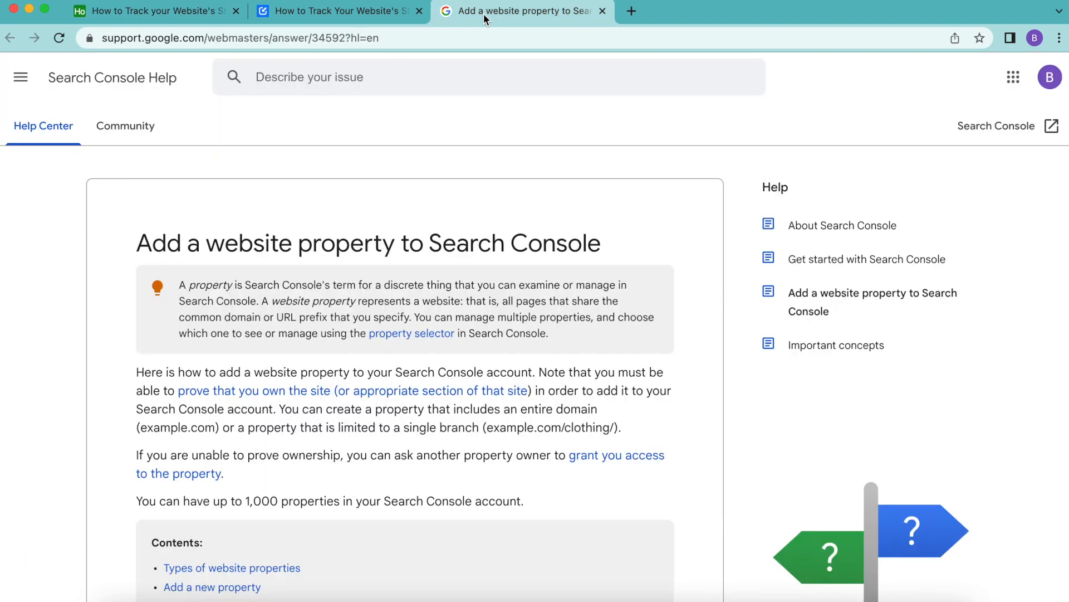
left_click(339, 11)
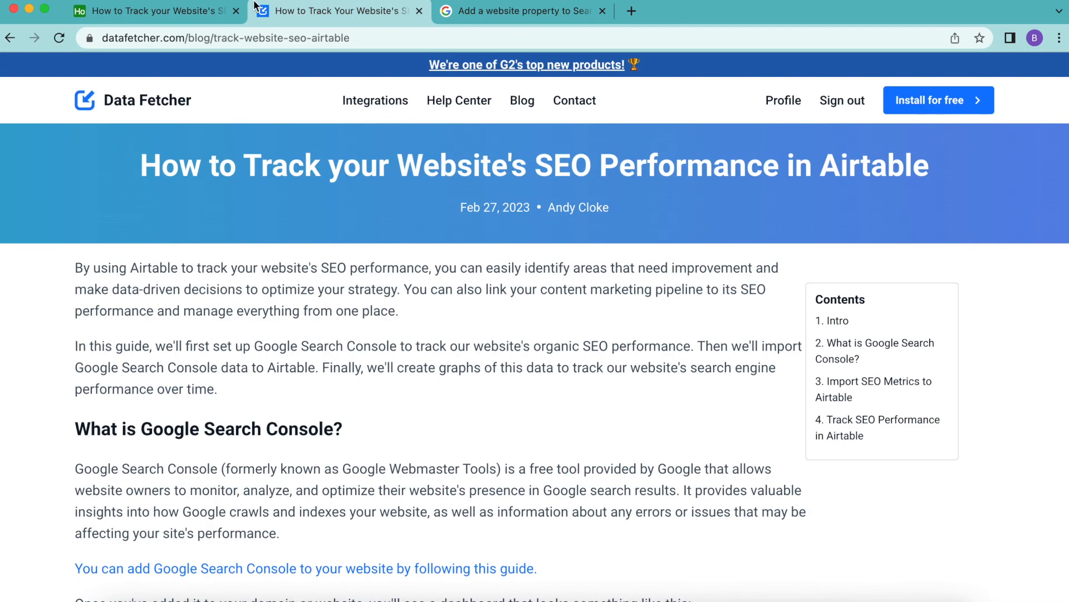
left_click(157, 11)
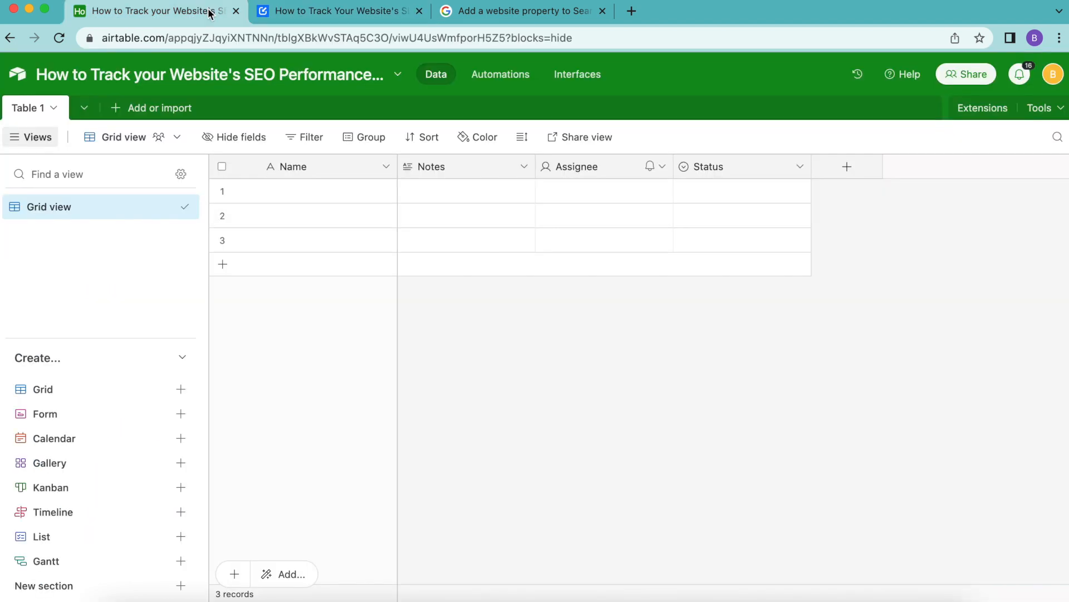
mouse_move(590, 570)
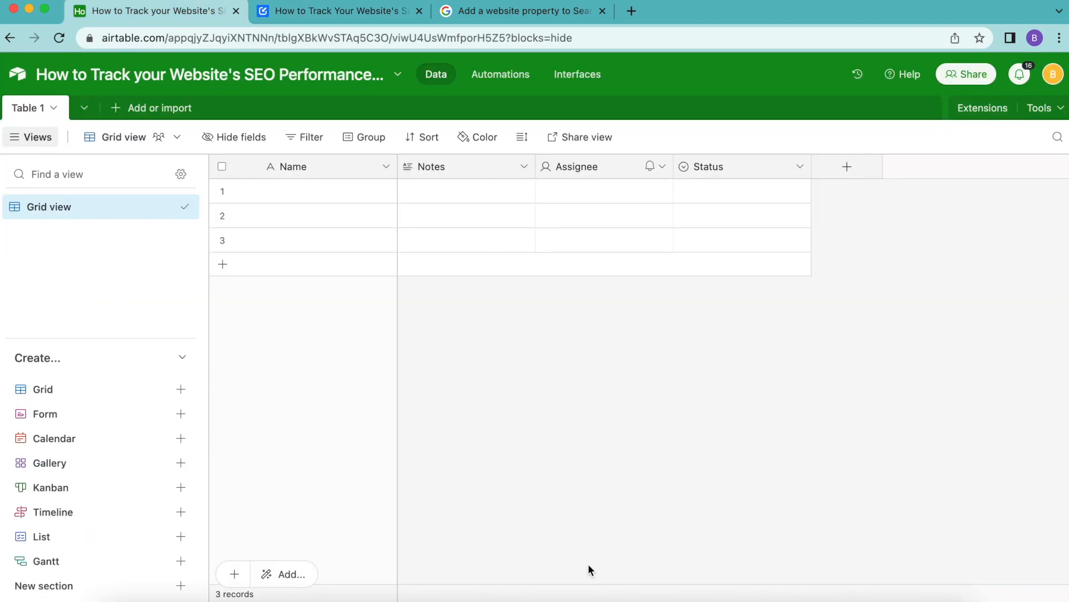
mouse_move(803, 471)
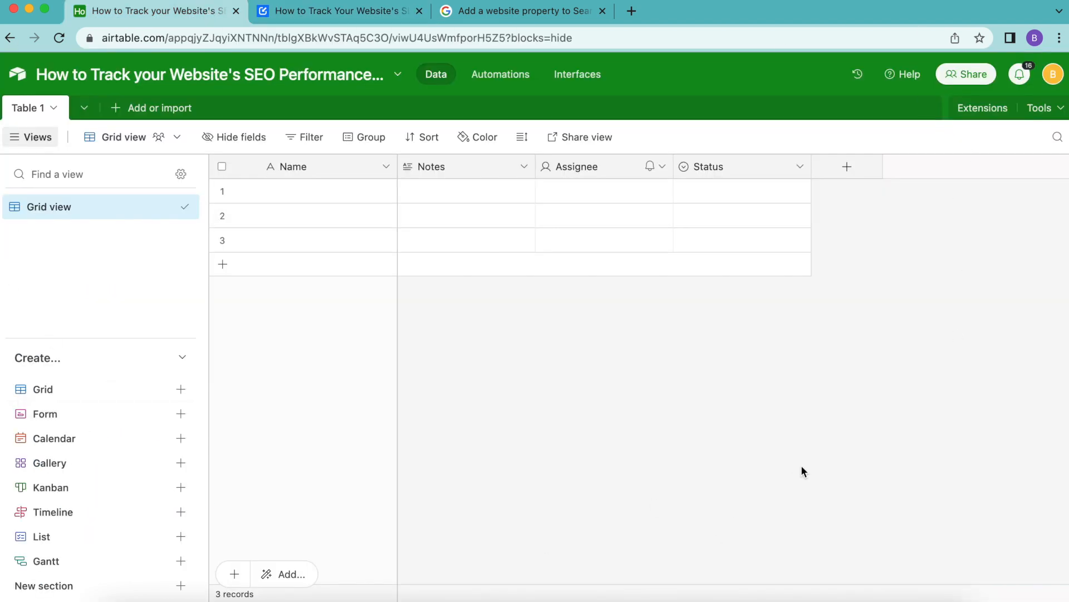
mouse_move(975, 163)
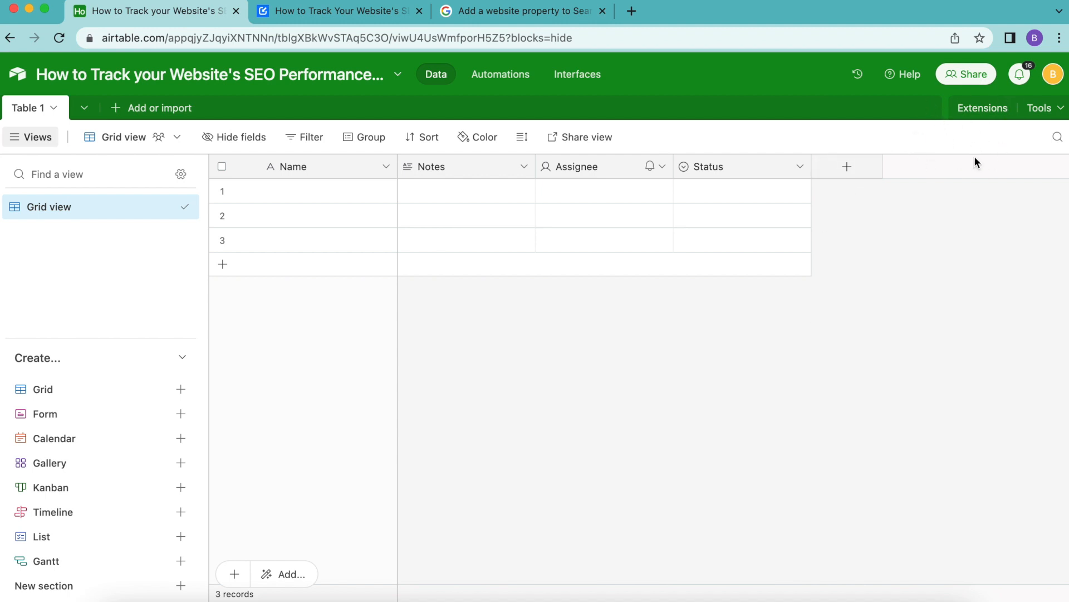
mouse_move(983, 108)
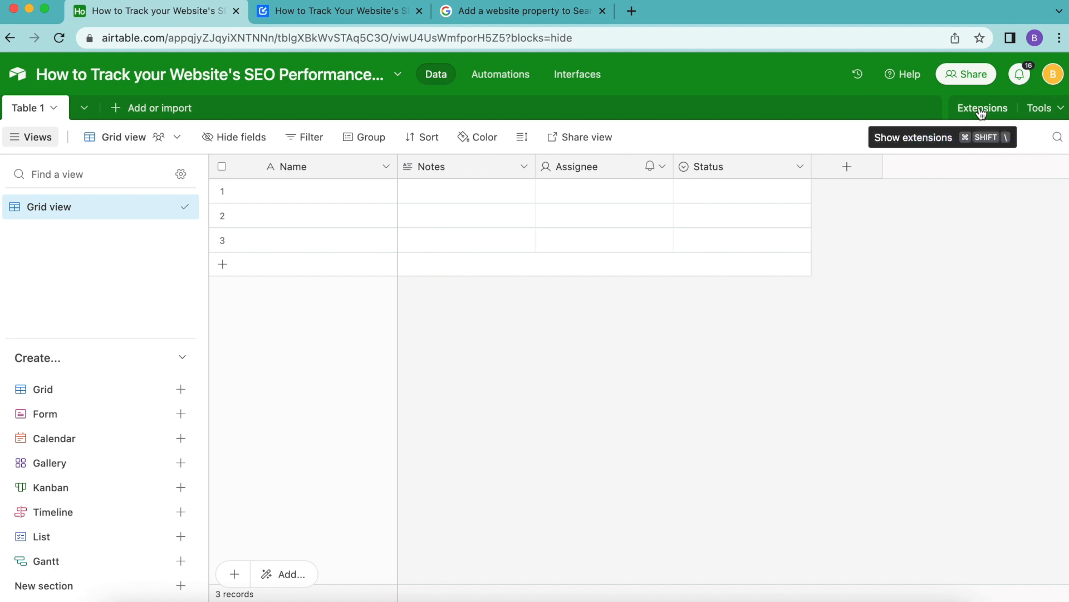
Search the extensions marketplace for 'data fet' and choose Add on Data Fetcher
left_click(982, 107)
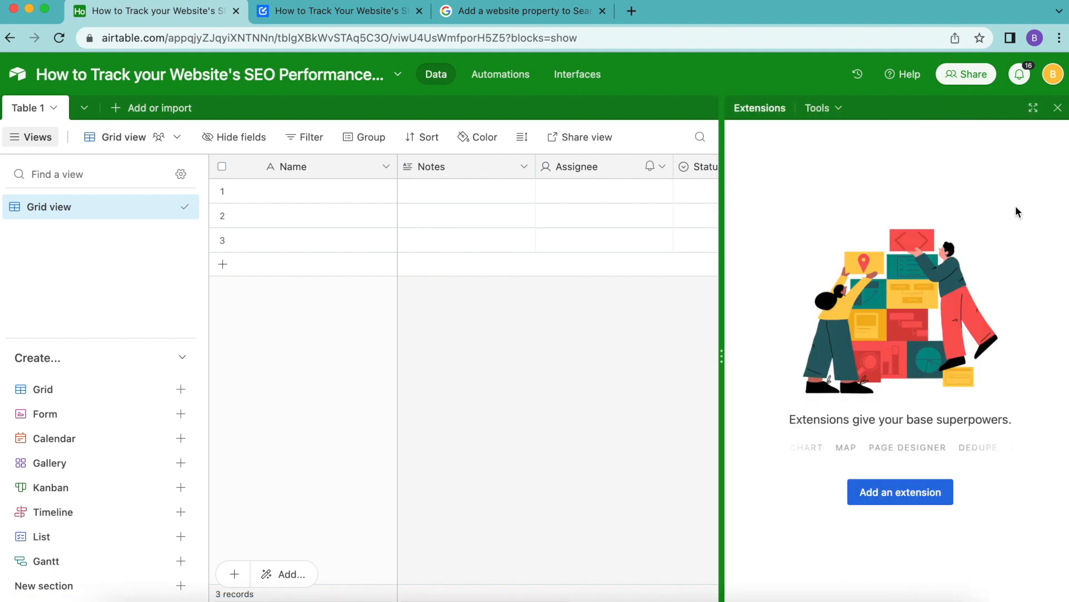
left_click(900, 492)
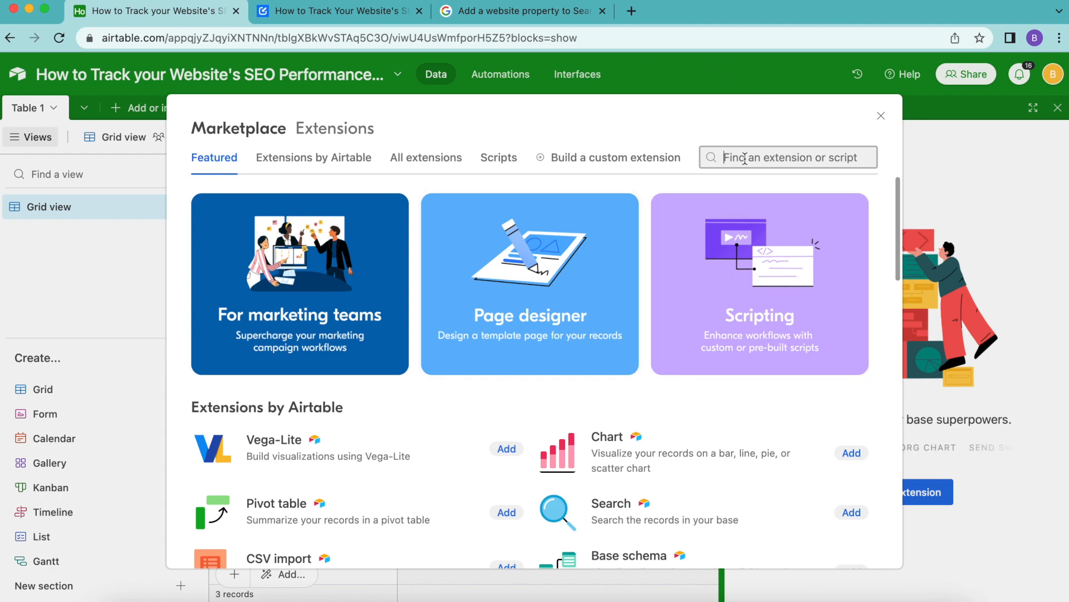
type("data")
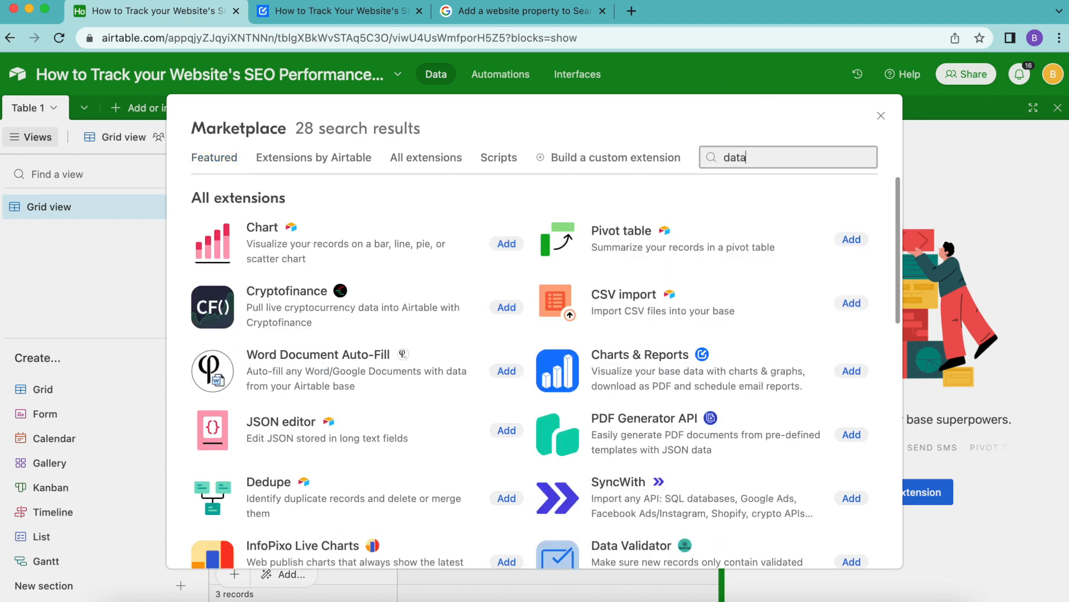
type("fet")
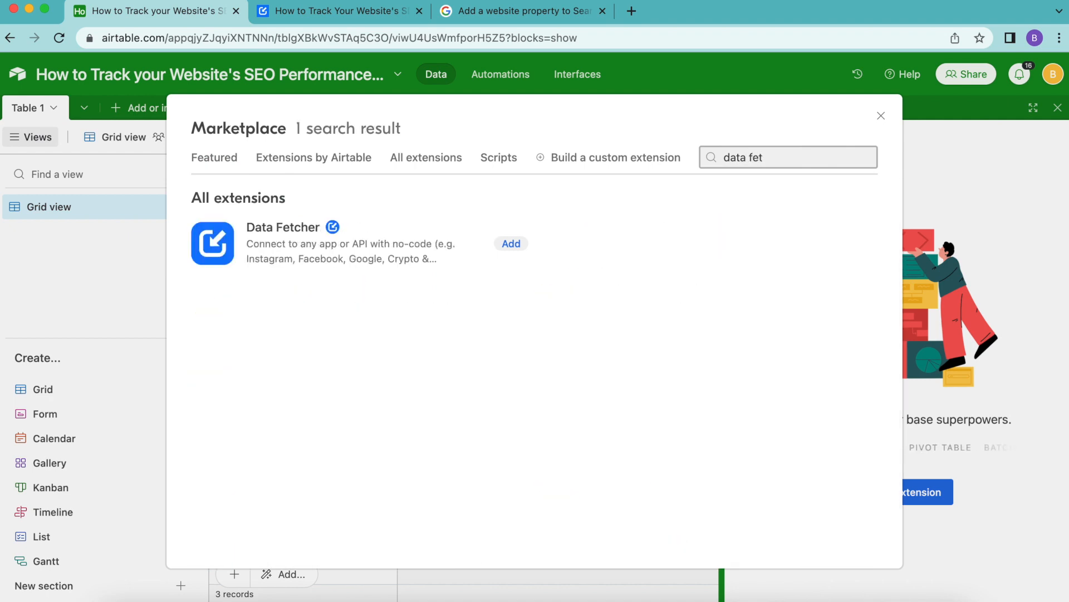
mouse_move(286, 210)
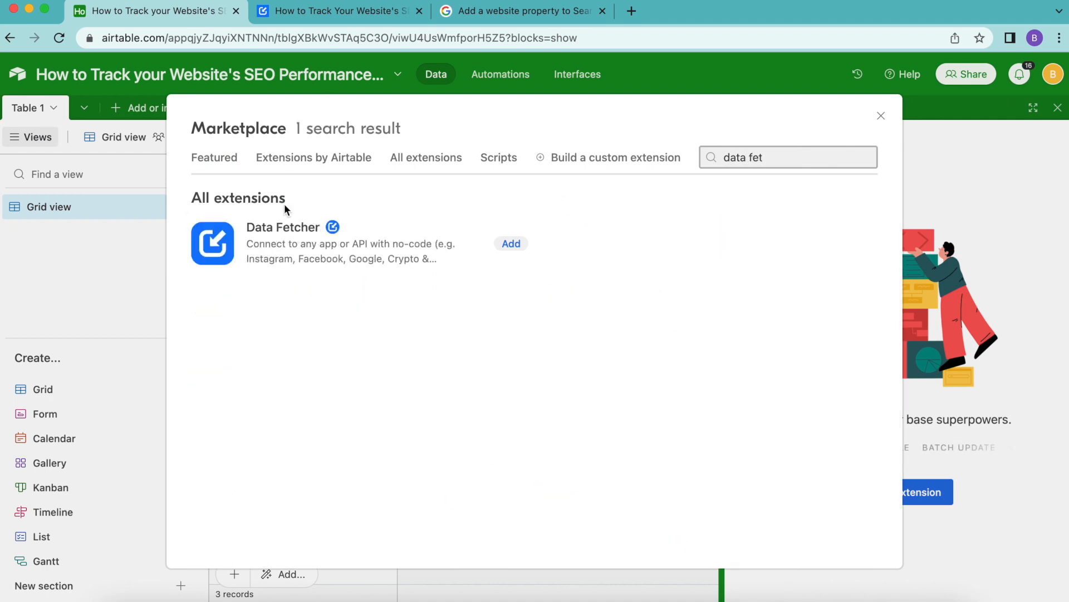
left_click(511, 243)
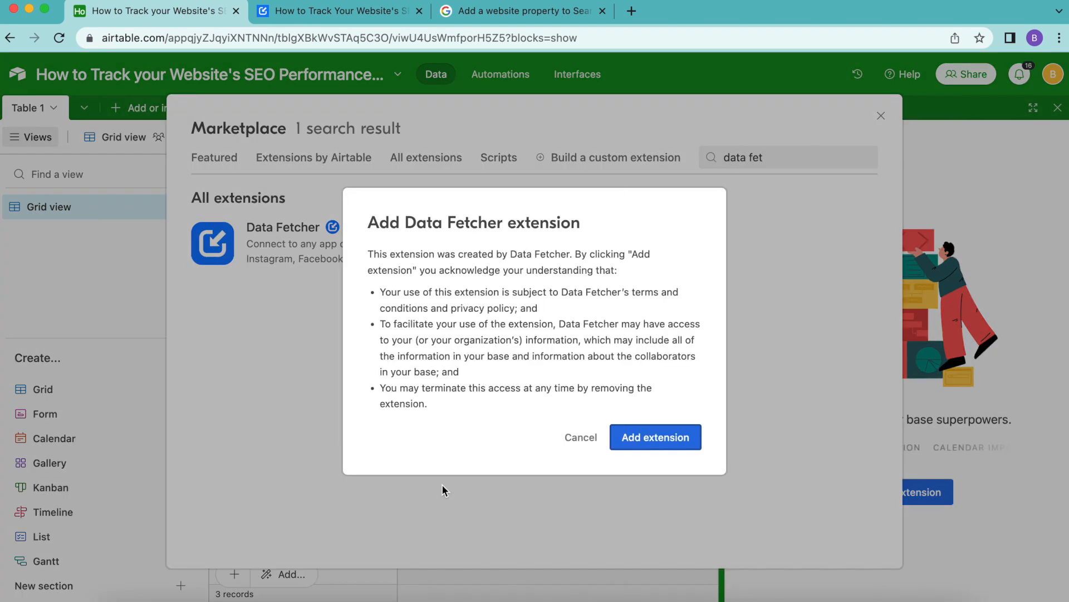
Confirm adding Data Fetcher and sign into a Data Fetcher account
left_click(654, 436)
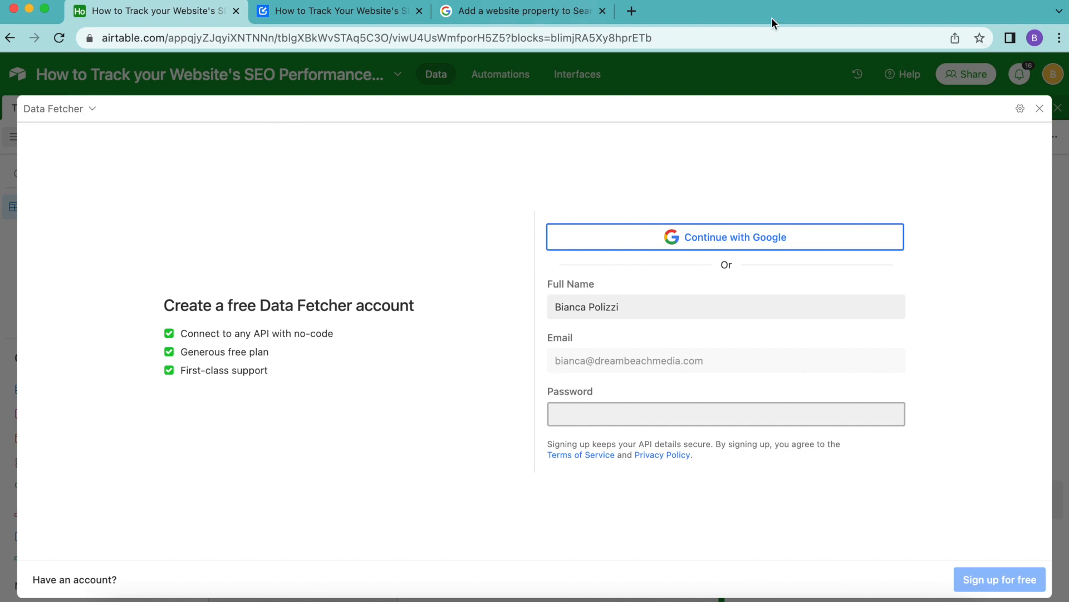
left_click(725, 237)
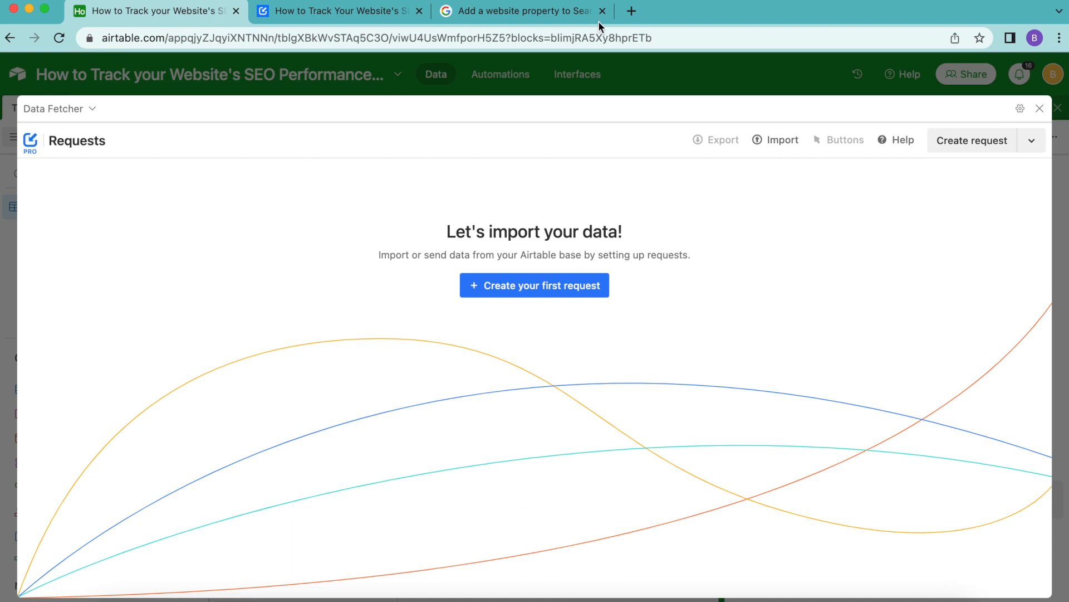
mouse_move(176, 226)
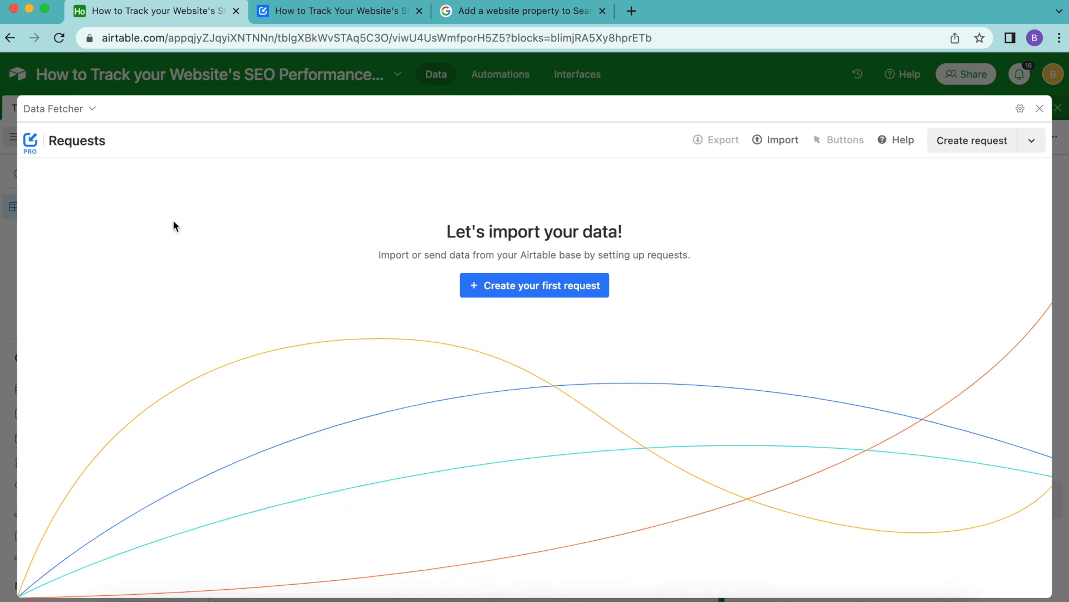
mouse_move(710, 273)
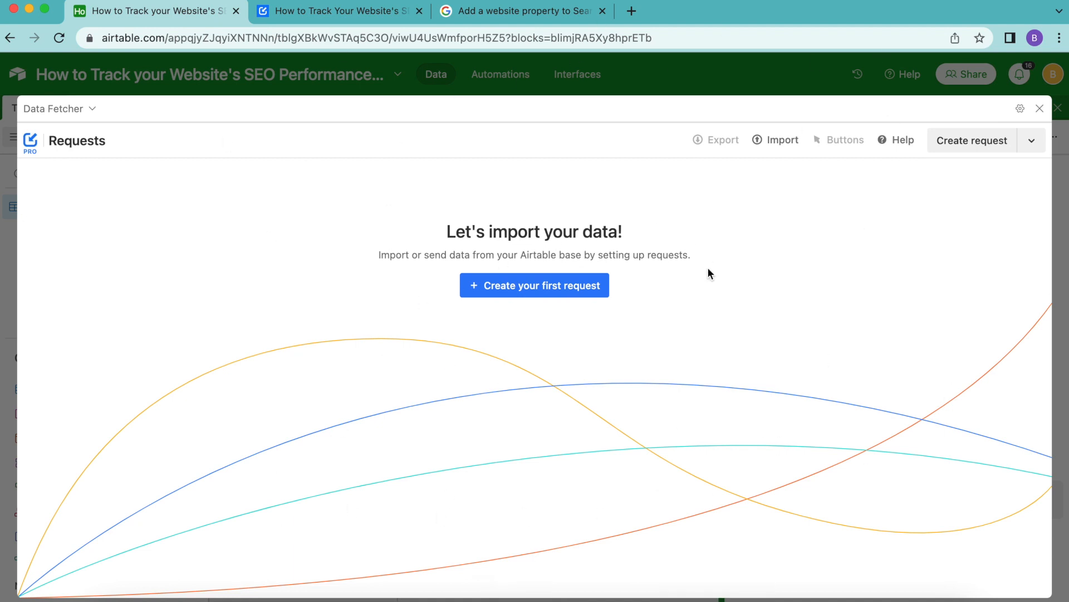
mouse_move(493, 291)
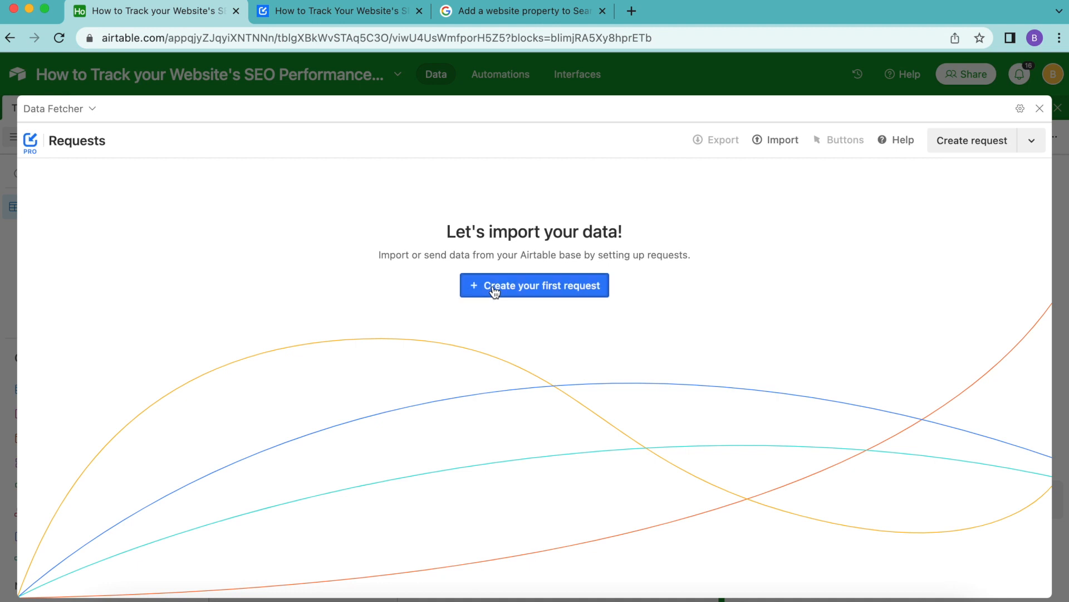
Create a Google Search Console request and authorize Data Fetcher's access to the Google account
left_click(534, 285)
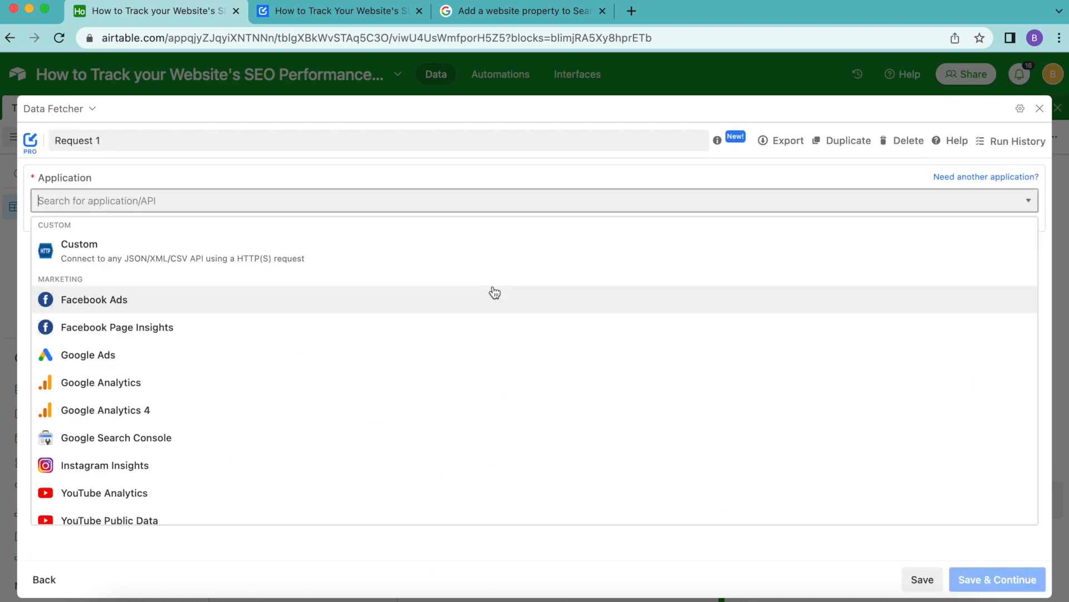
mouse_move(98, 444)
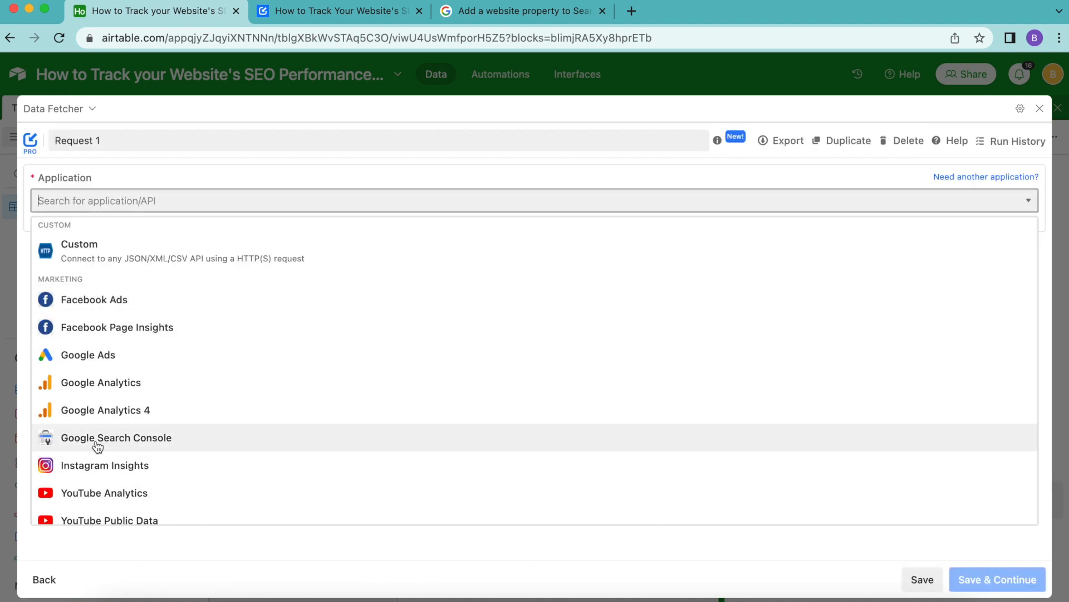
left_click(116, 437)
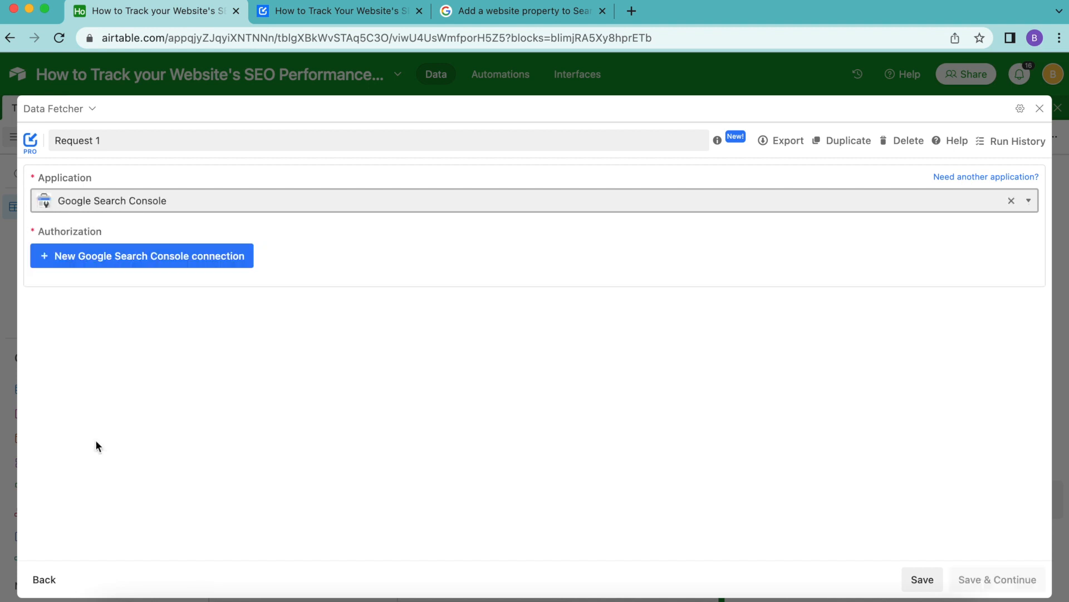
mouse_move(160, 255)
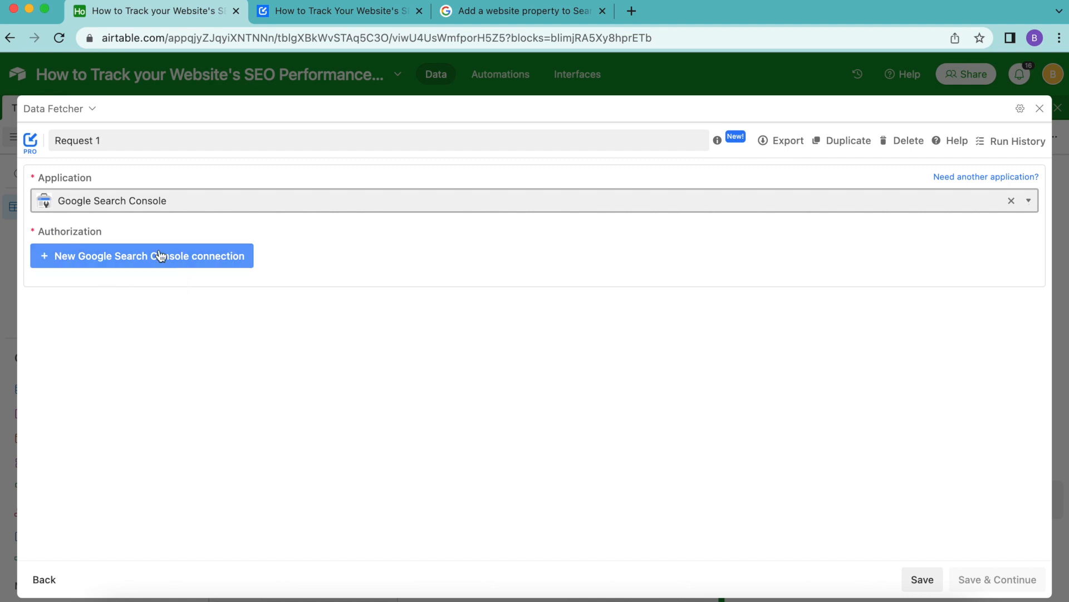
mouse_move(168, 290)
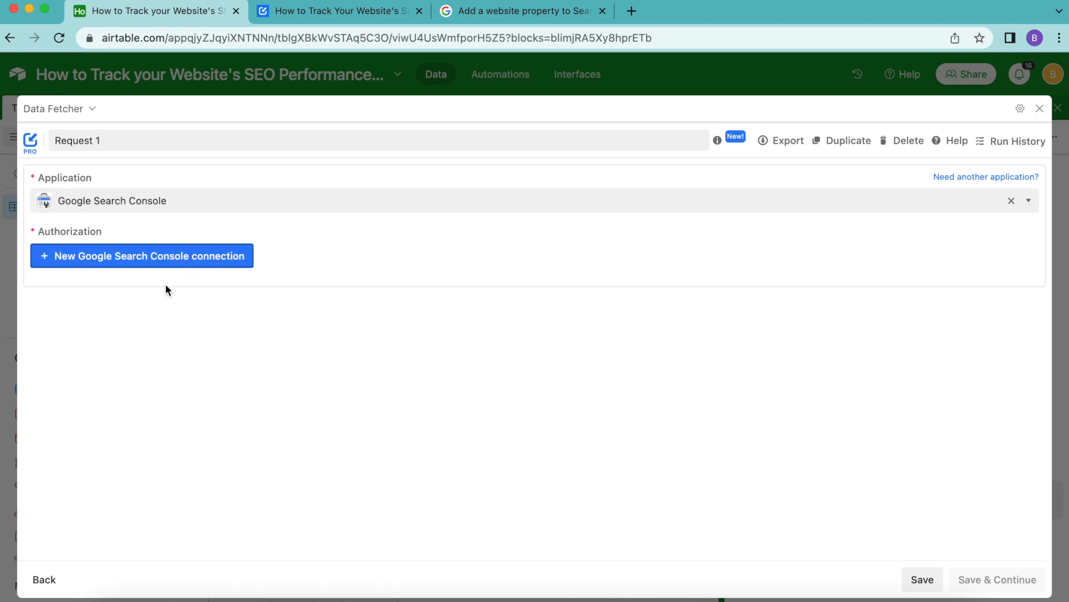
left_click(141, 255)
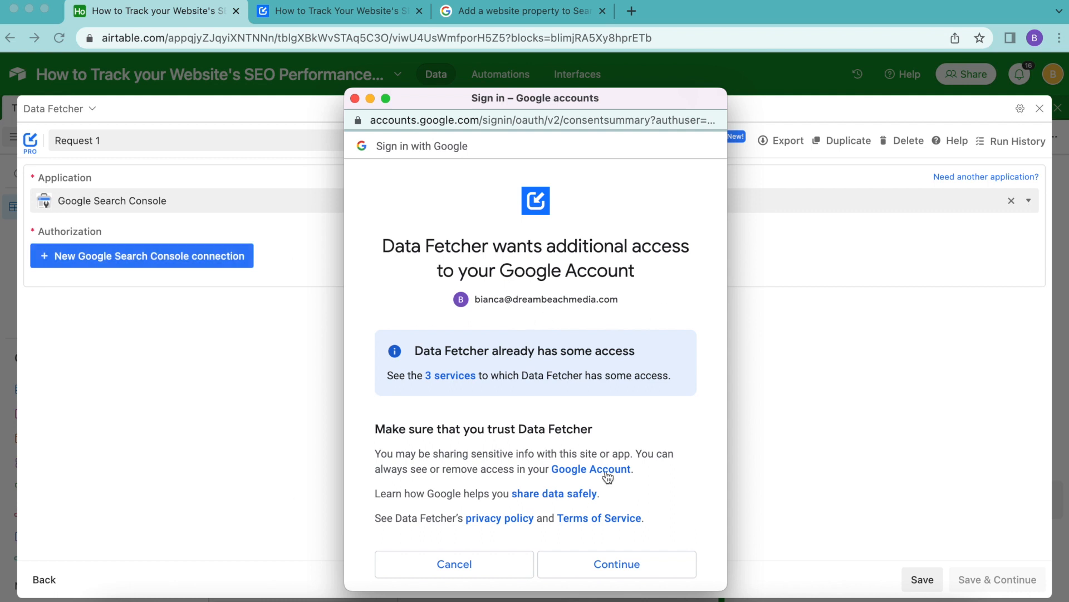
mouse_move(324, 353)
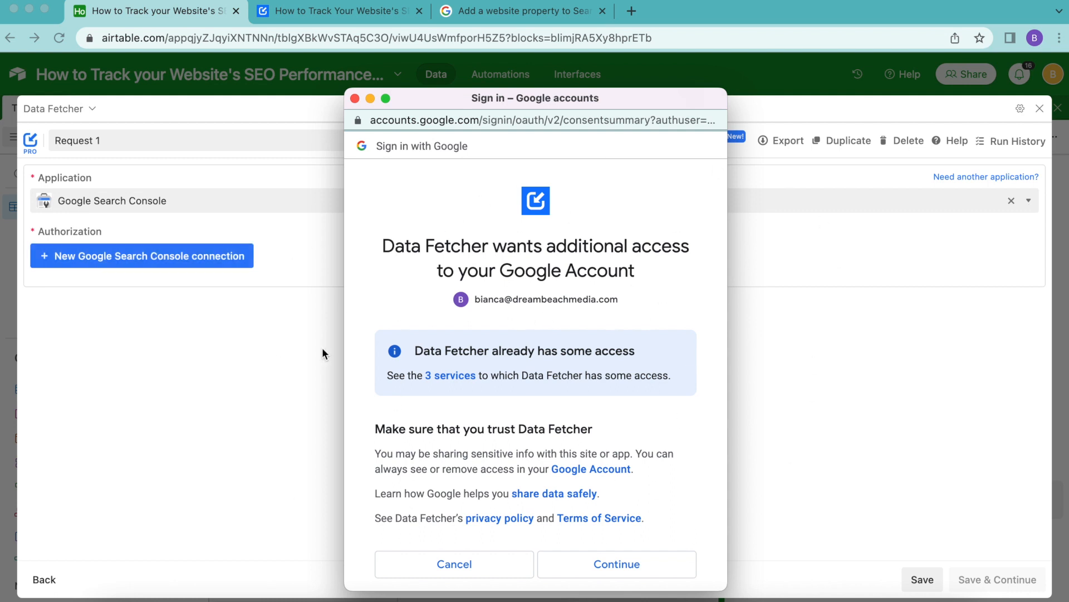
mouse_move(718, 391)
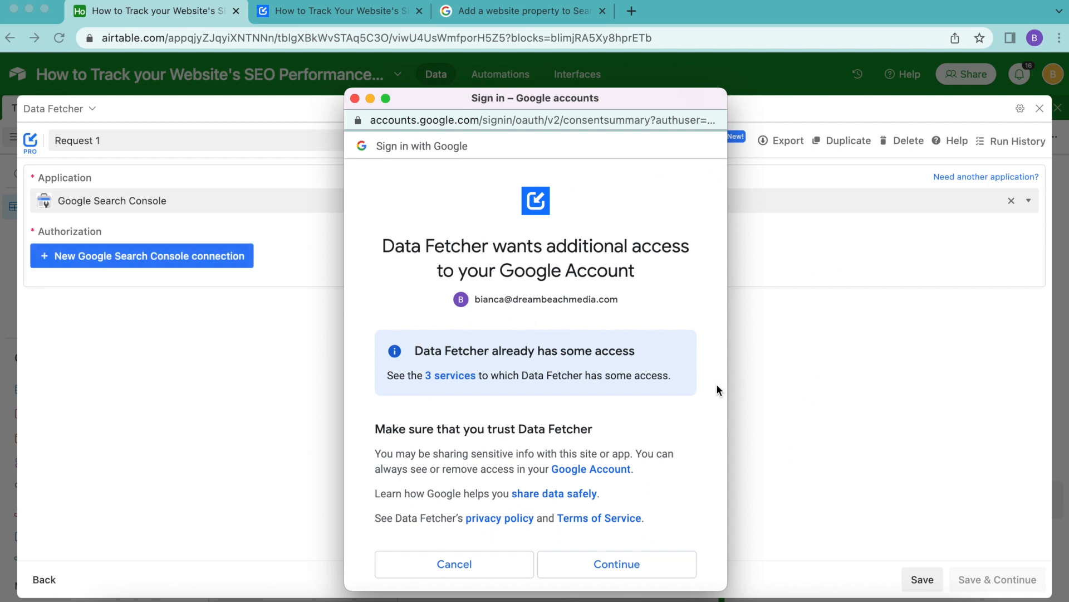
left_click(616, 564)
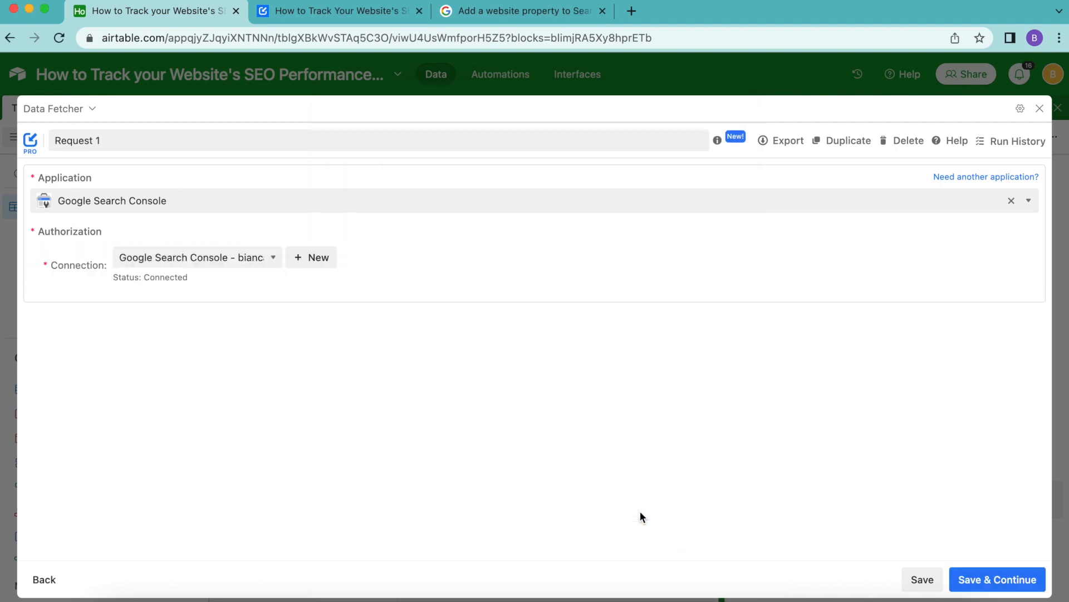
mouse_move(350, 255)
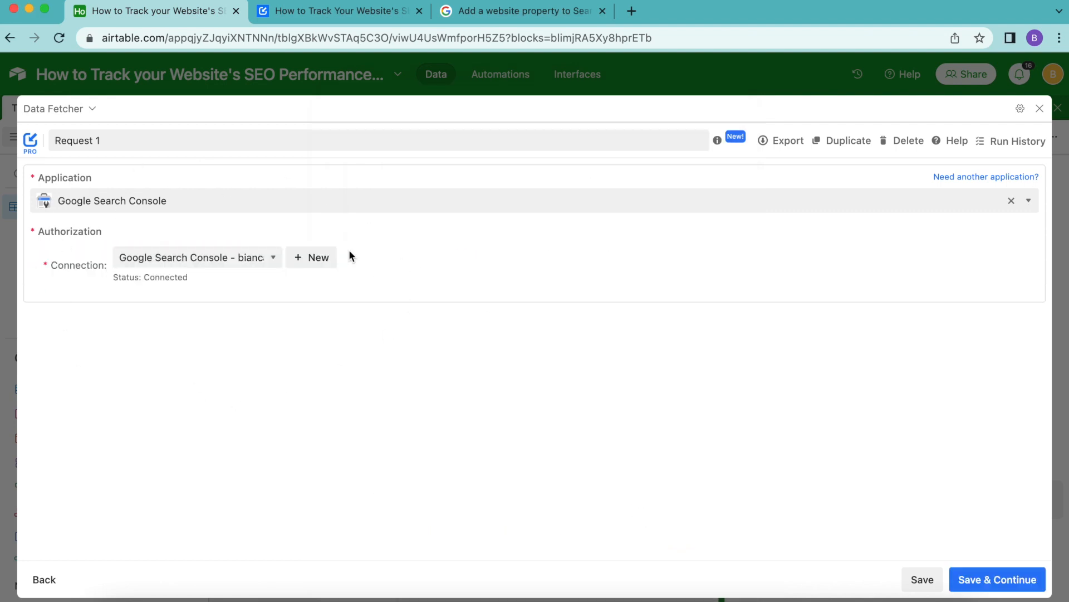
mouse_move(148, 277)
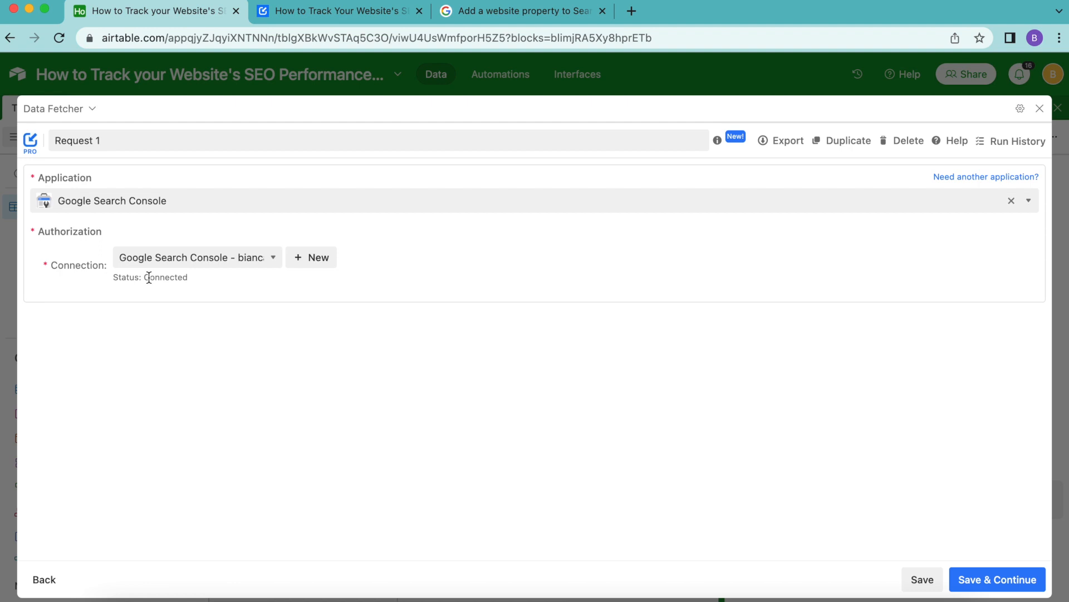
mouse_move(144, 170)
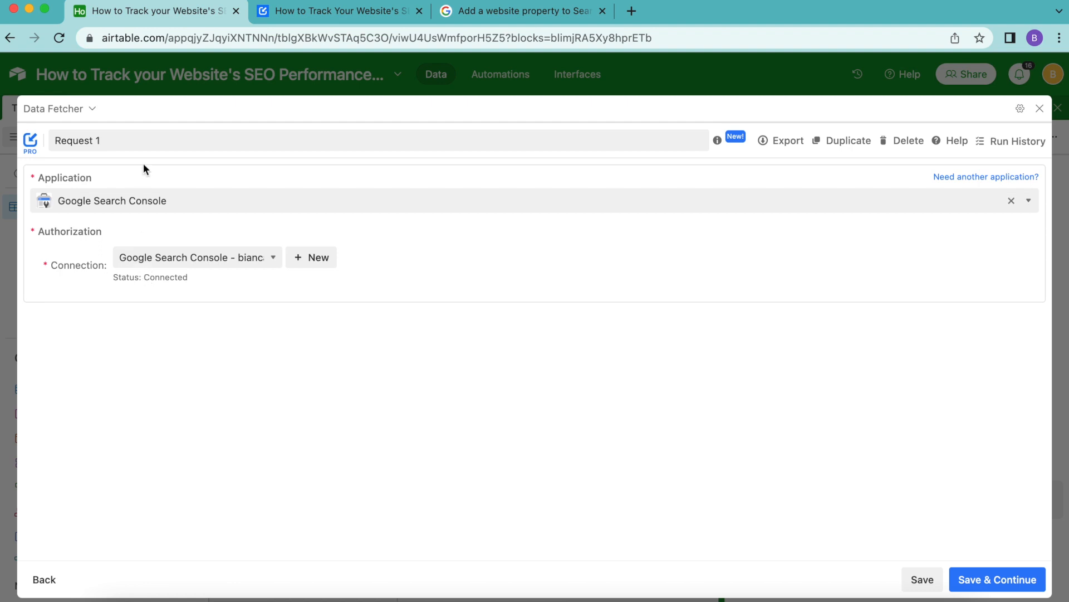
mouse_move(105, 124)
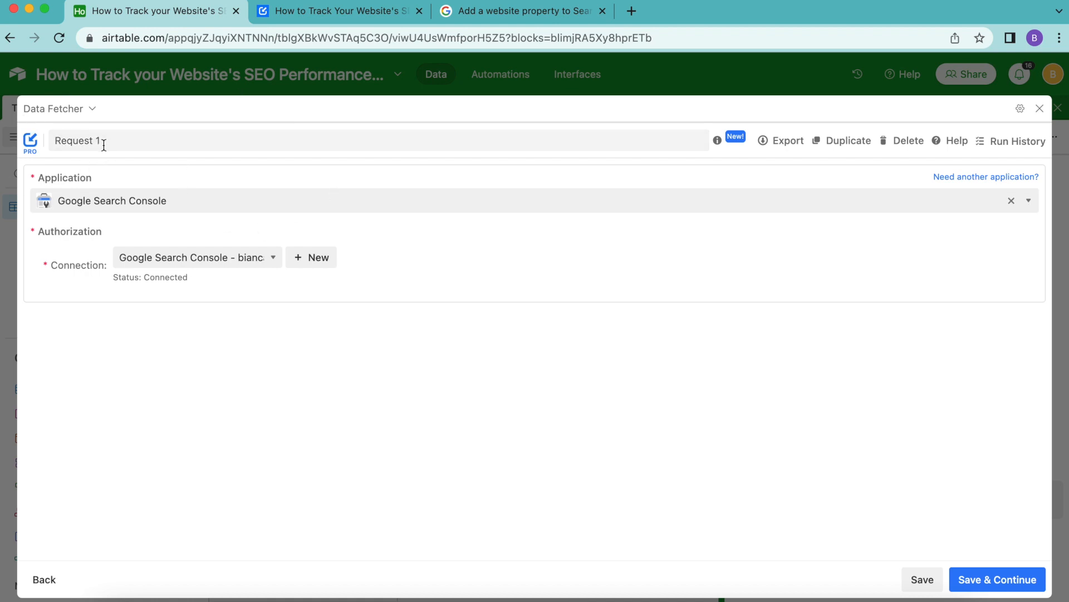
Save the request as 'Fetch SEO Metrics' with site datafetcher.com, date range Last month, split by Date
type("Fetch SEO Metrics")
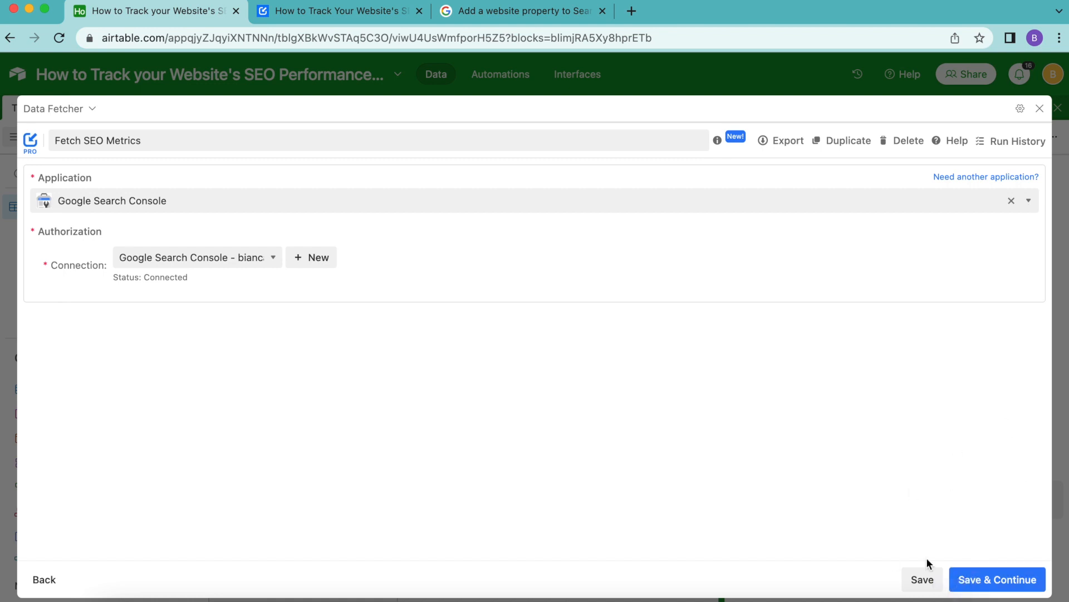
left_click(997, 579)
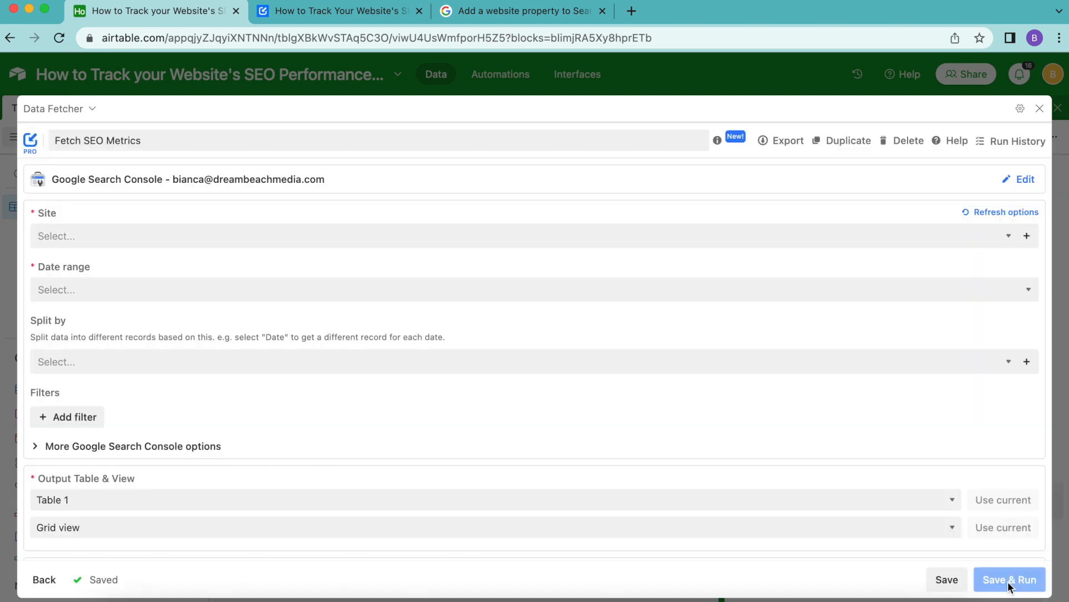
left_click(1010, 579)
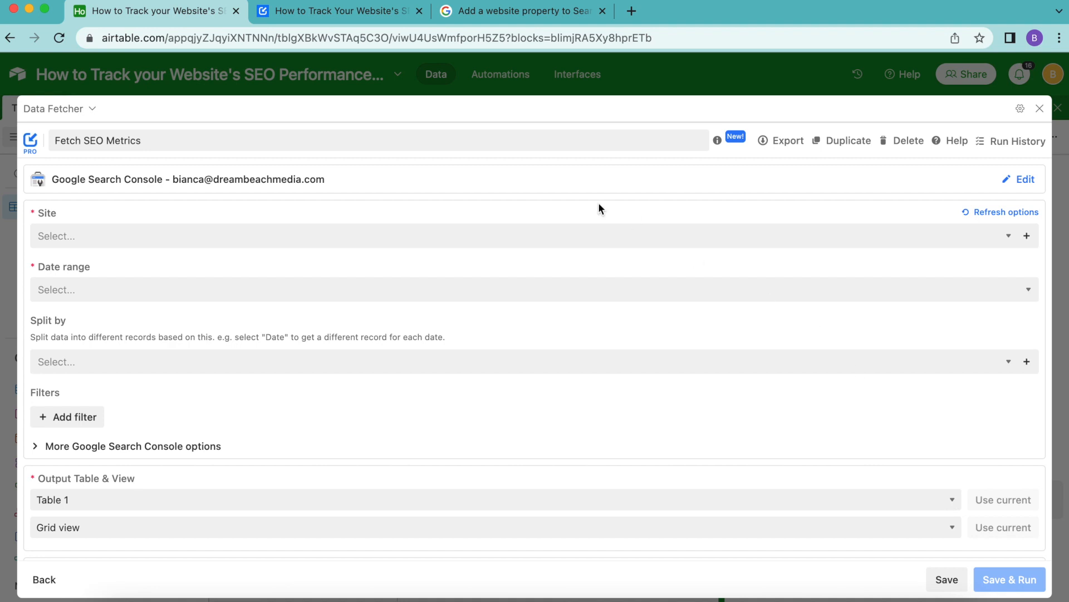
mouse_move(55, 212)
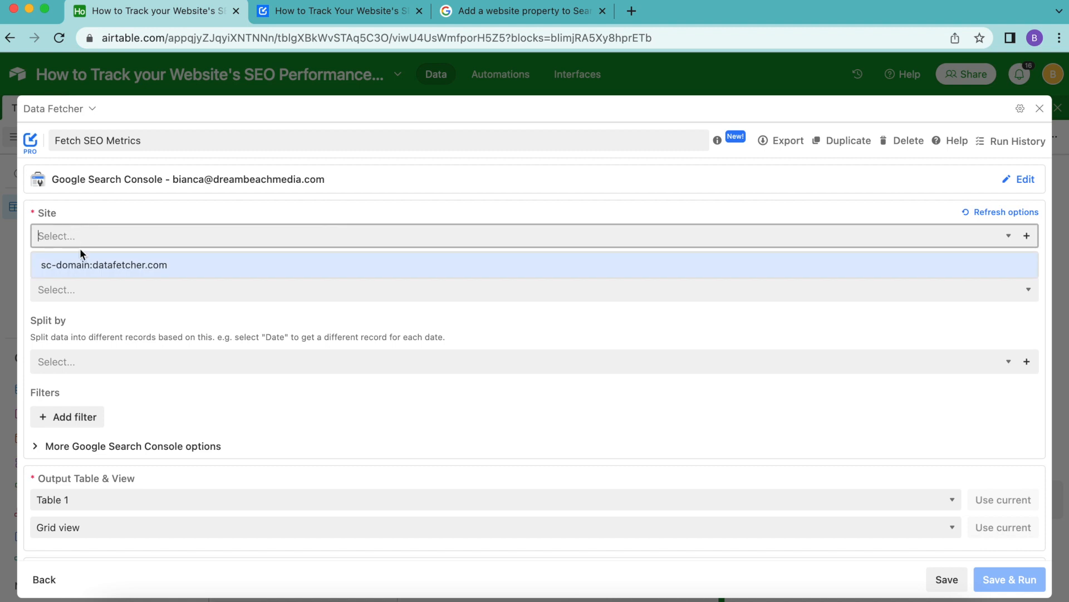
left_click(103, 265)
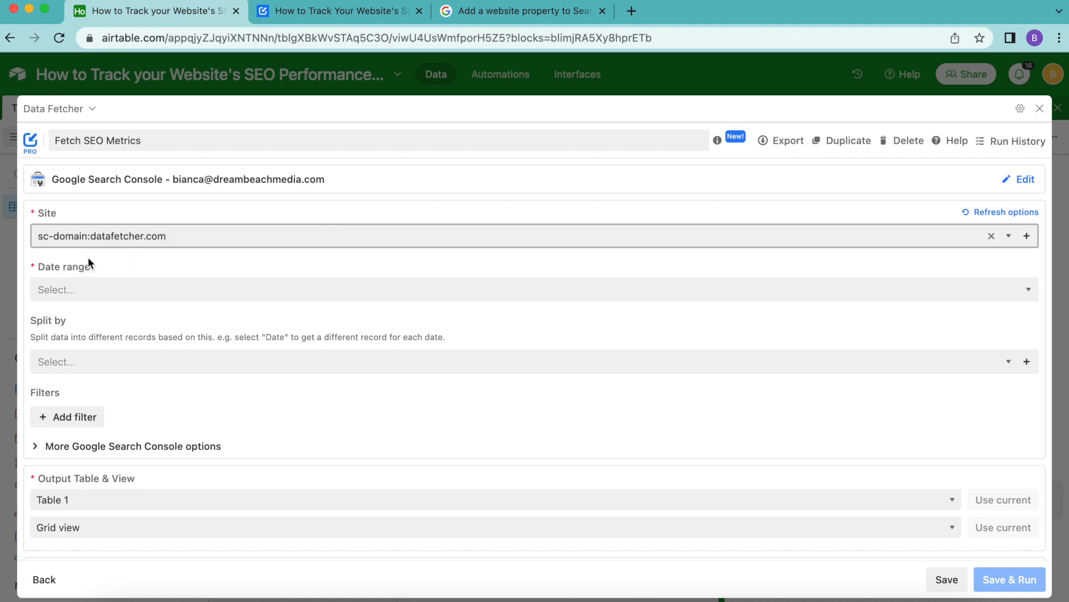
mouse_move(227, 280)
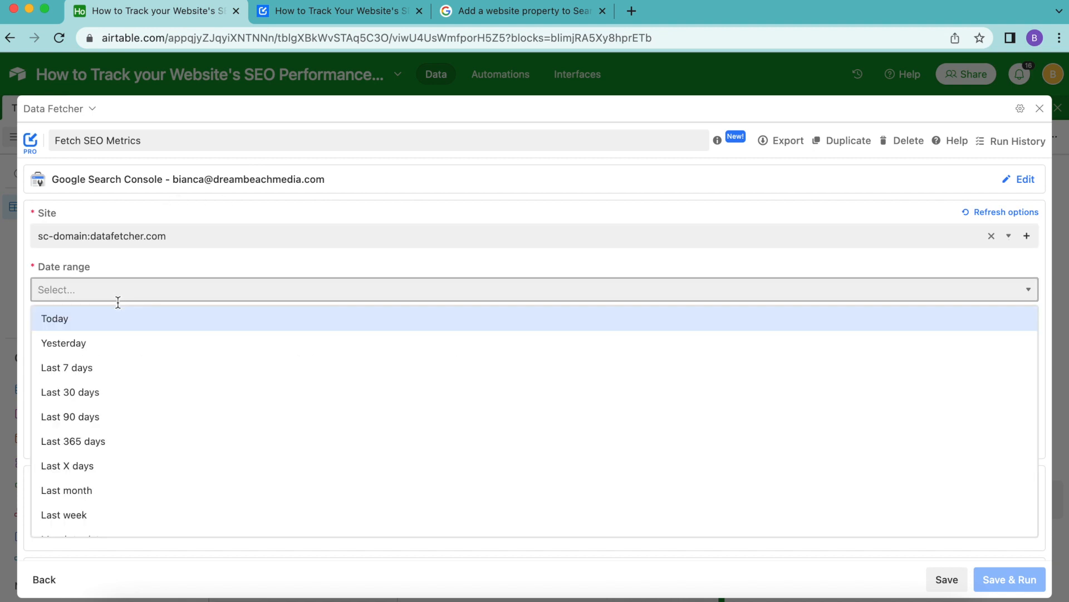
left_click(67, 490)
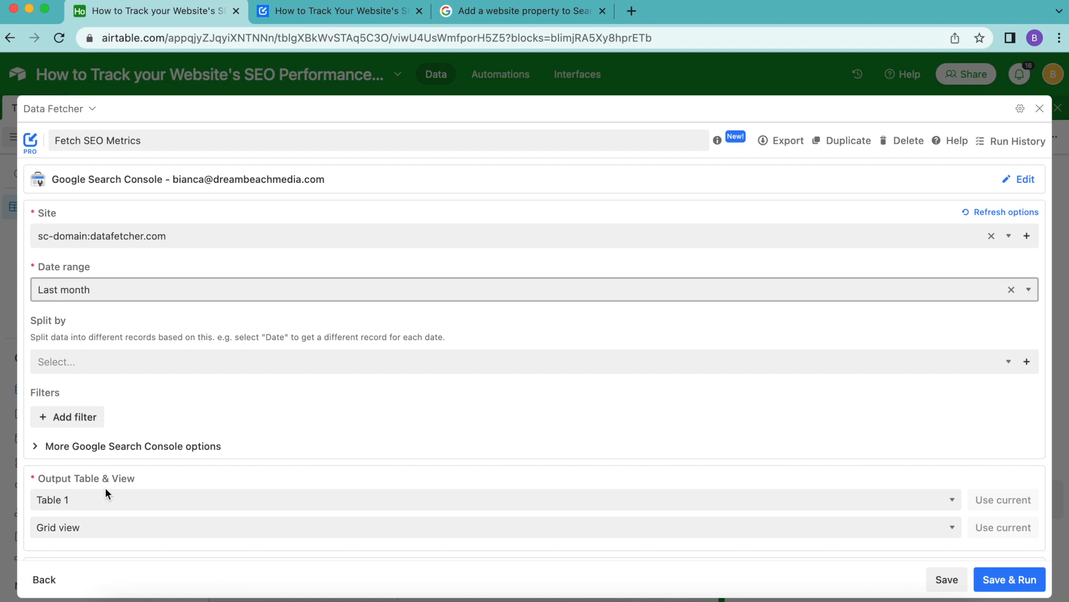
mouse_move(73, 405)
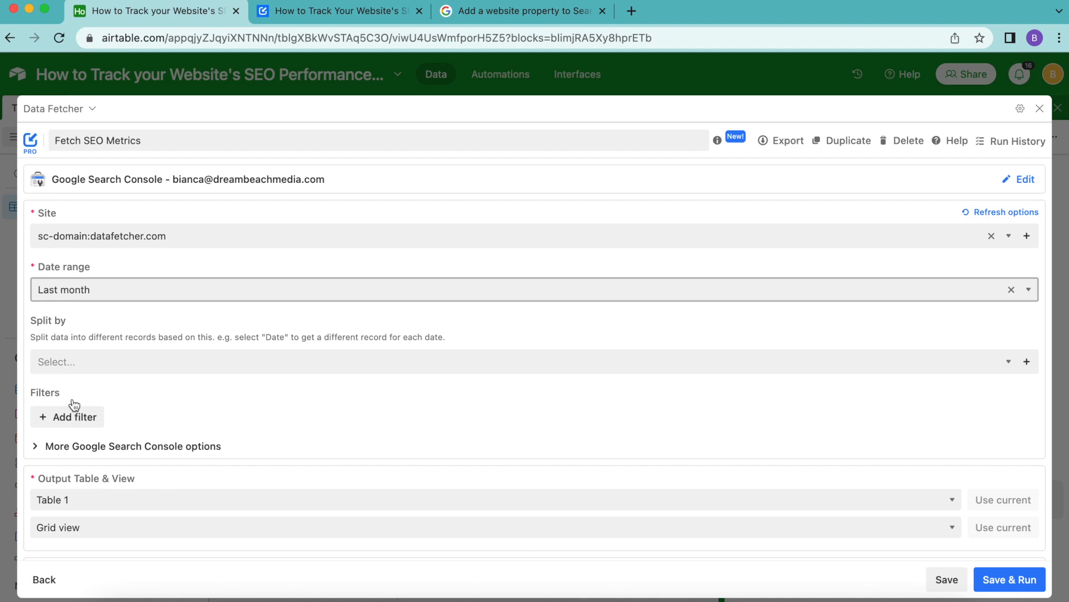
mouse_move(456, 228)
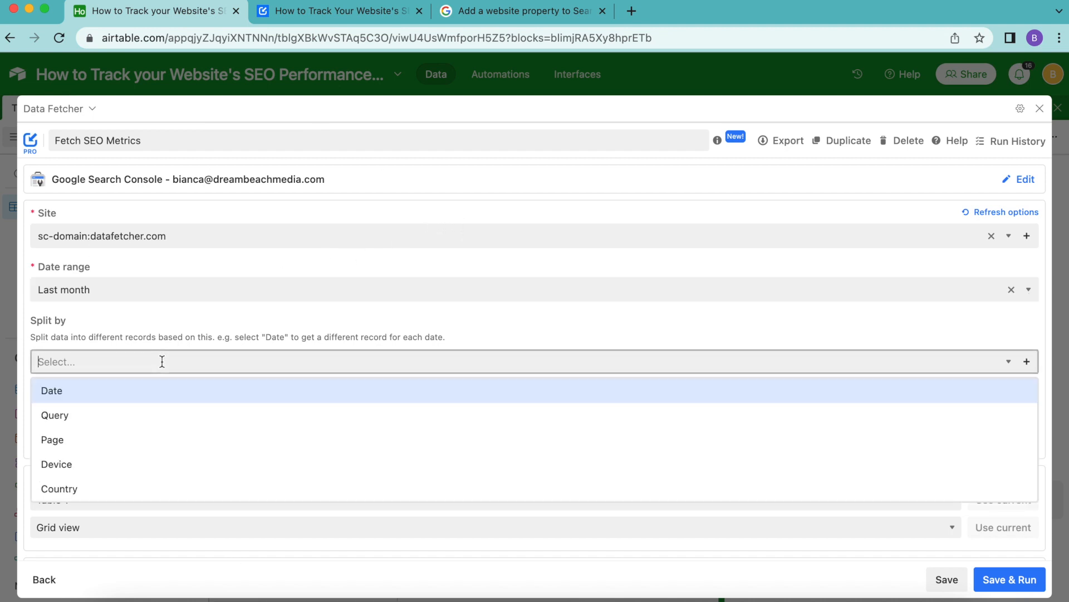
left_click(51, 389)
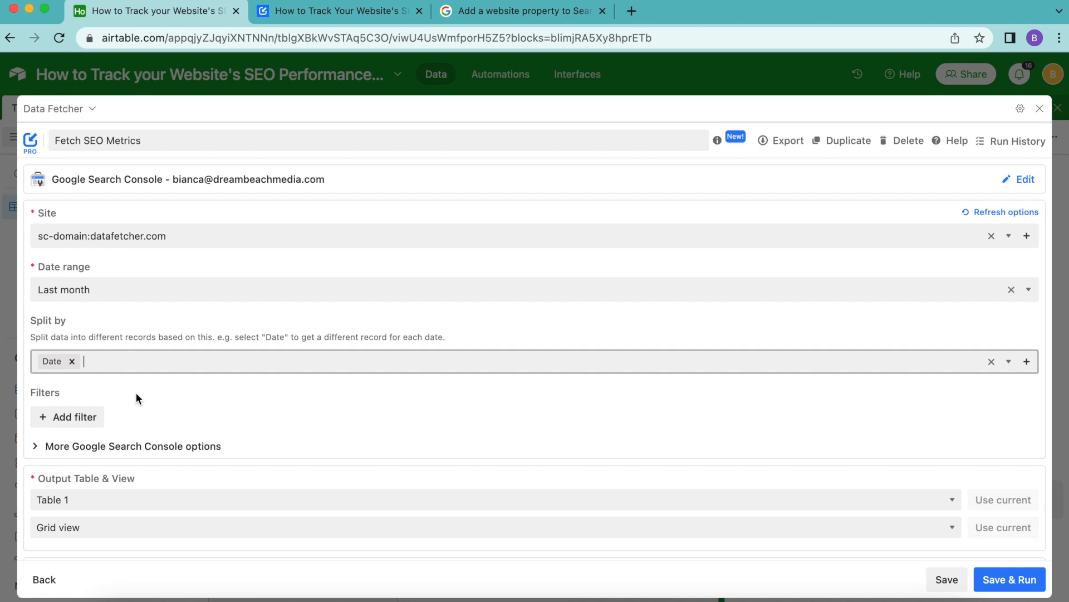
mouse_move(496, 210)
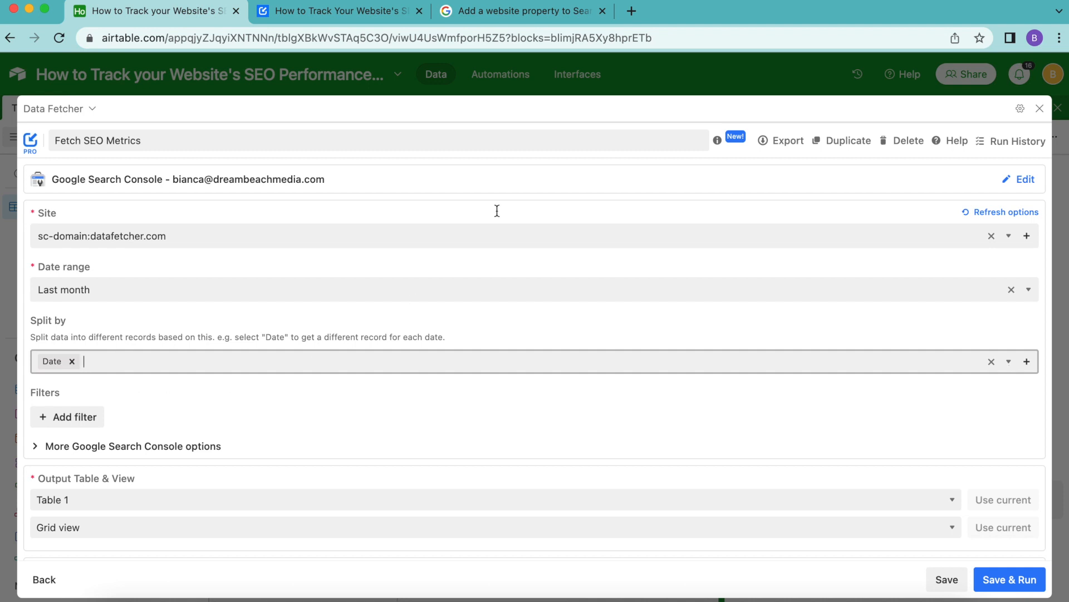
mouse_move(326, 481)
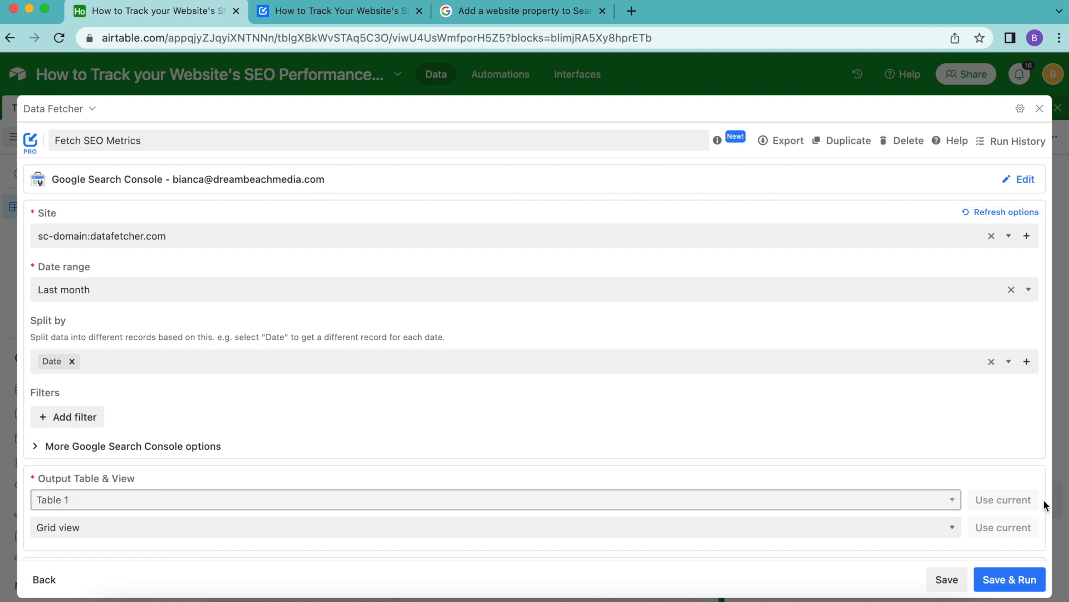
Run Fetch SEO Metrics, keeping Date, Clicks, Impressions, CTR and Position mapped into Table 1
left_click(1010, 580)
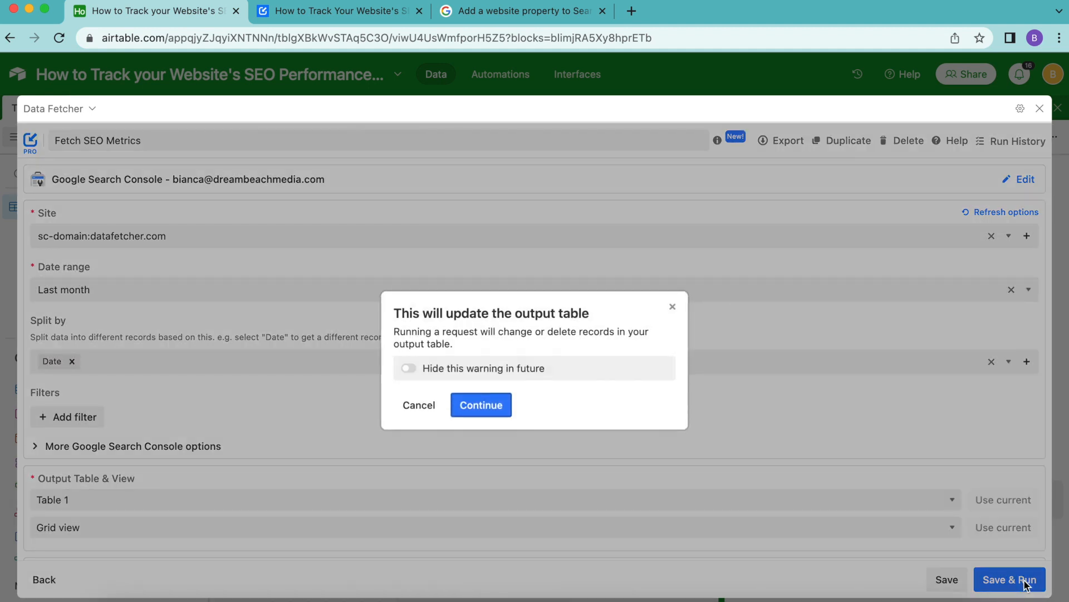
left_click(481, 404)
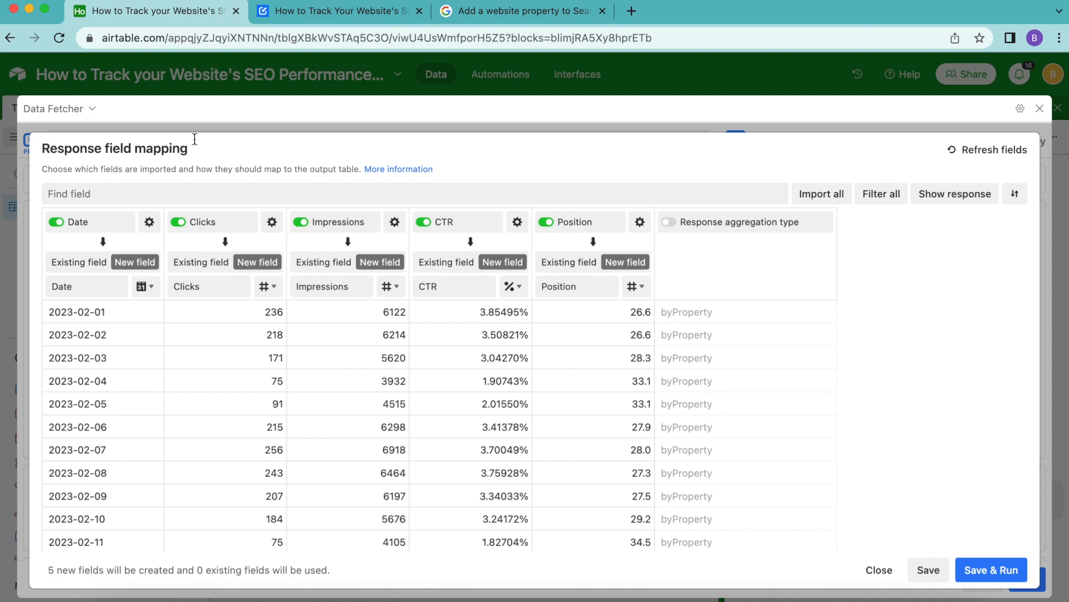
mouse_move(494, 237)
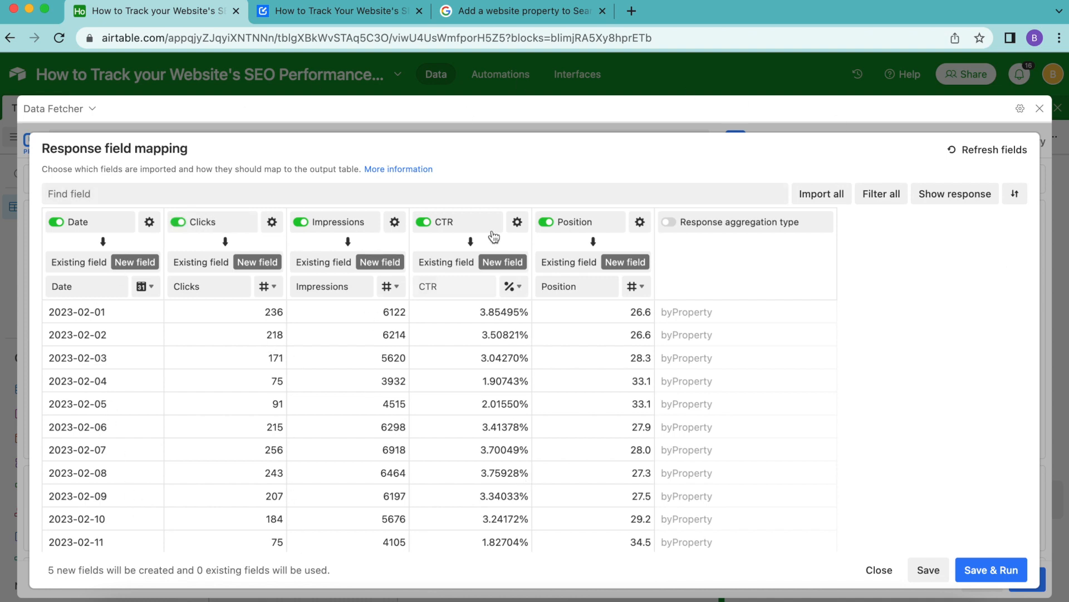
mouse_move(645, 509)
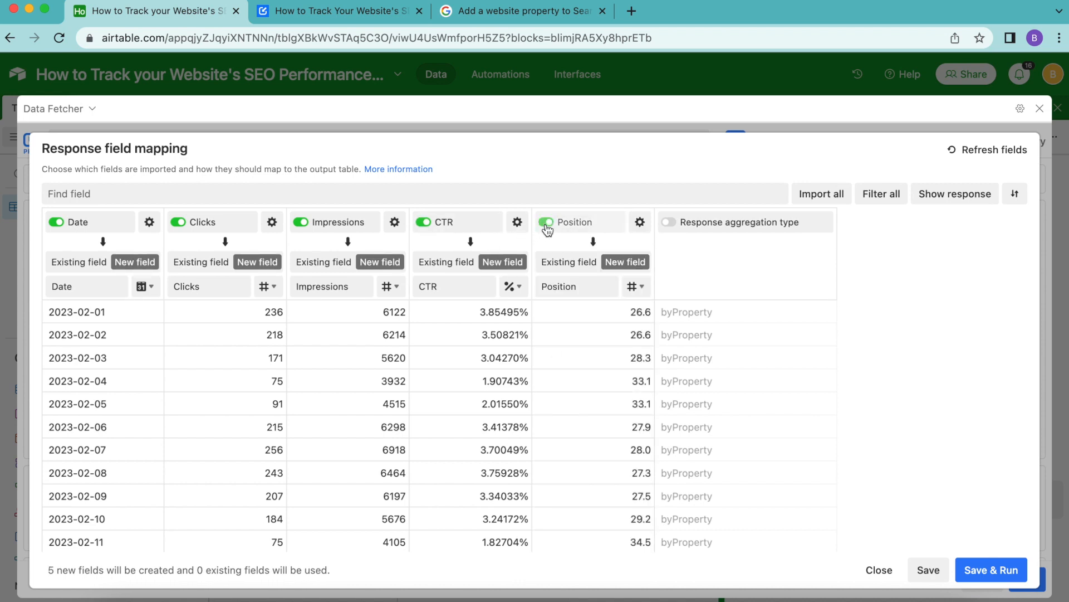
left_click(545, 221)
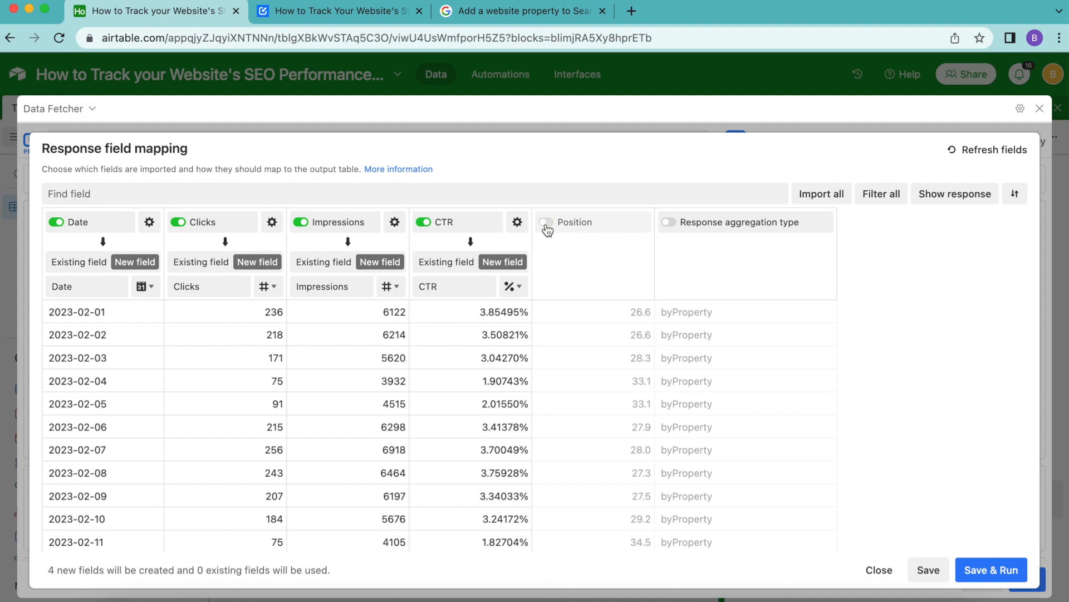
left_click(545, 222)
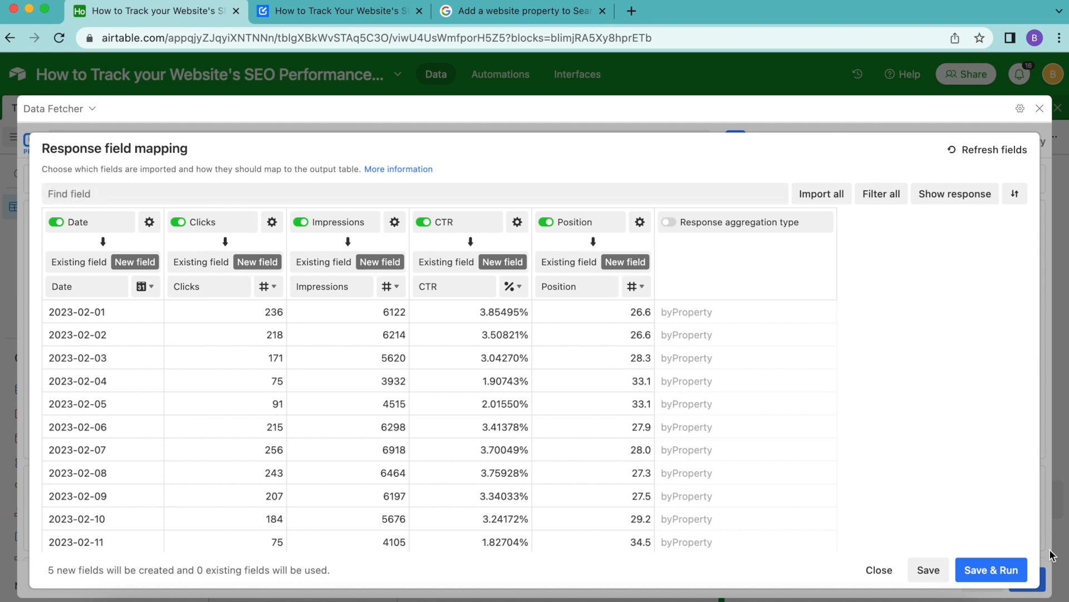
left_click(991, 569)
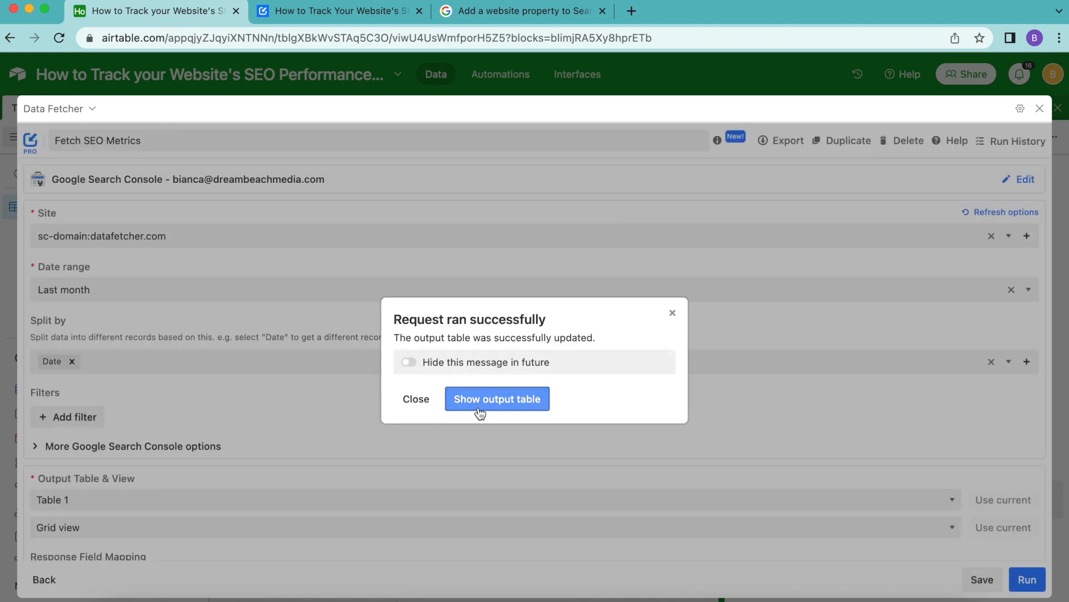
View the updated Table 1 and close the extensions sidebar
left_click(496, 398)
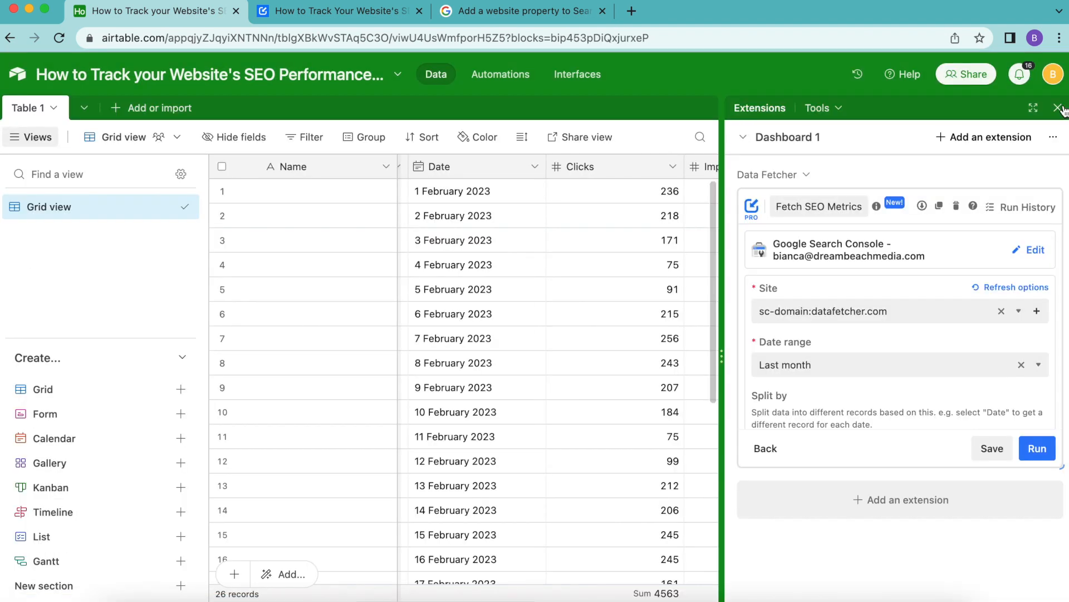
left_click(1059, 108)
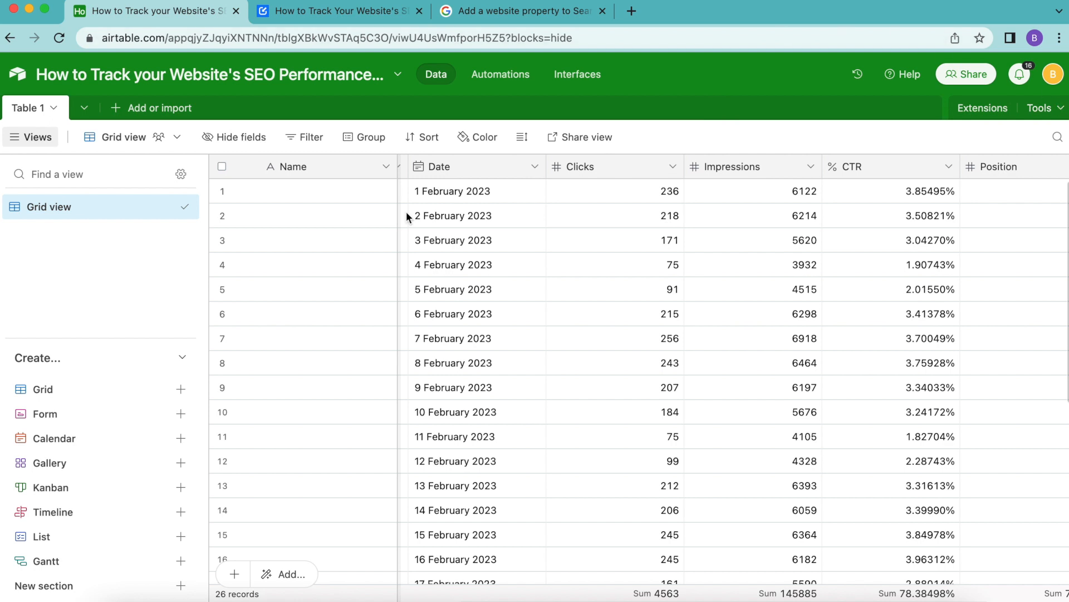
mouse_move(875, 462)
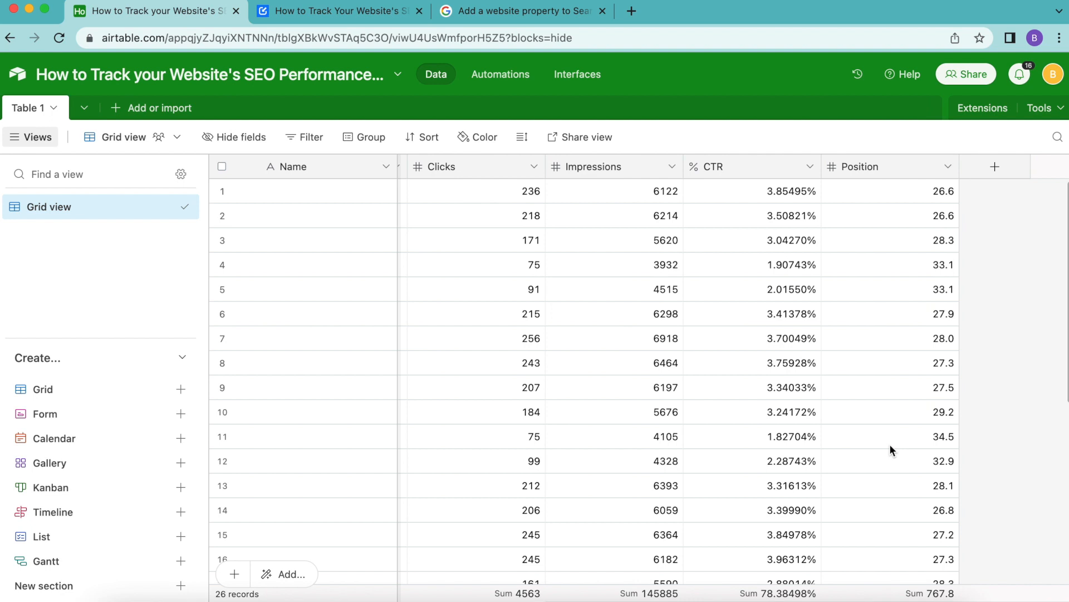
mouse_move(179, 265)
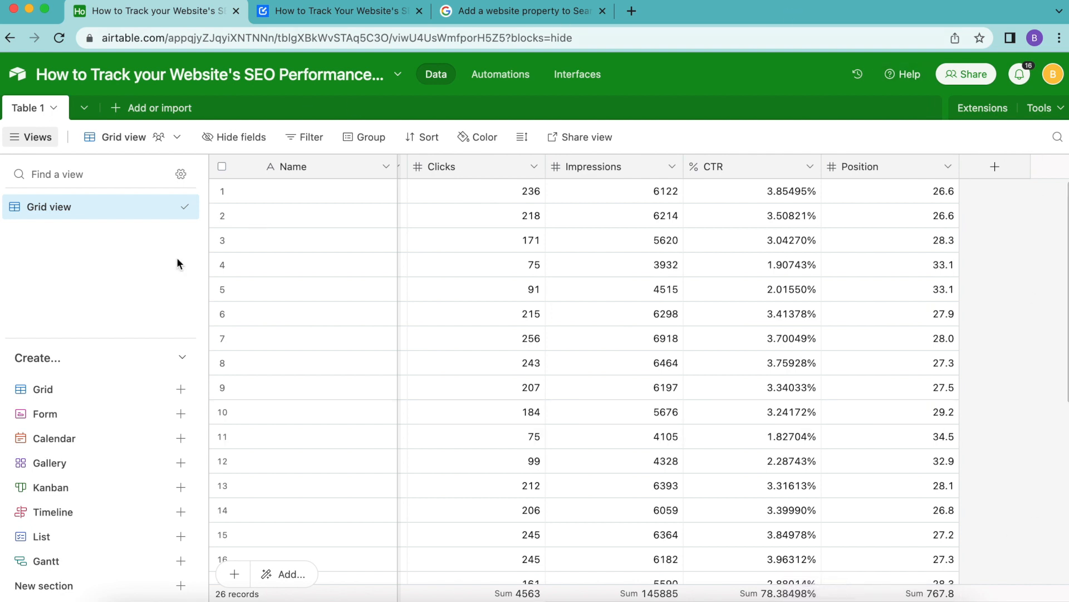
mouse_move(162, 228)
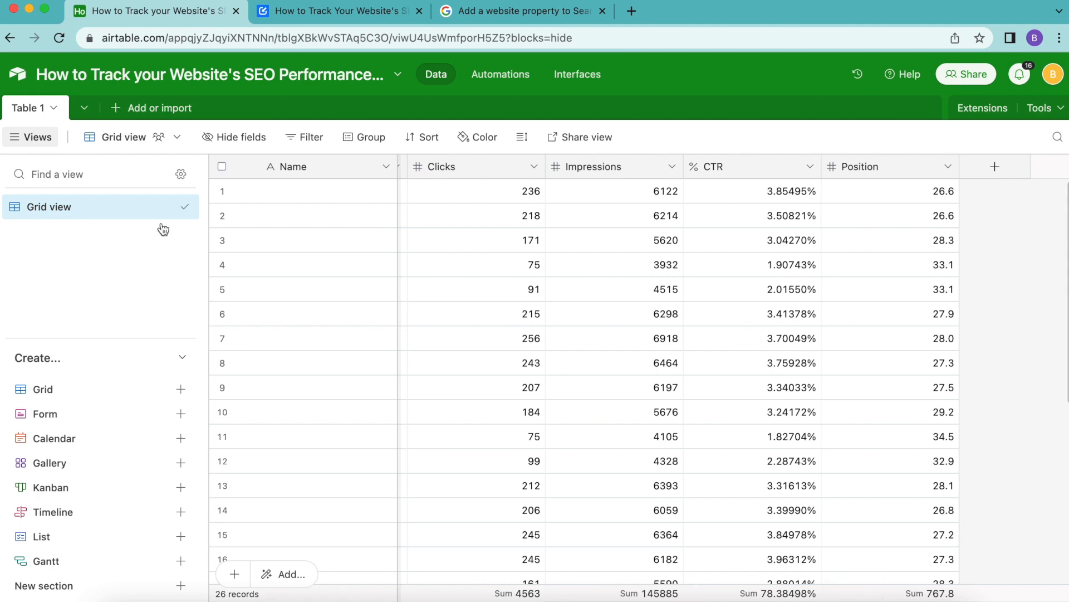
mouse_move(508, 485)
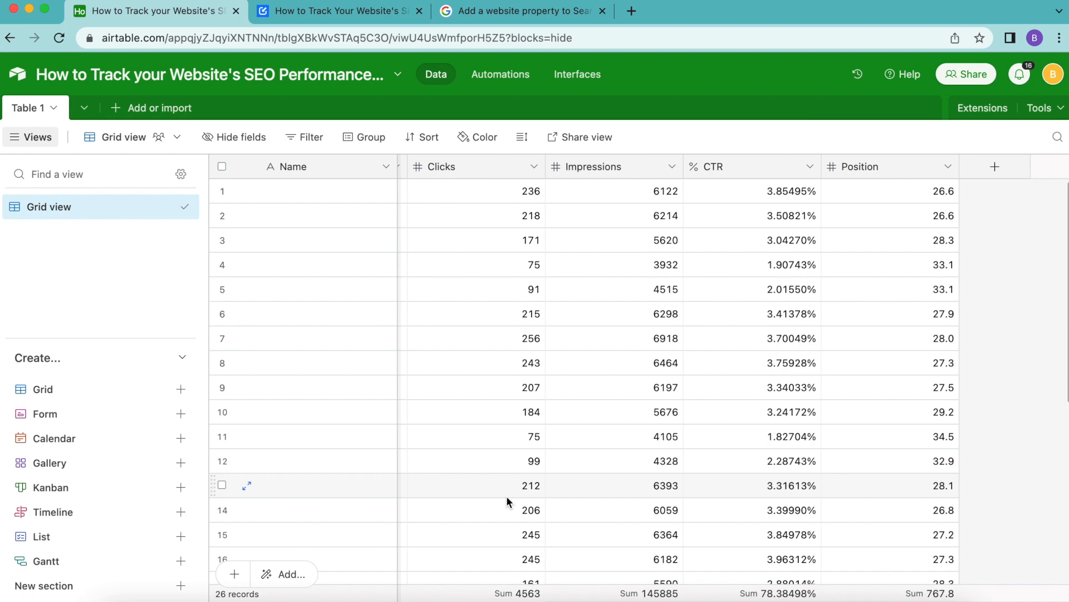
mouse_move(662, 131)
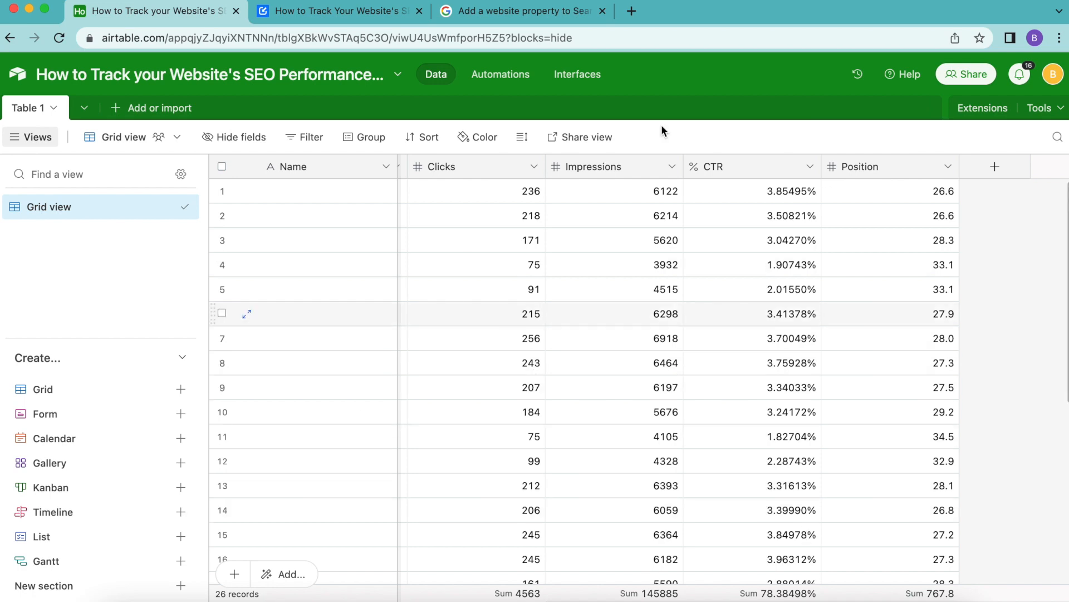
In the SEO tracking guide, scroll to the charting section and follow the Charts & Reports link
left_click(334, 11)
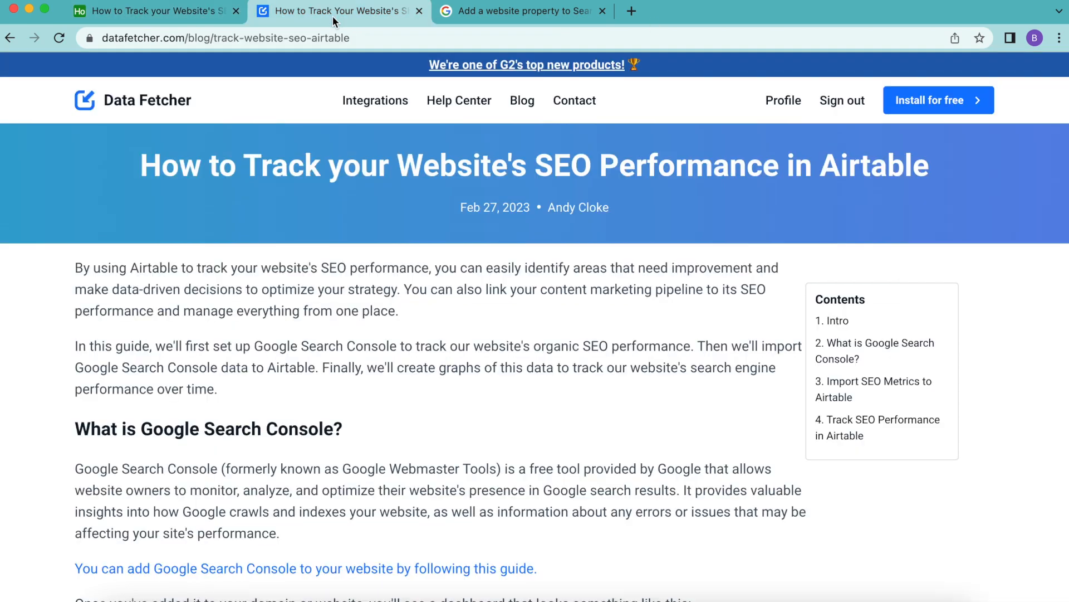
mouse_move(112, 492)
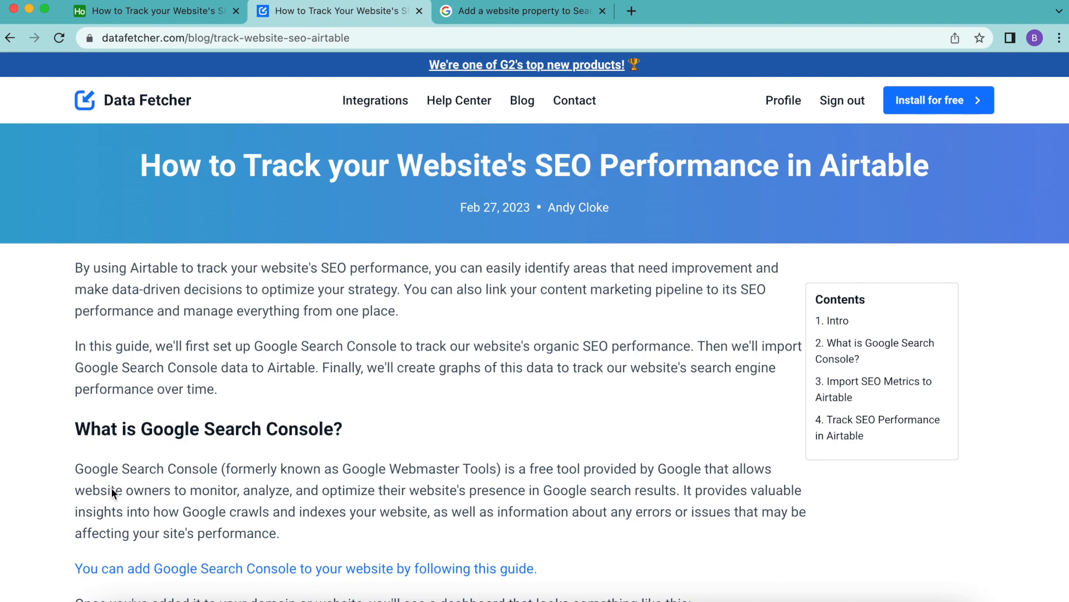
mouse_move(412, 332)
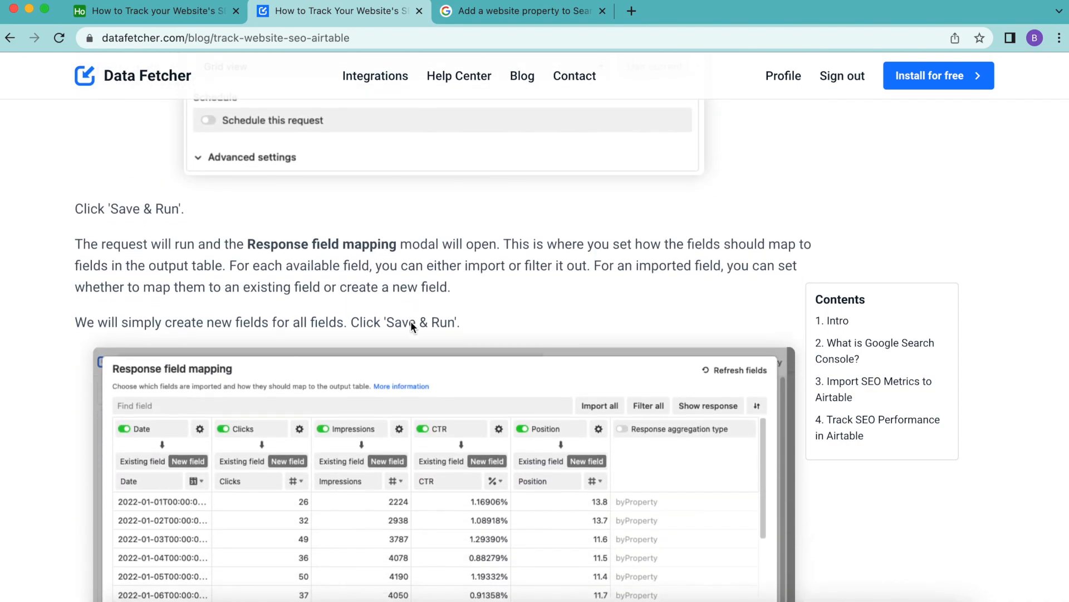
scroll("down", 3)
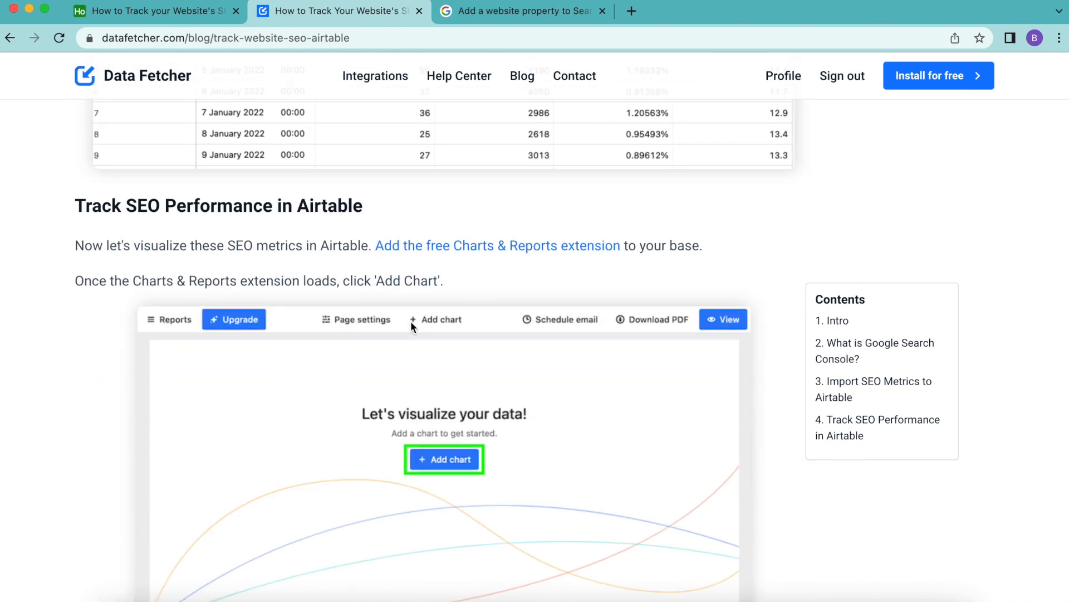
scroll("down", 3)
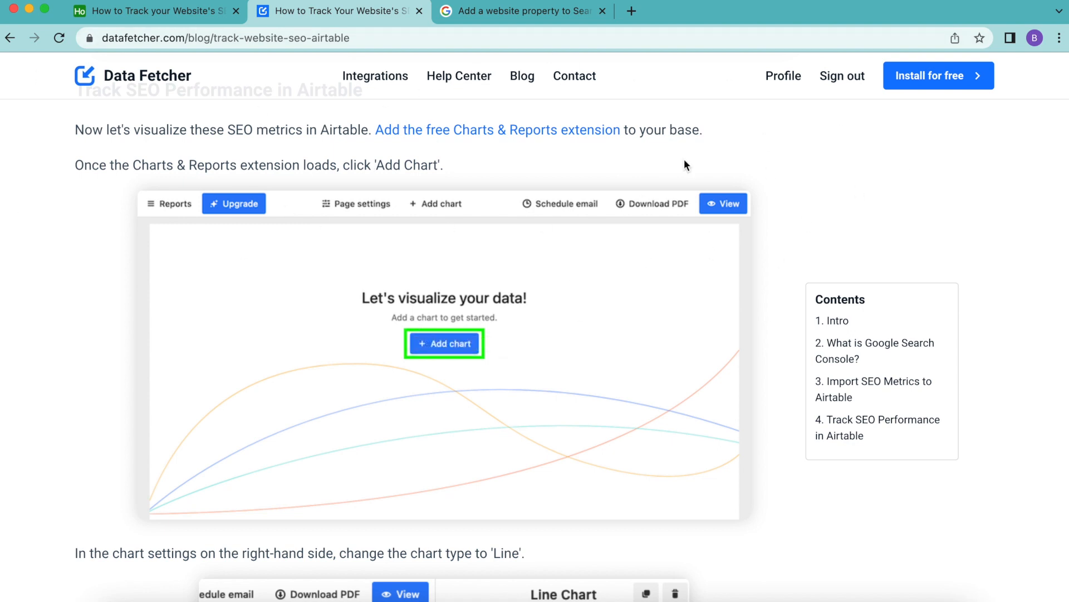
mouse_move(629, 91)
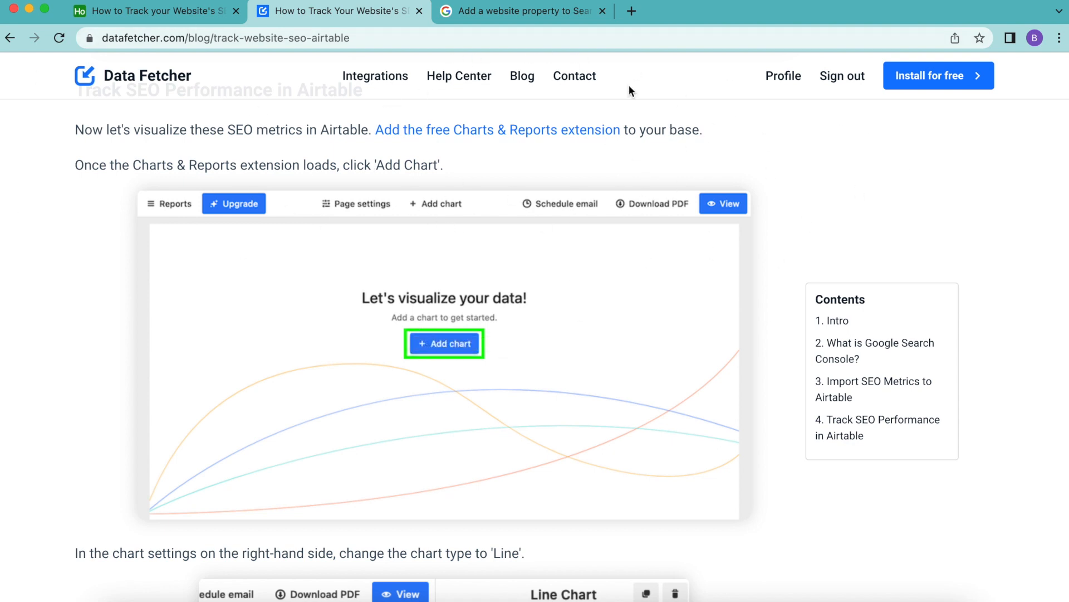
left_click(496, 130)
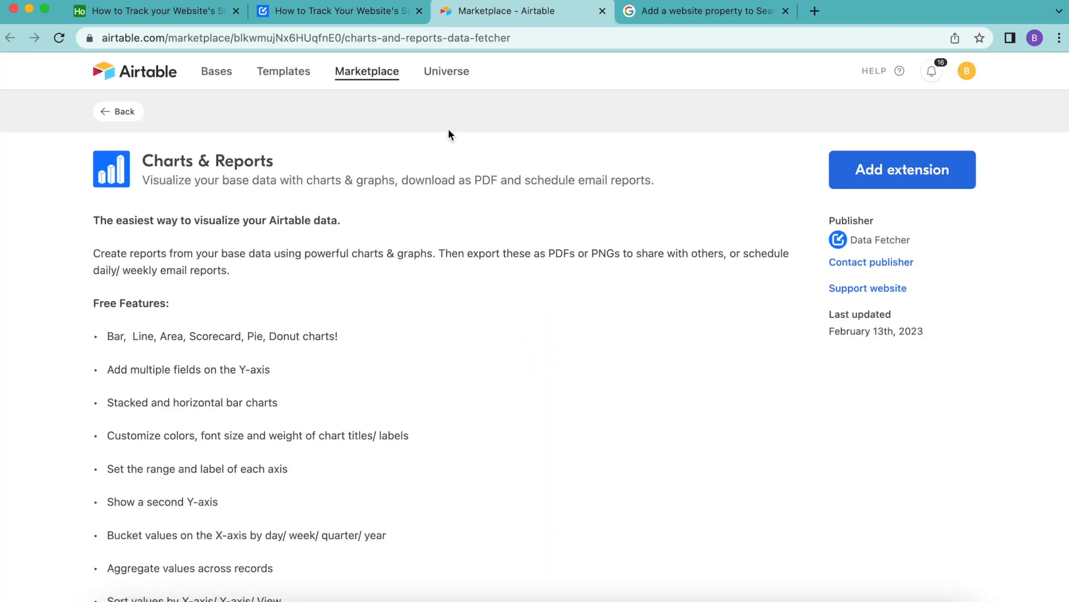
mouse_move(951, 42)
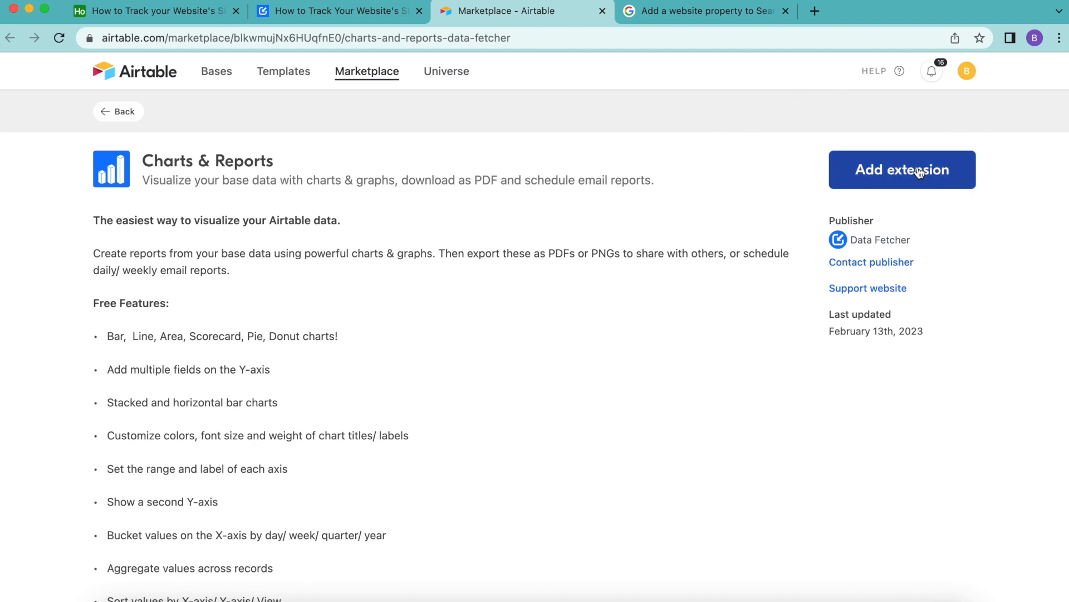
Add Charts & Reports to the 'how to track' SEO performance base and confirm installation
left_click(902, 170)
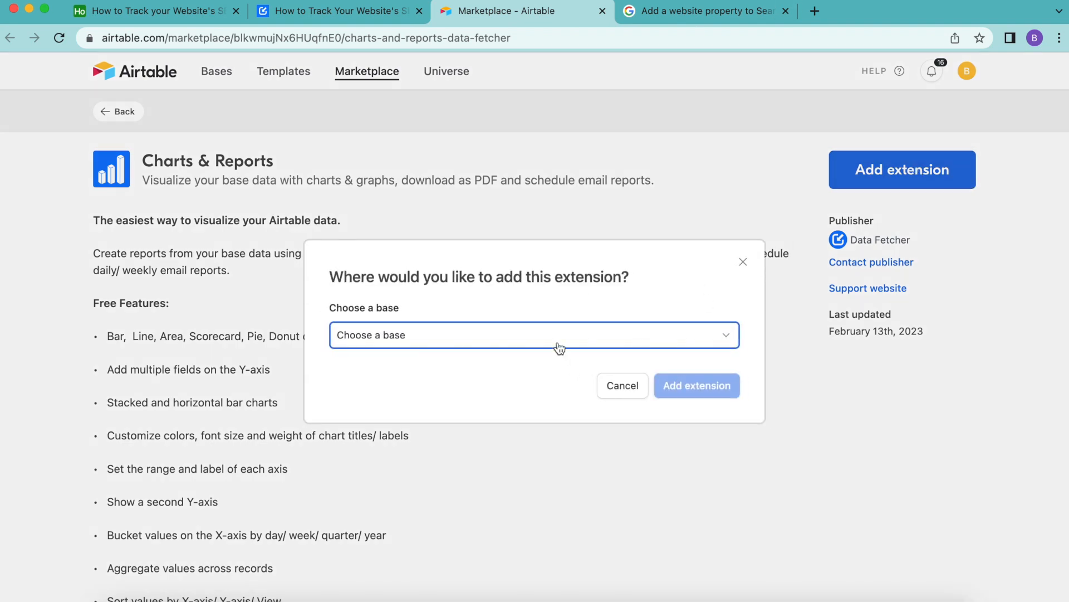
mouse_move(239, 78)
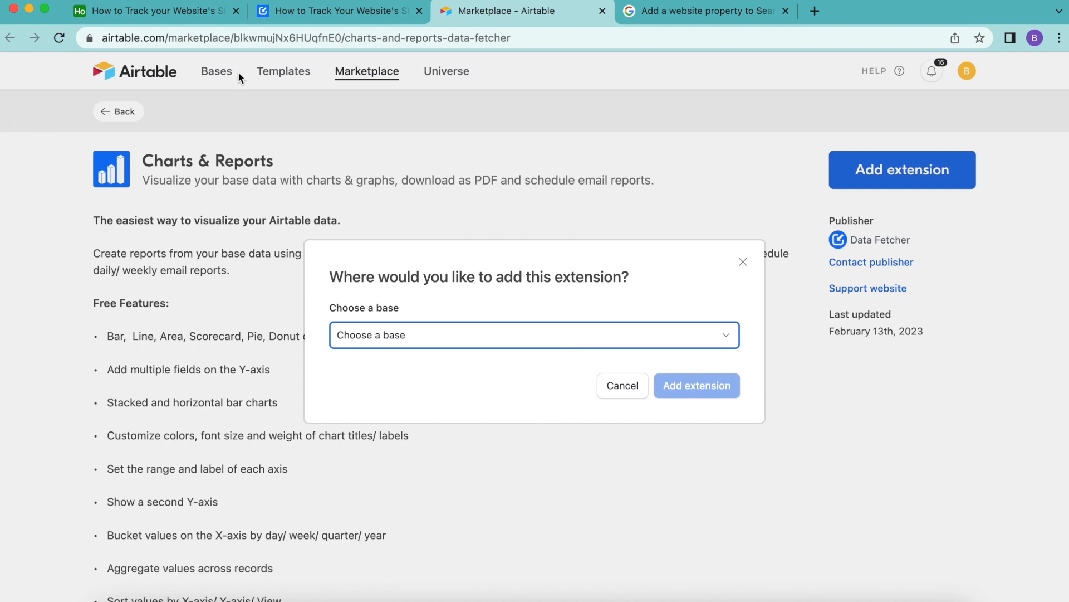
mouse_move(231, 98)
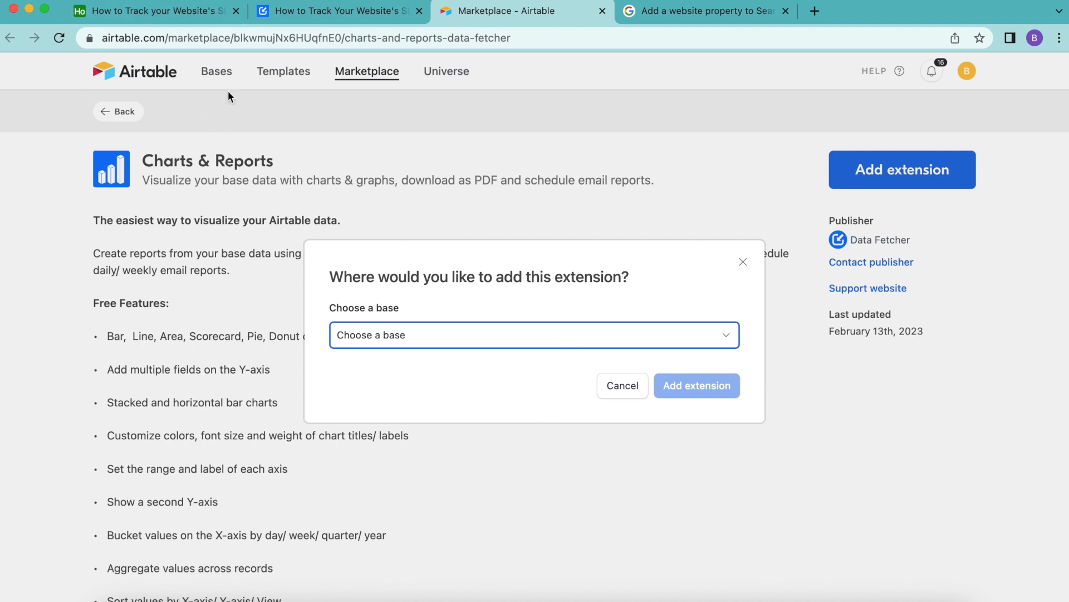
mouse_move(513, 285)
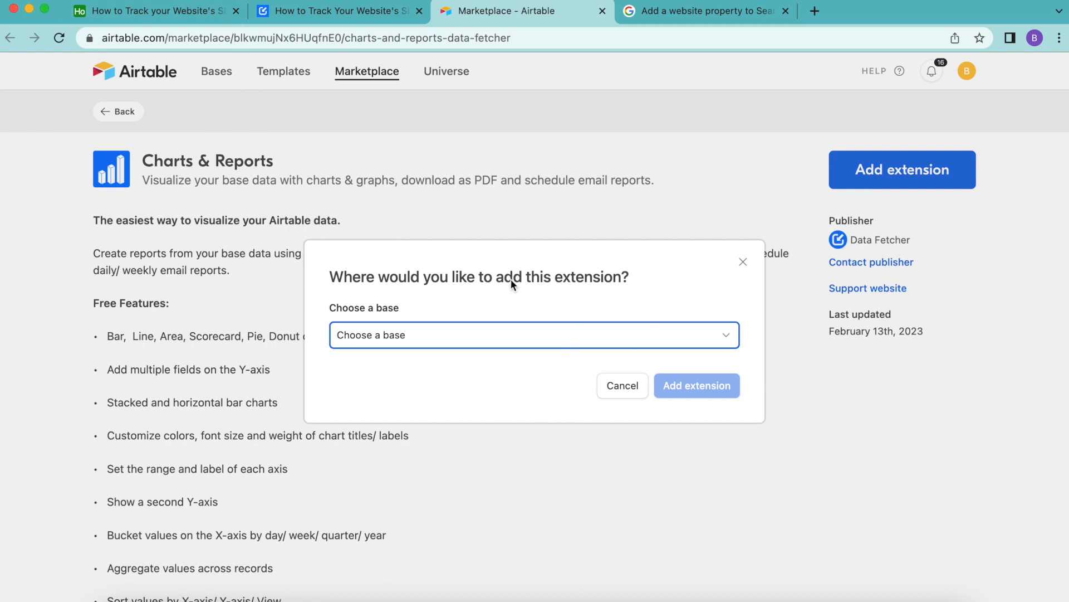
left_click(534, 334)
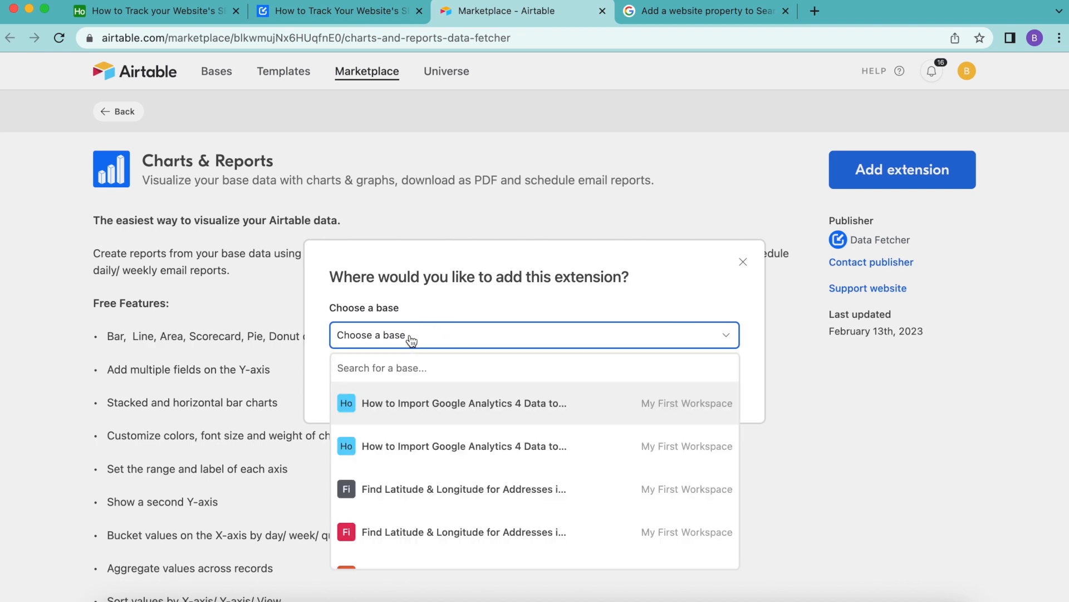
type("how")
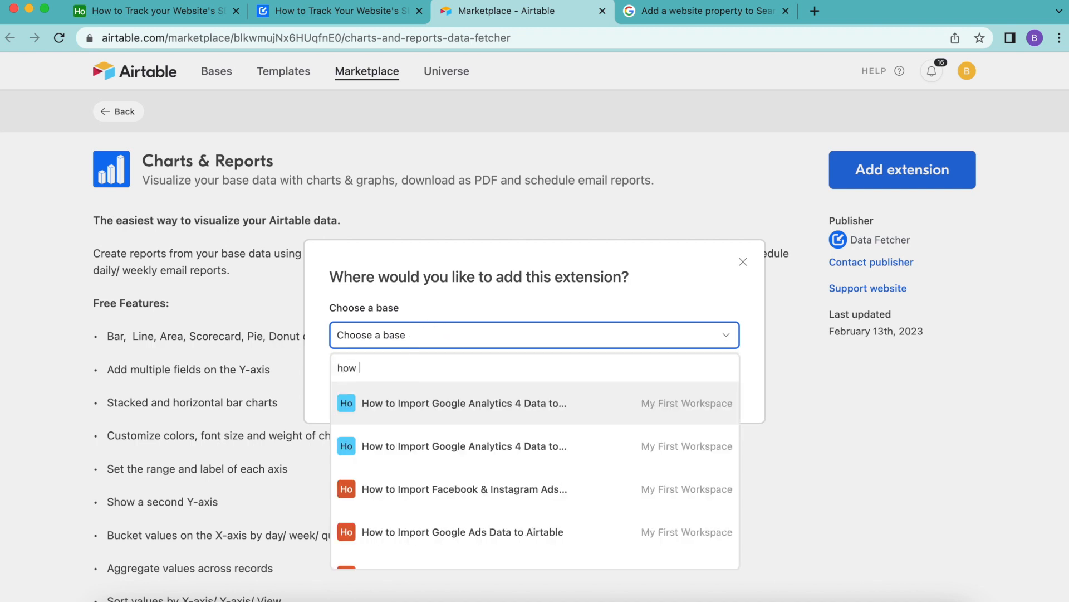
type("to trac")
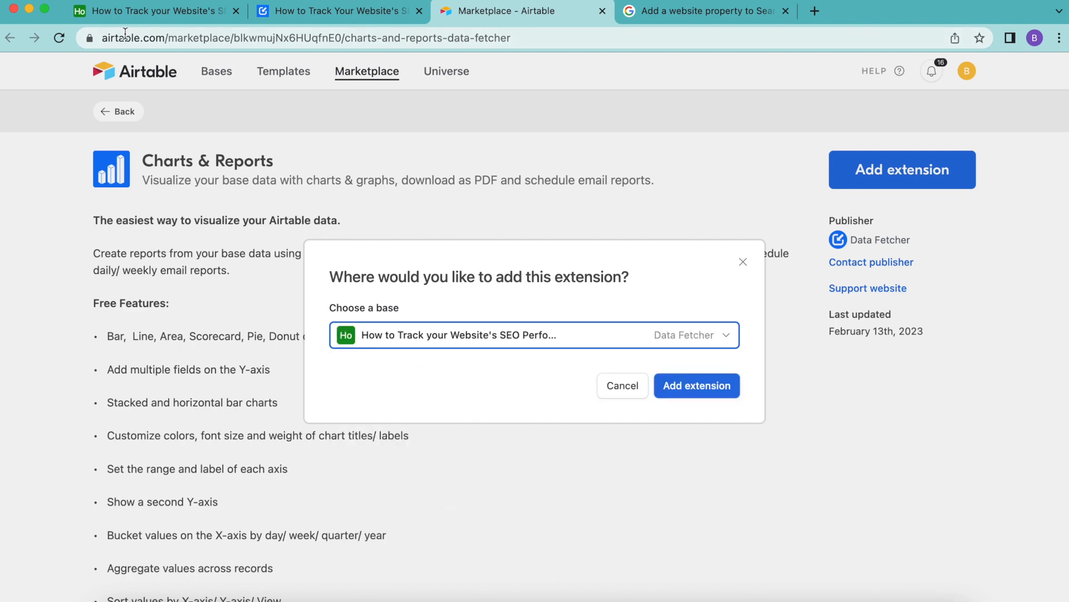
left_click(697, 386)
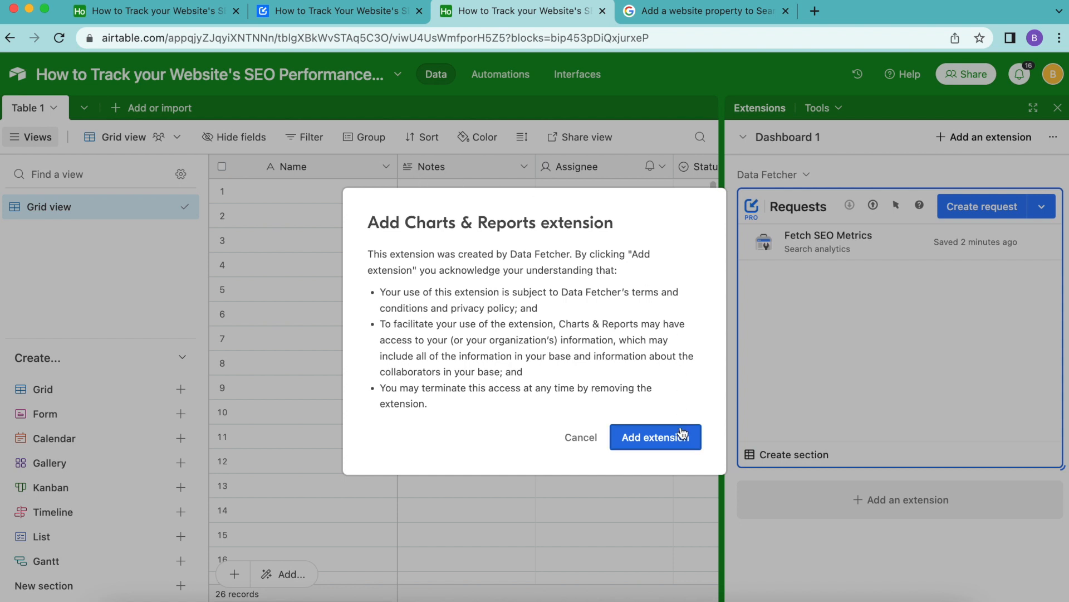
left_click(655, 437)
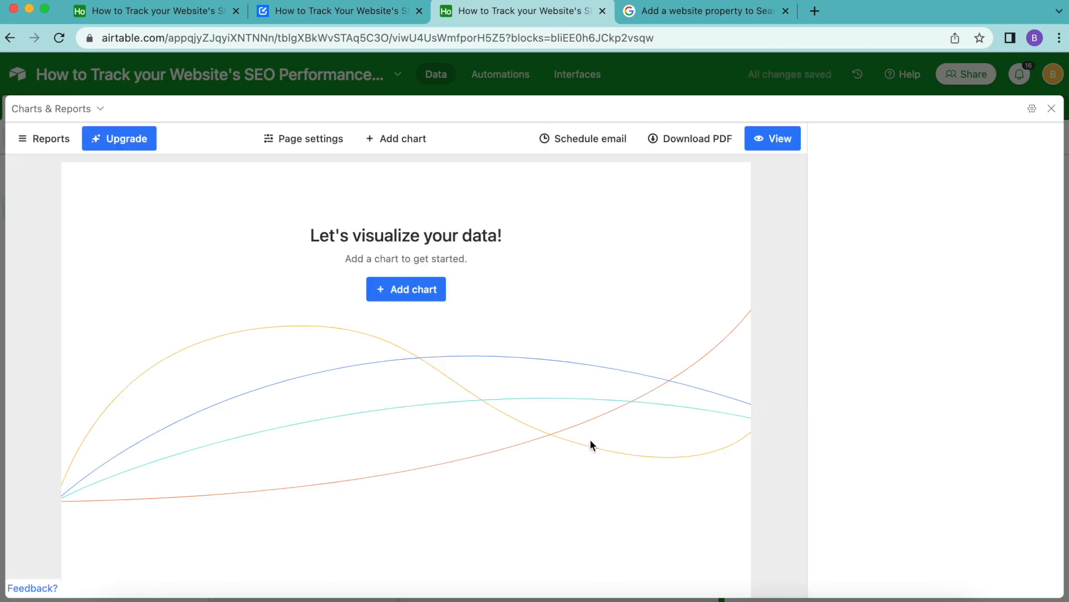
mouse_move(395, 303)
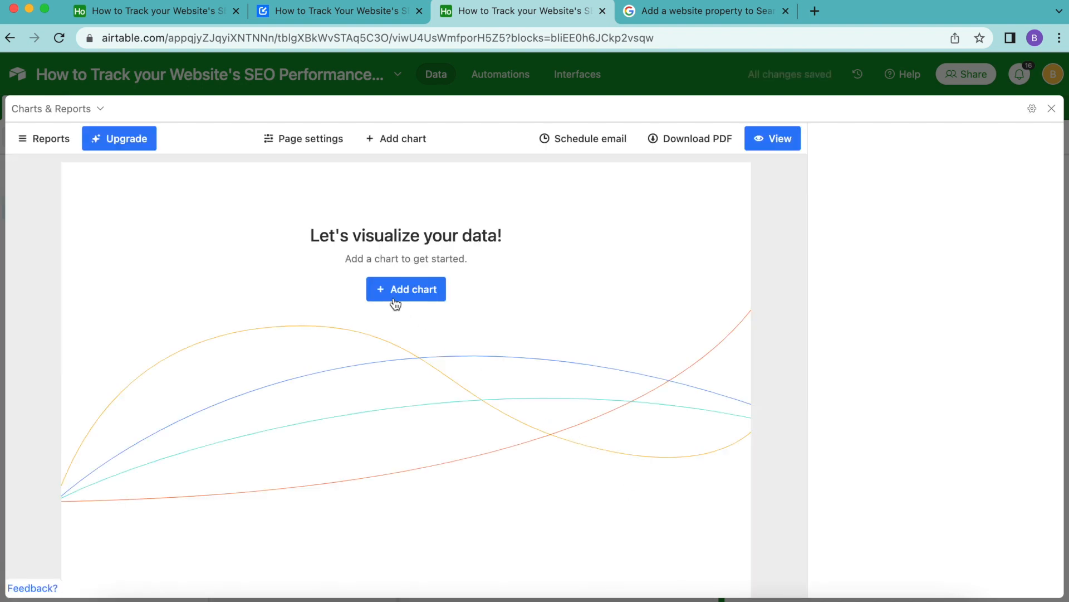
Add a first chart to the empty report and set its type to Line
left_click(405, 289)
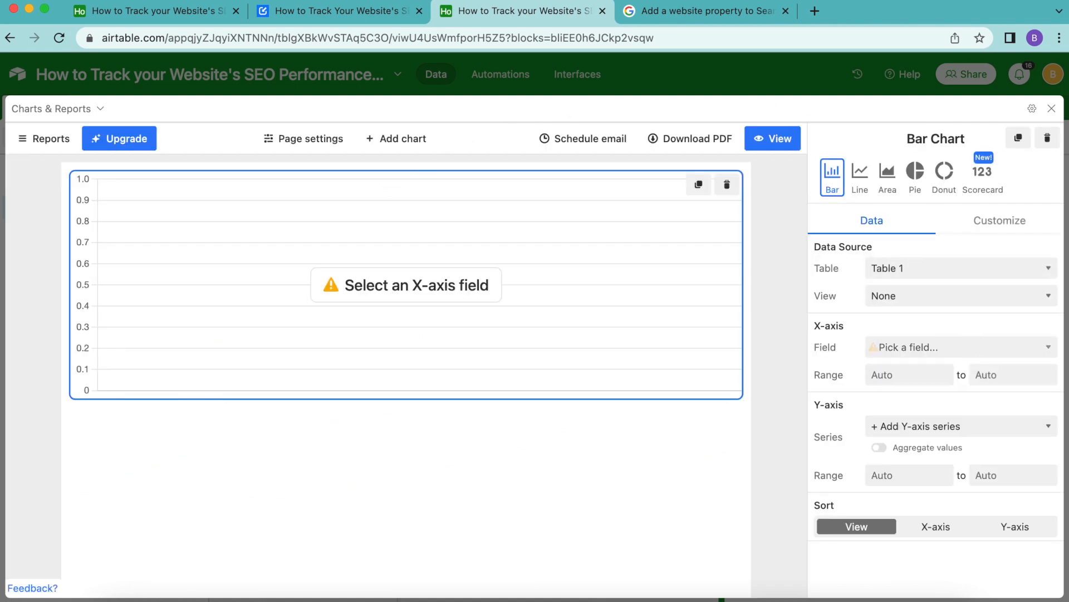
mouse_move(709, 429)
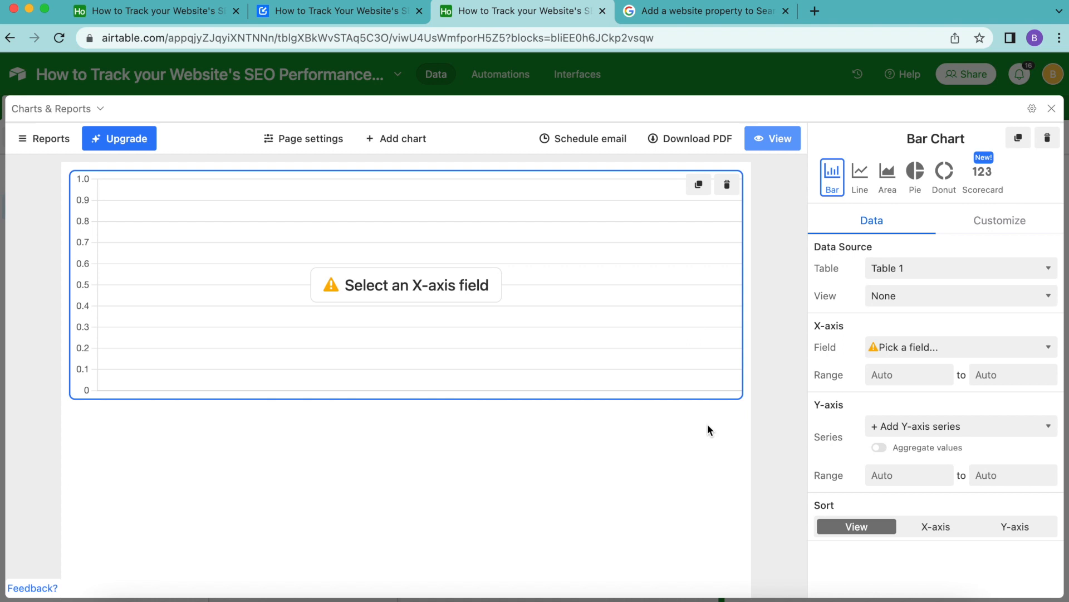
mouse_move(975, 462)
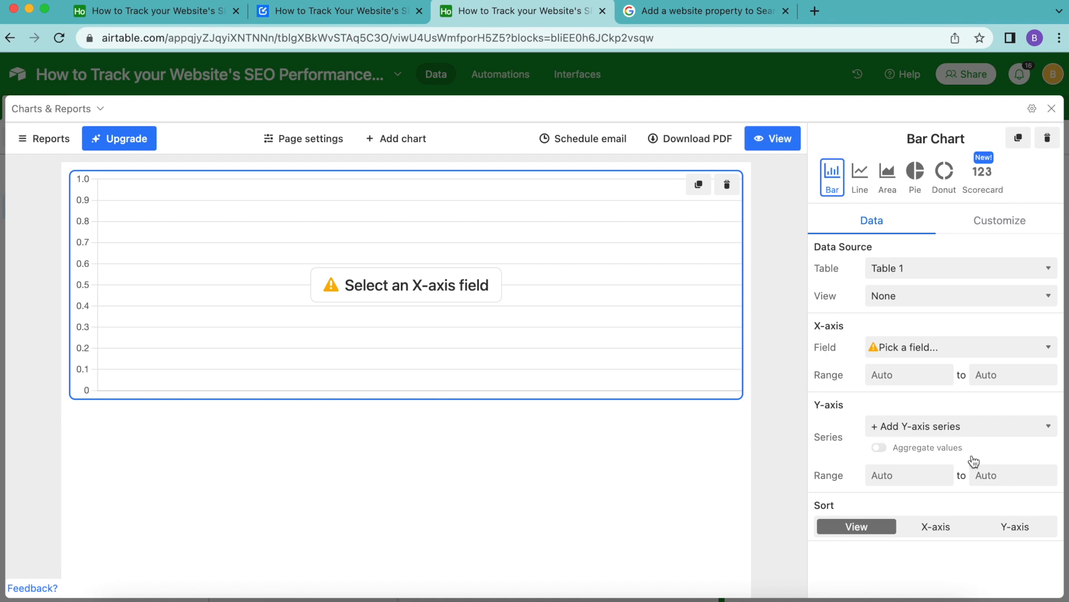
left_click(859, 176)
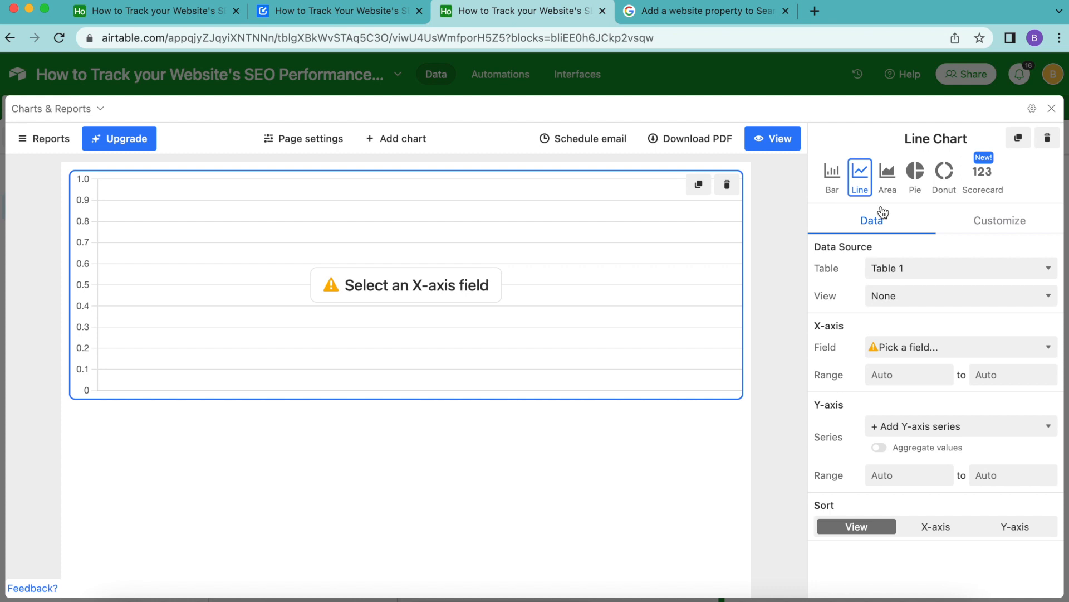
mouse_move(878, 282)
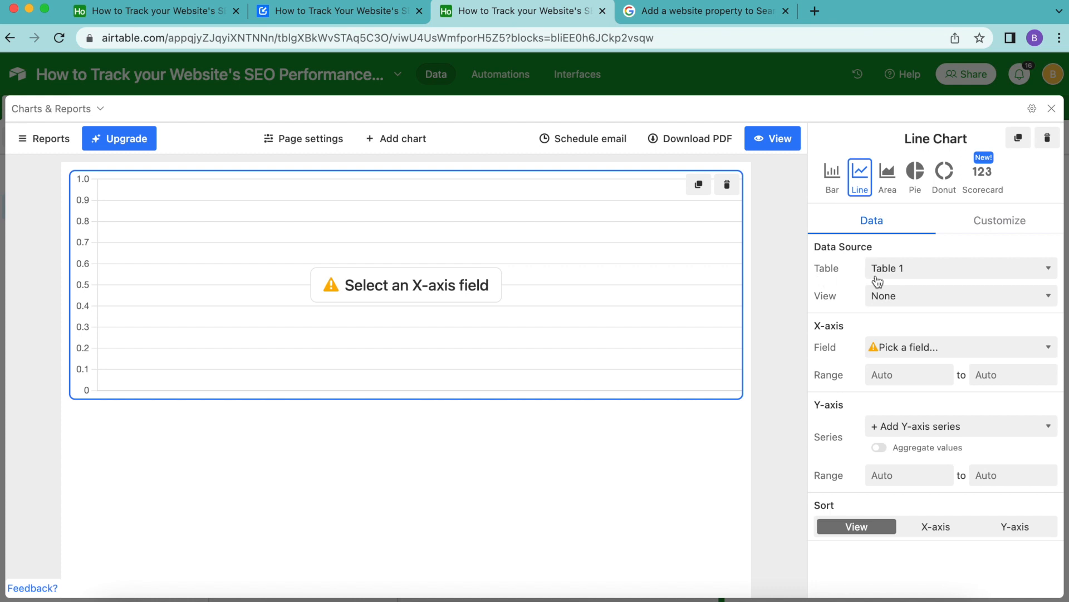
mouse_move(927, 282)
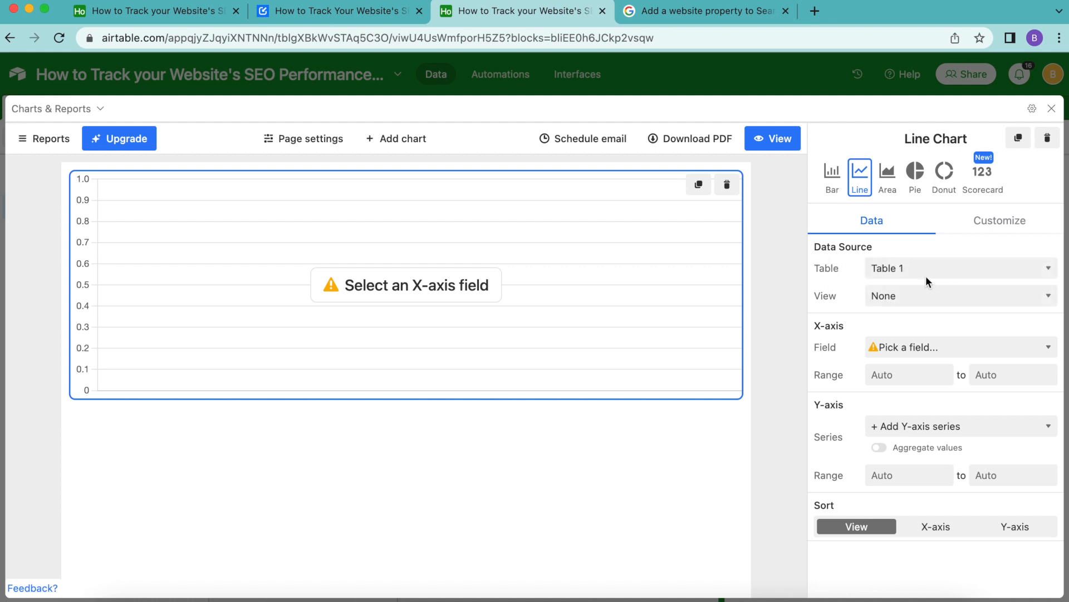
mouse_move(926, 277)
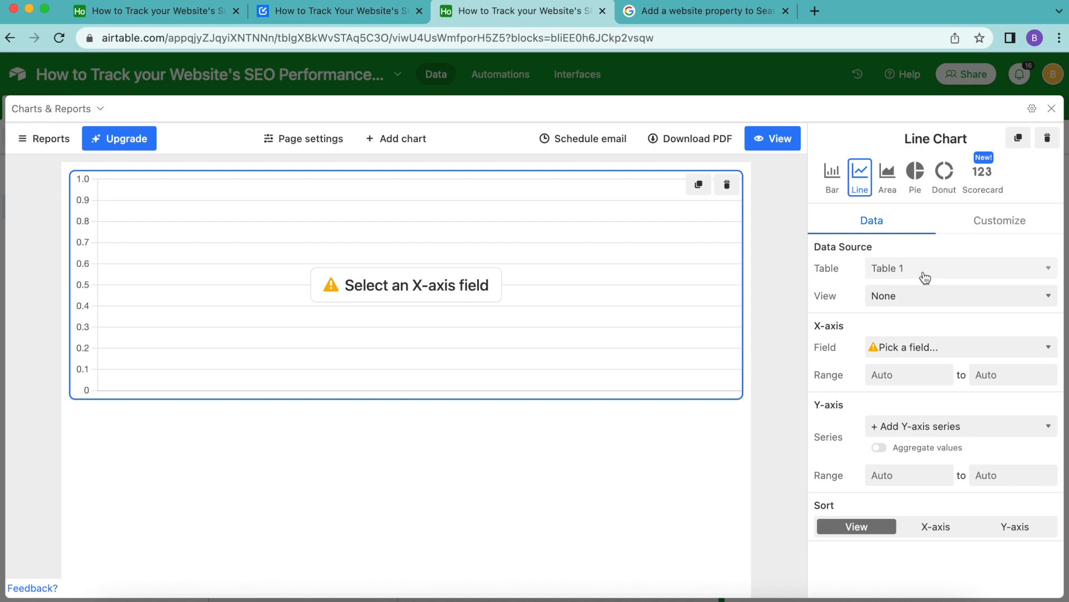
mouse_move(887, 401)
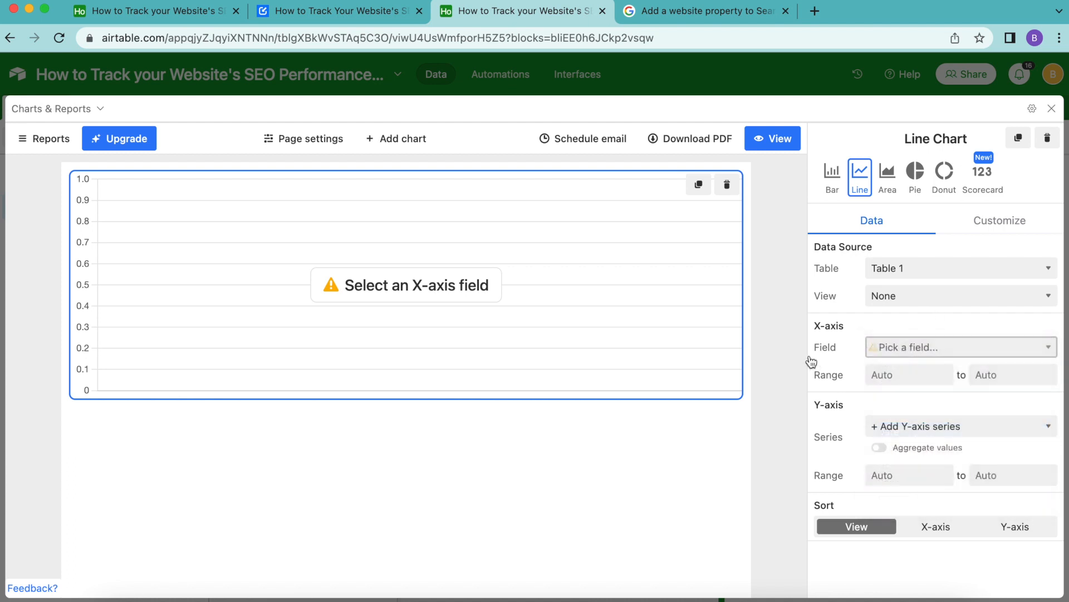
left_click(958, 347)
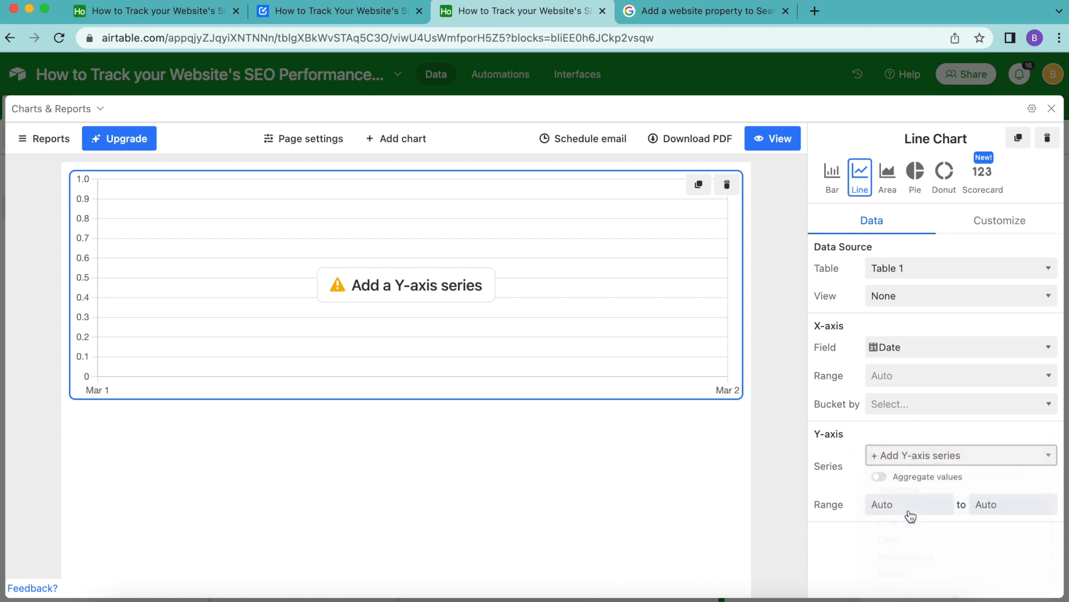
left_click(960, 455)
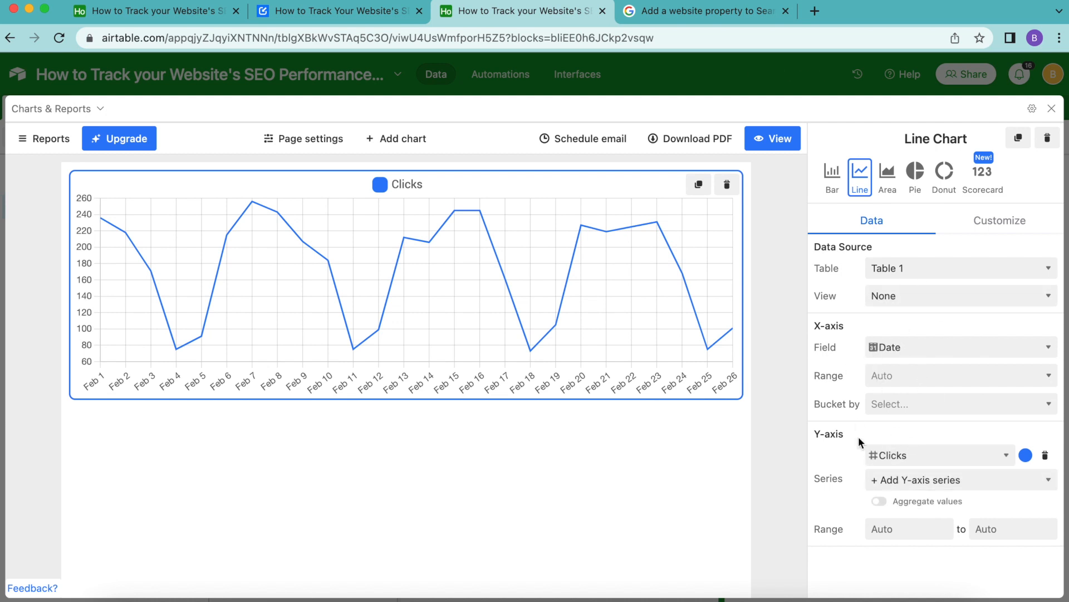
mouse_move(626, 520)
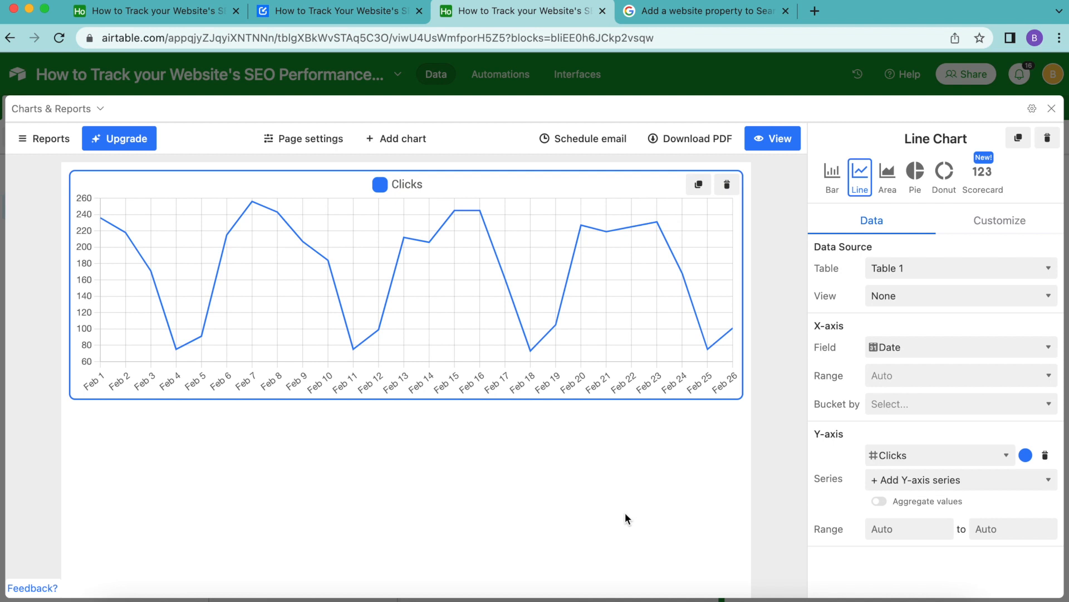
mouse_move(501, 373)
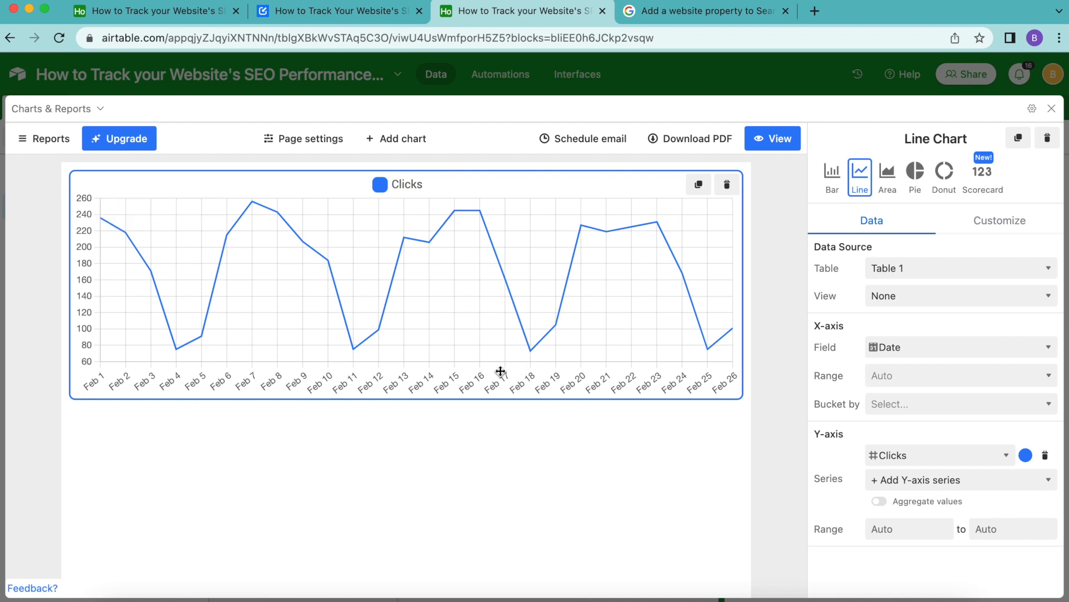
mouse_move(459, 374)
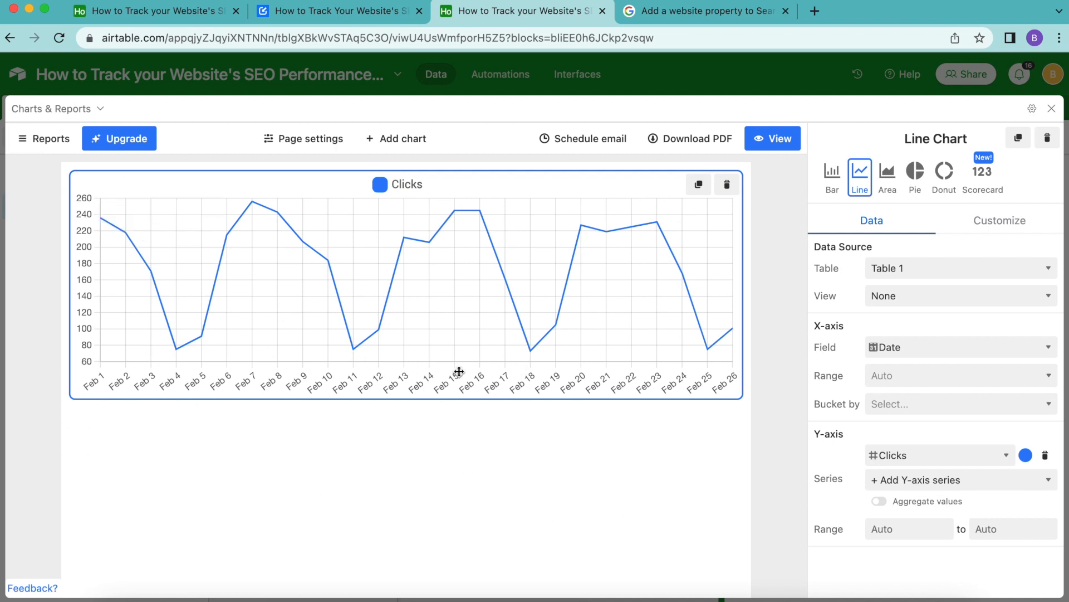
mouse_move(957, 590)
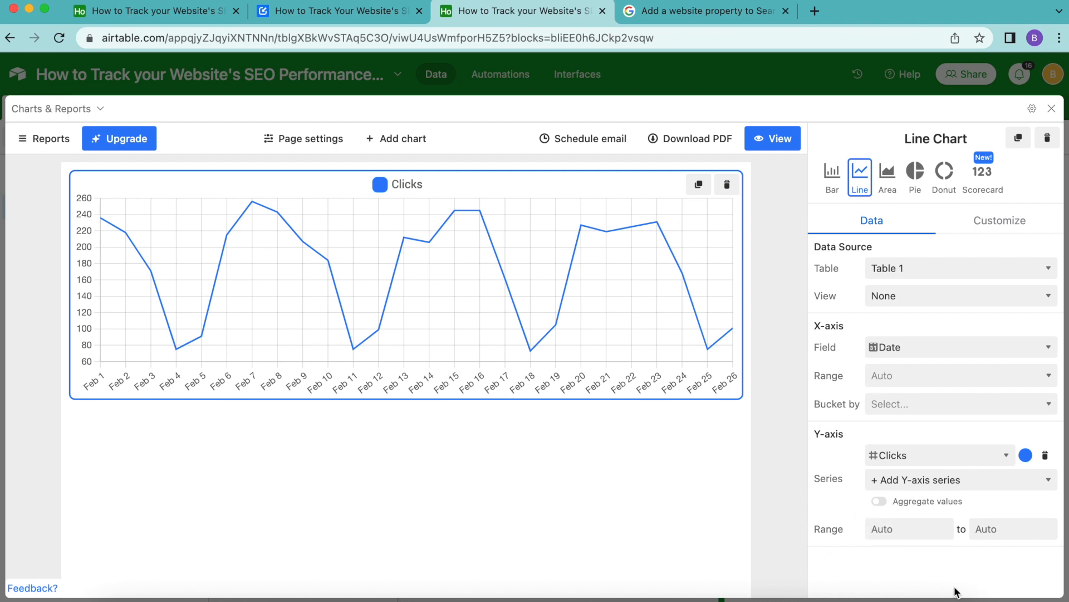
mouse_move(1018, 434)
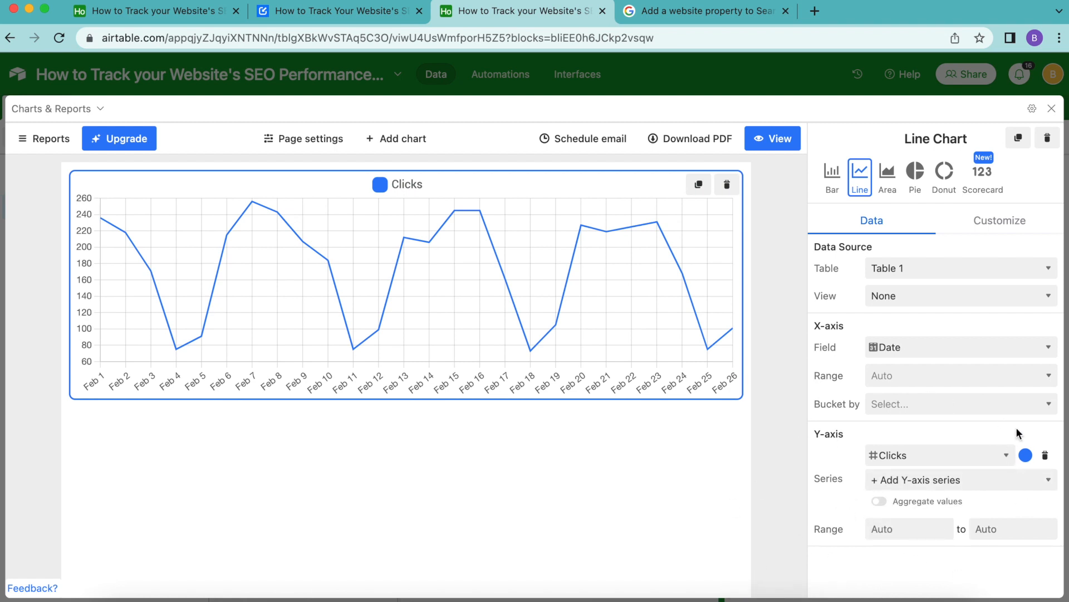
mouse_move(955, 567)
type("0")
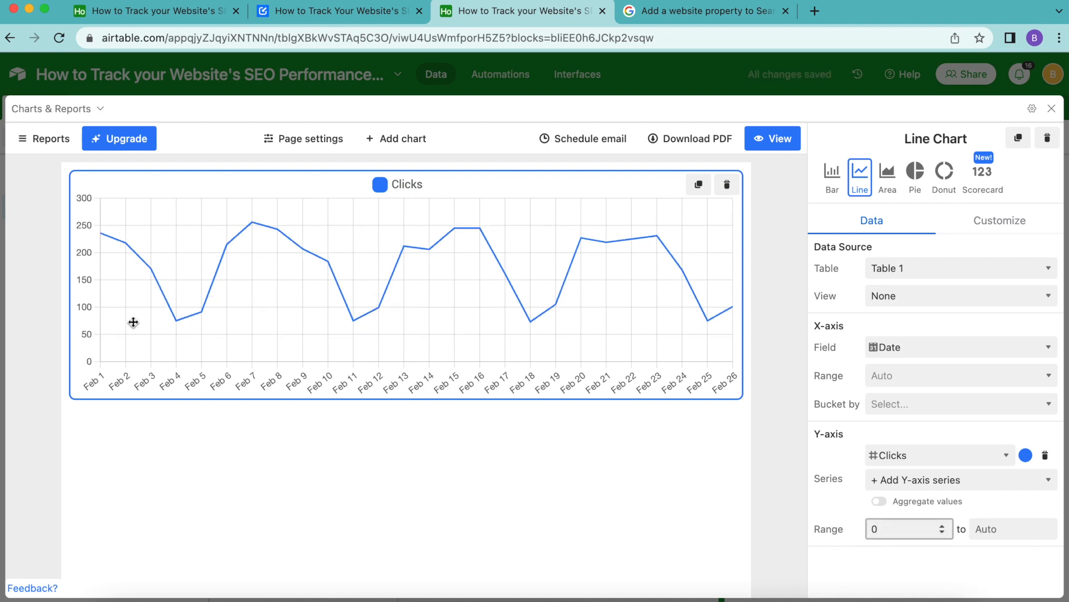
mouse_move(1000, 594)
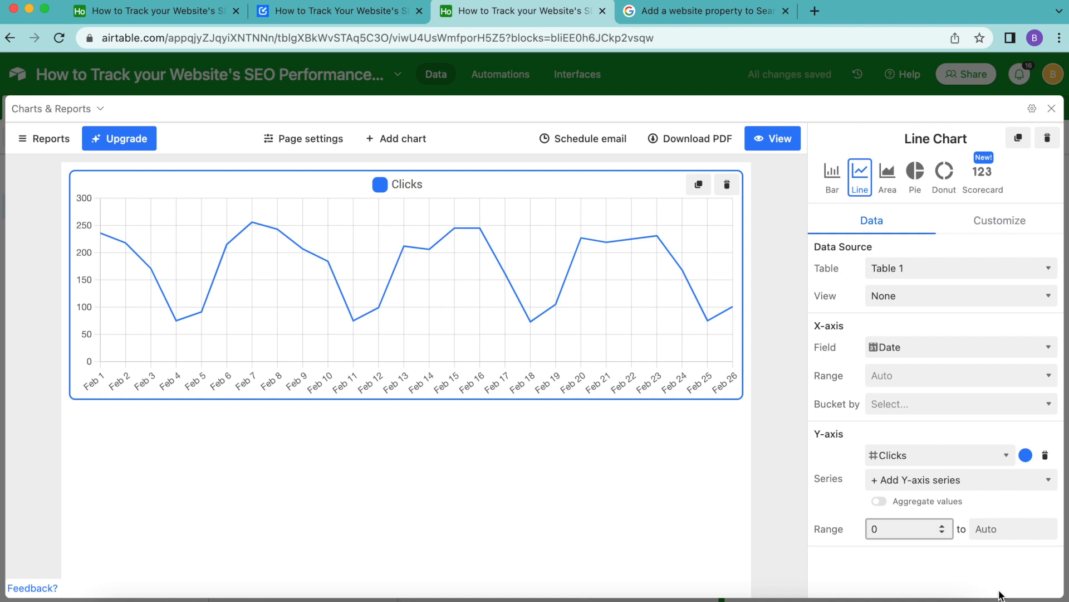
mouse_move(188, 473)
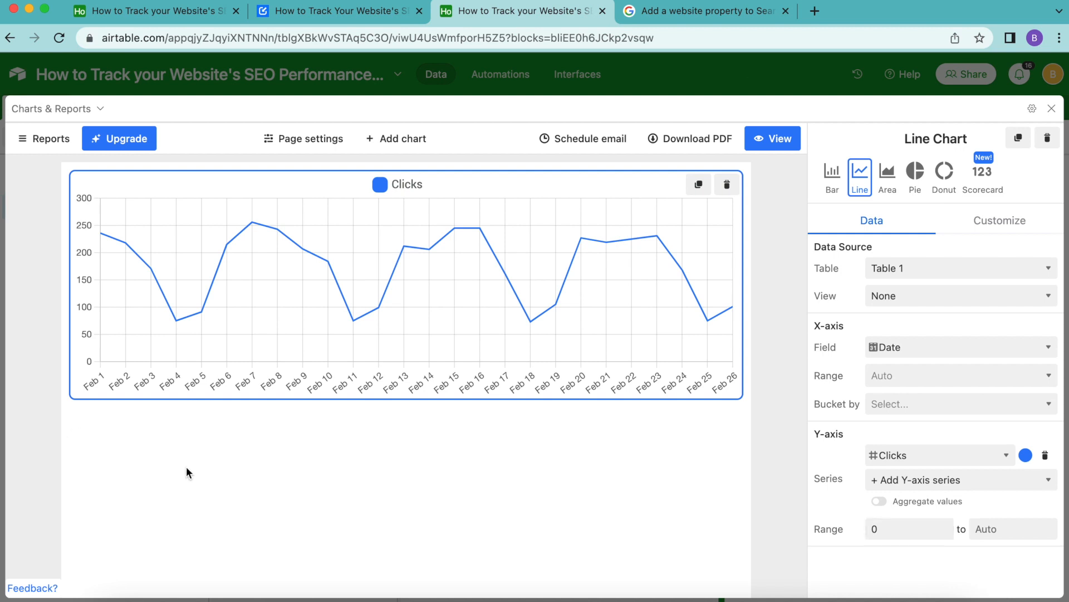
mouse_move(353, 140)
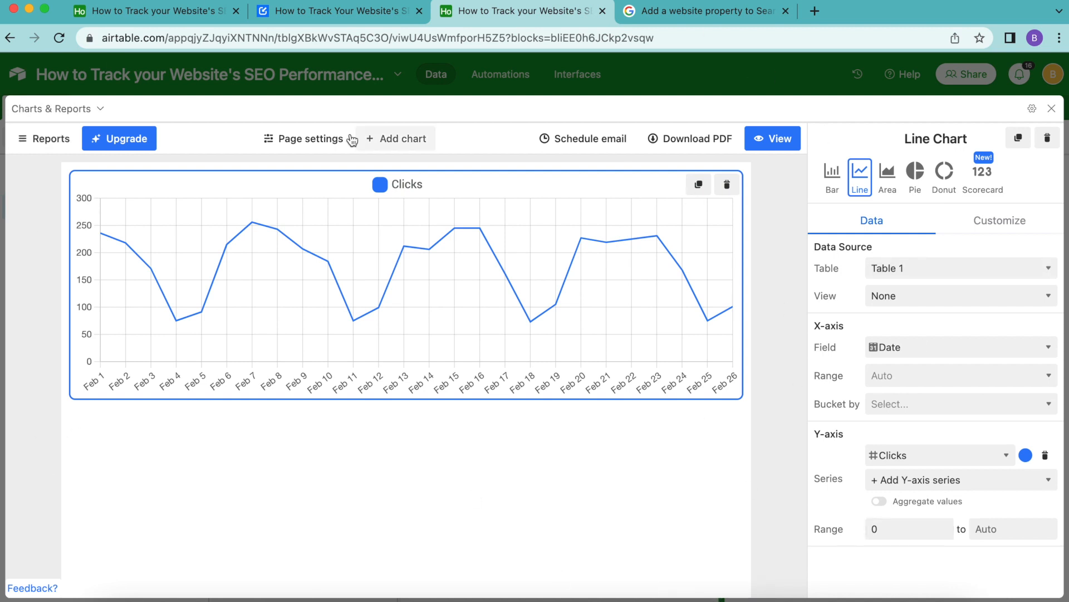
mouse_move(734, 355)
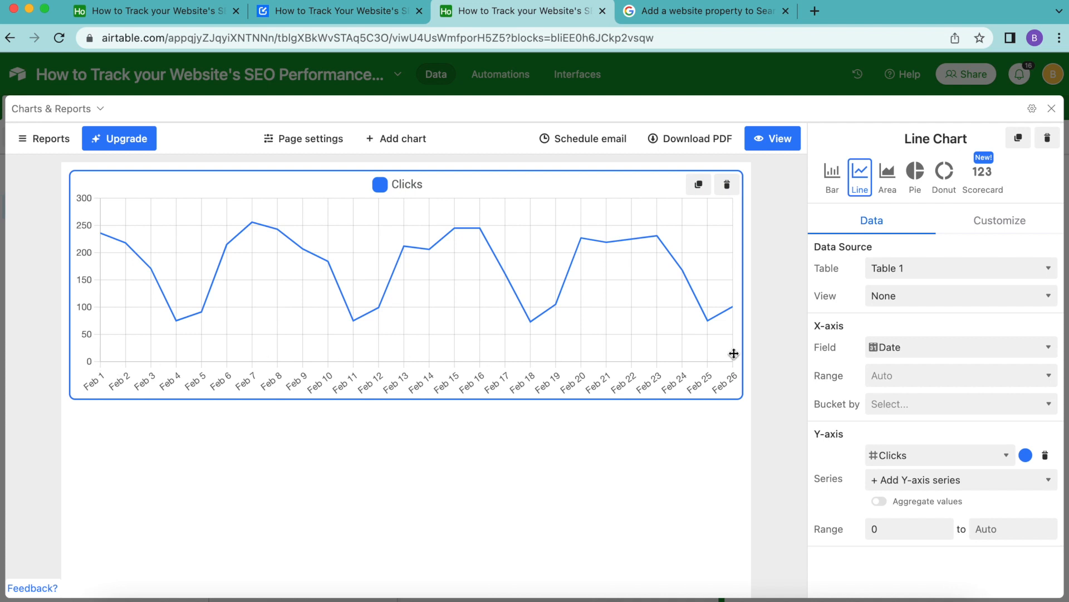
mouse_move(888, 334)
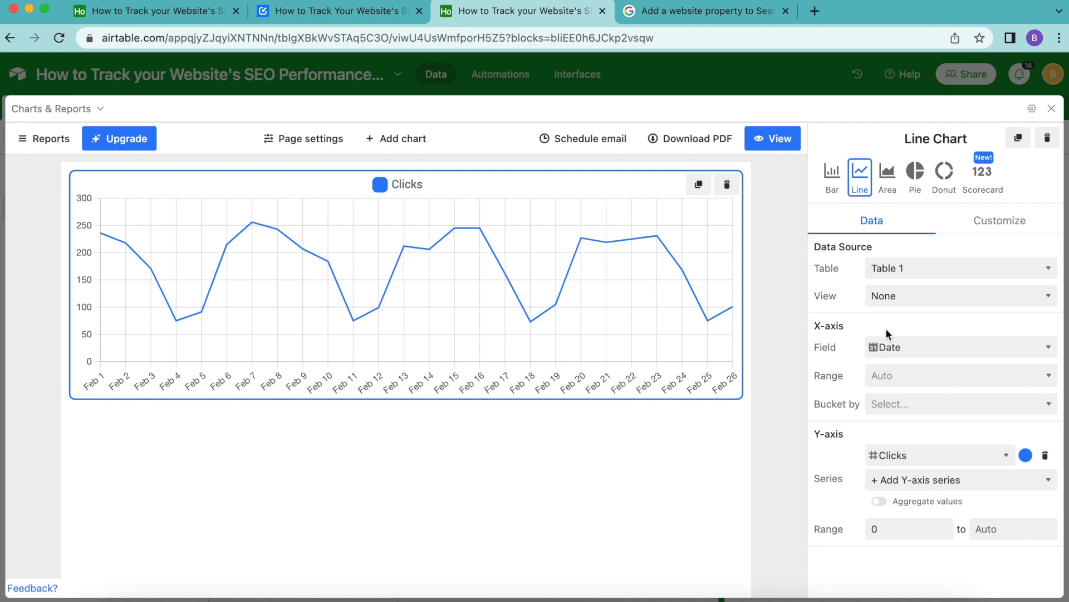
mouse_move(853, 512)
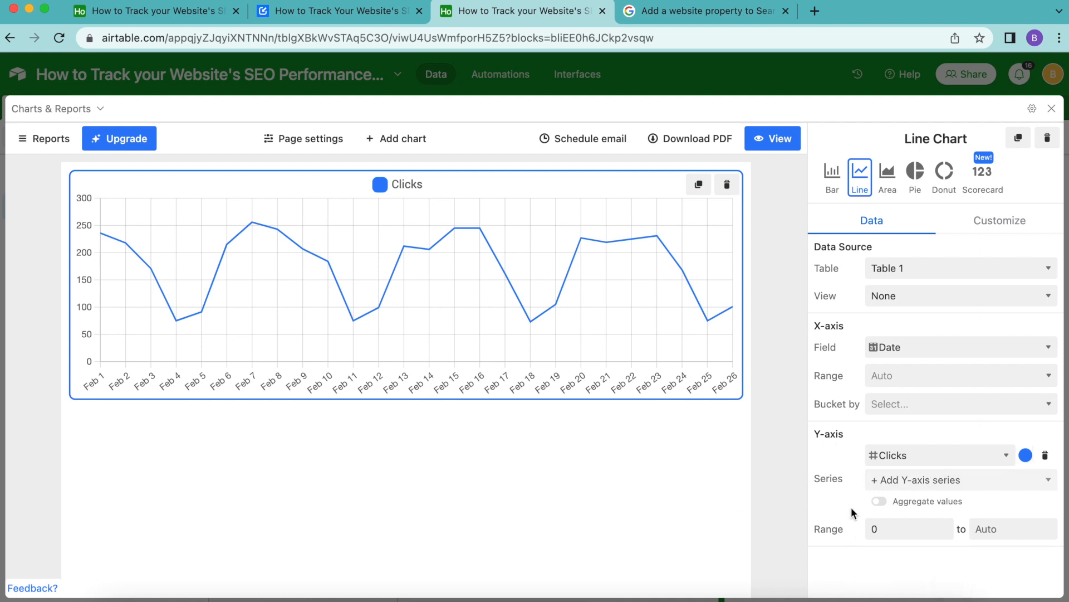
mouse_move(894, 487)
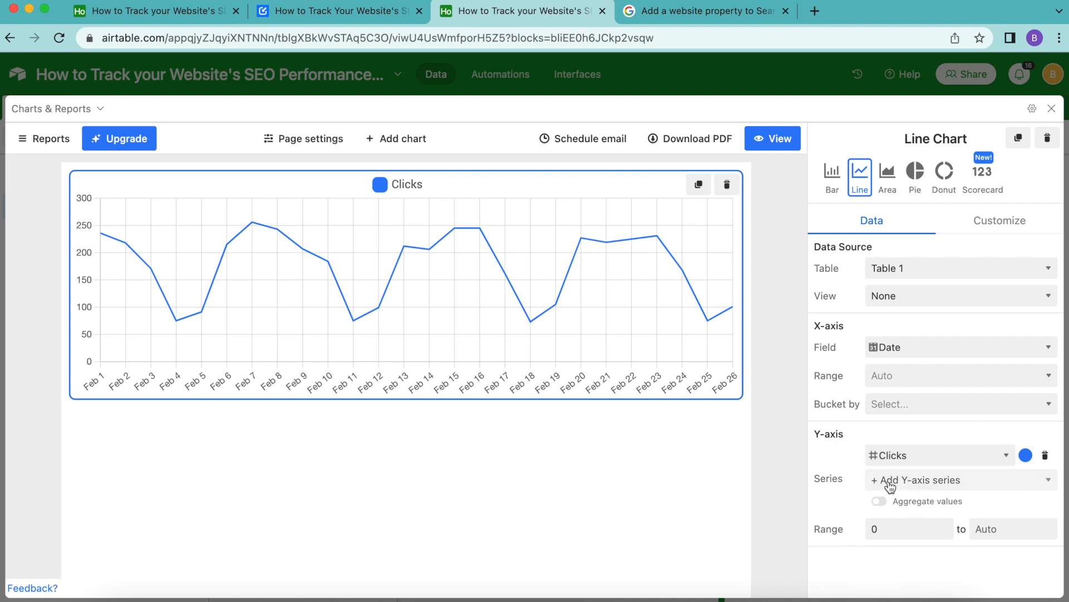
Add Impressions as a second Y-axis series next to Clicks
left_click(918, 479)
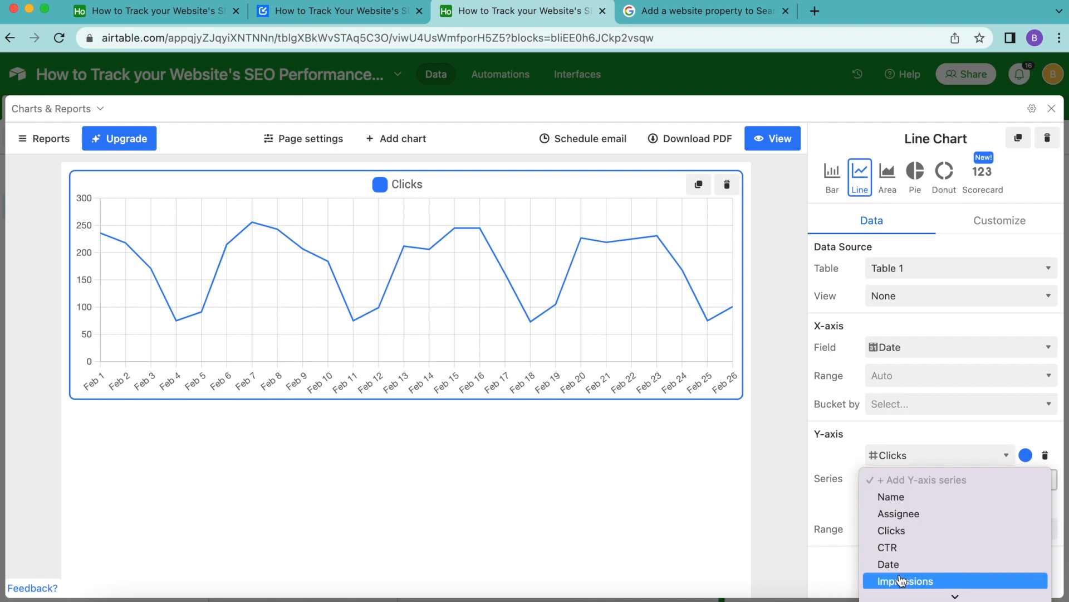
left_click(905, 581)
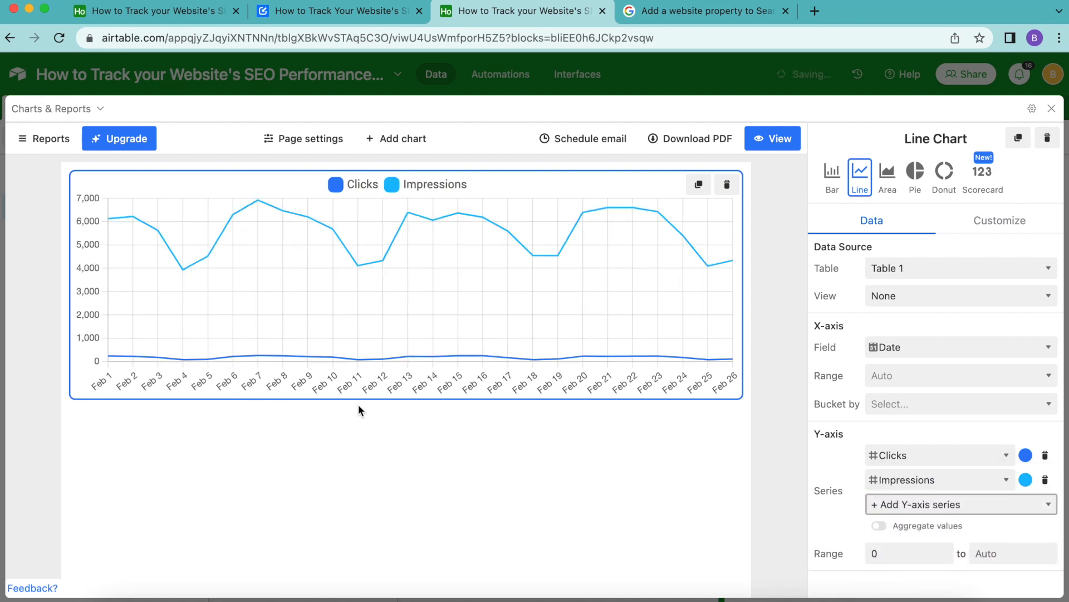
mouse_move(401, 234)
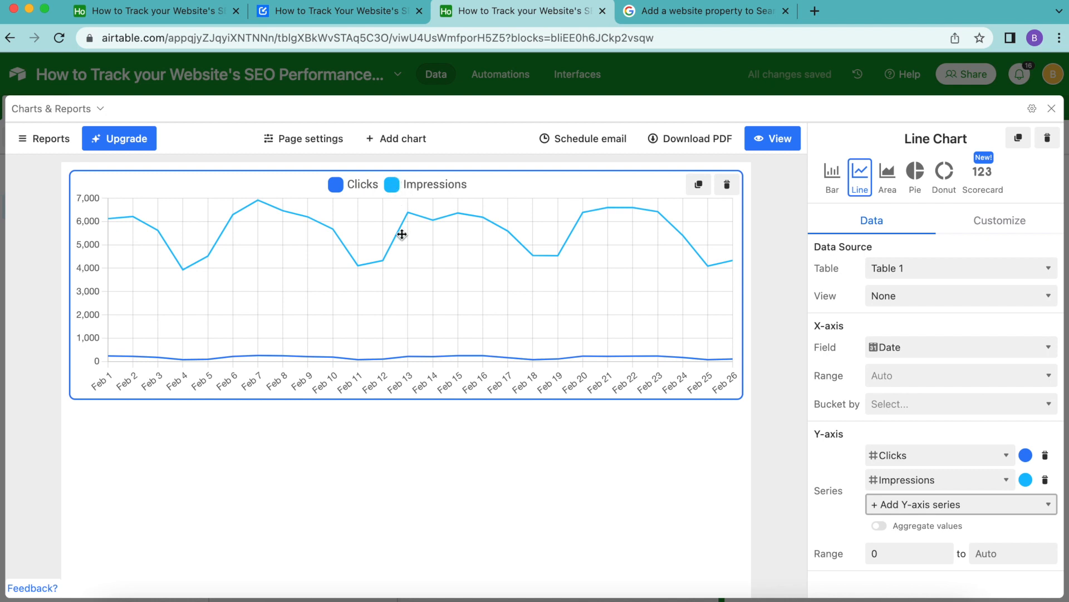
mouse_move(161, 320)
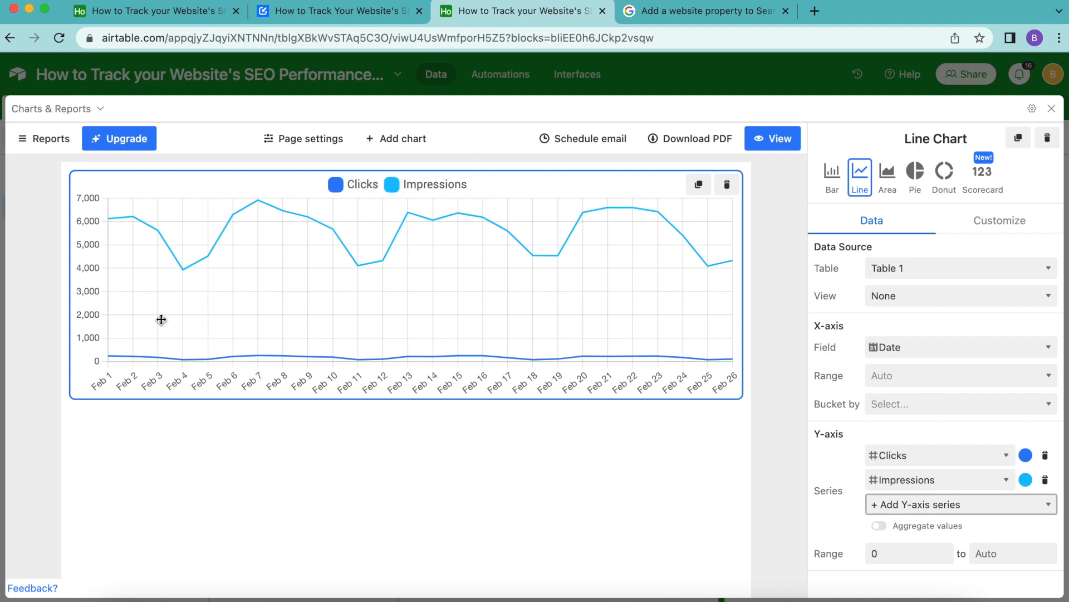
mouse_move(134, 279)
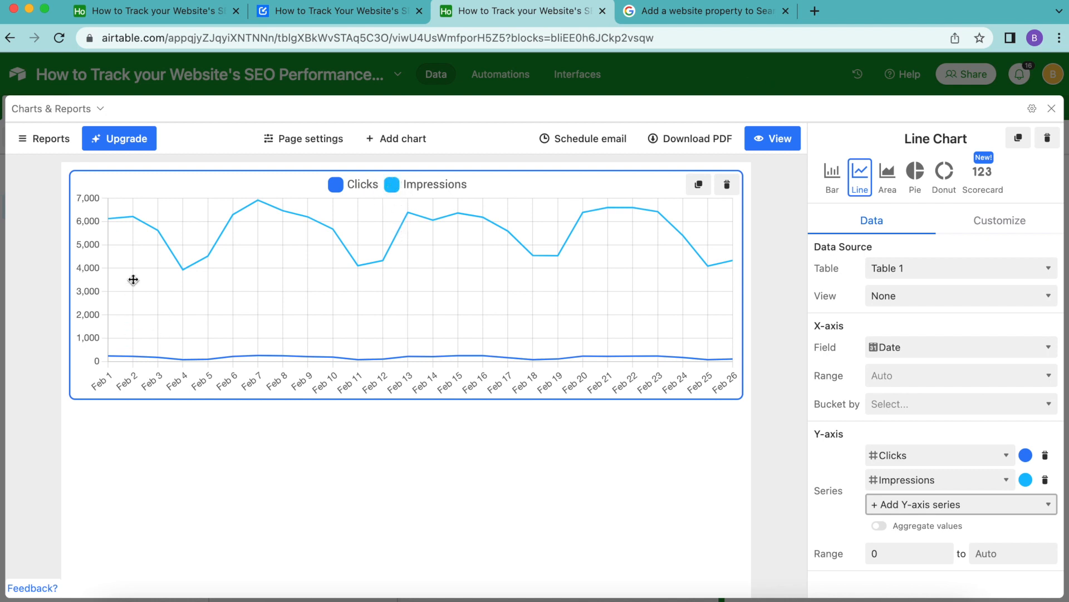
mouse_move(136, 330)
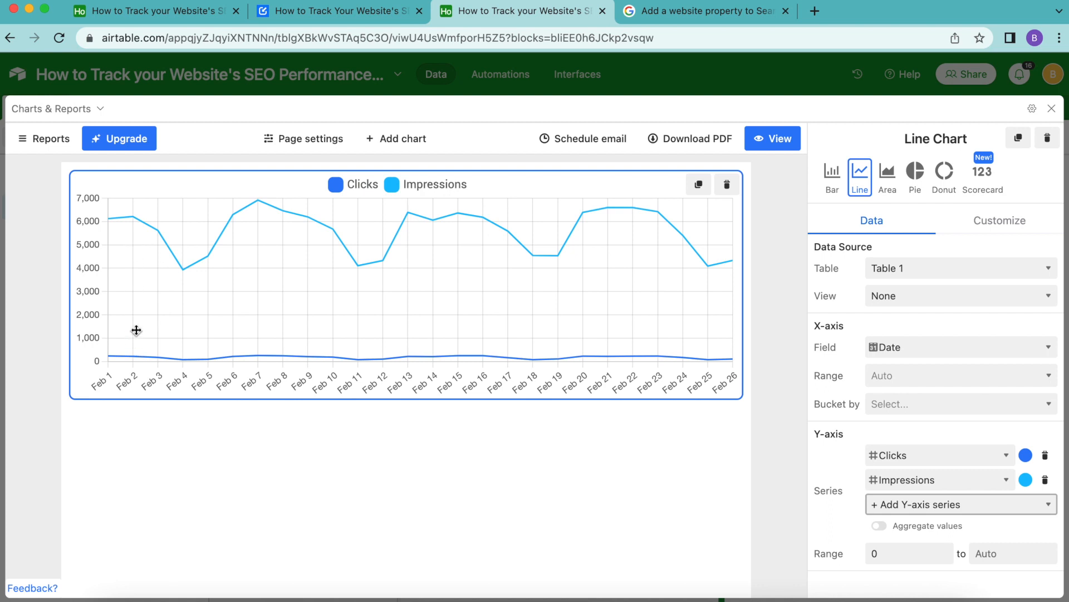
mouse_move(140, 350)
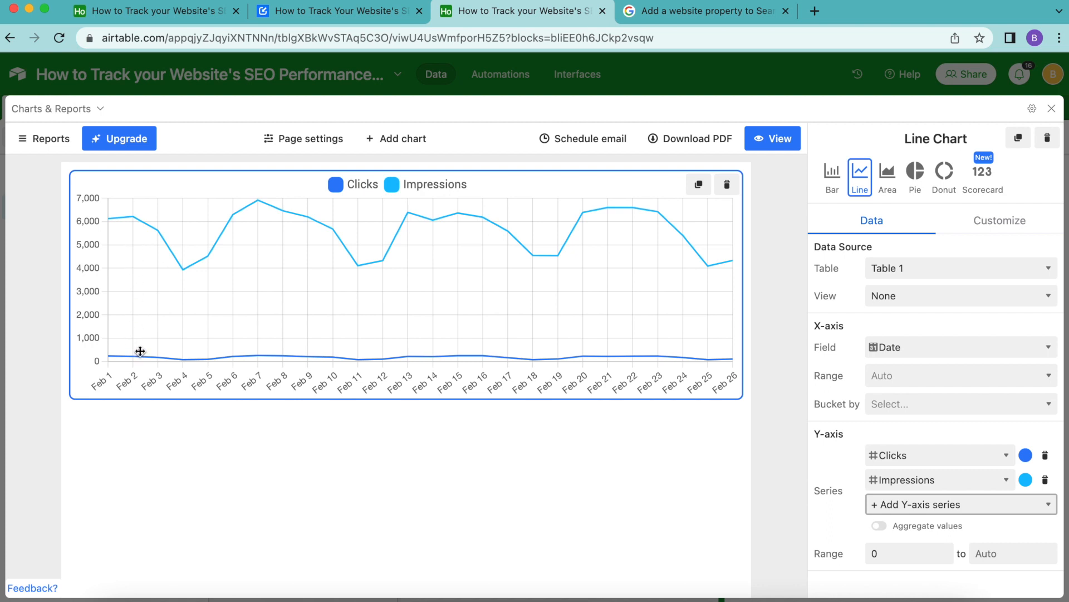
mouse_move(958, 326)
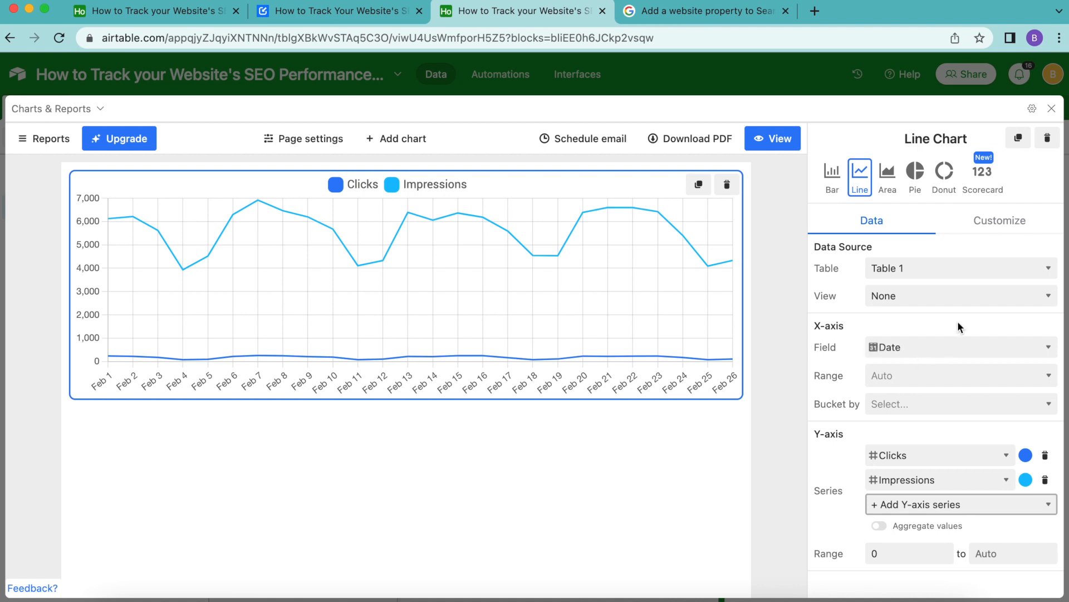
mouse_move(715, 459)
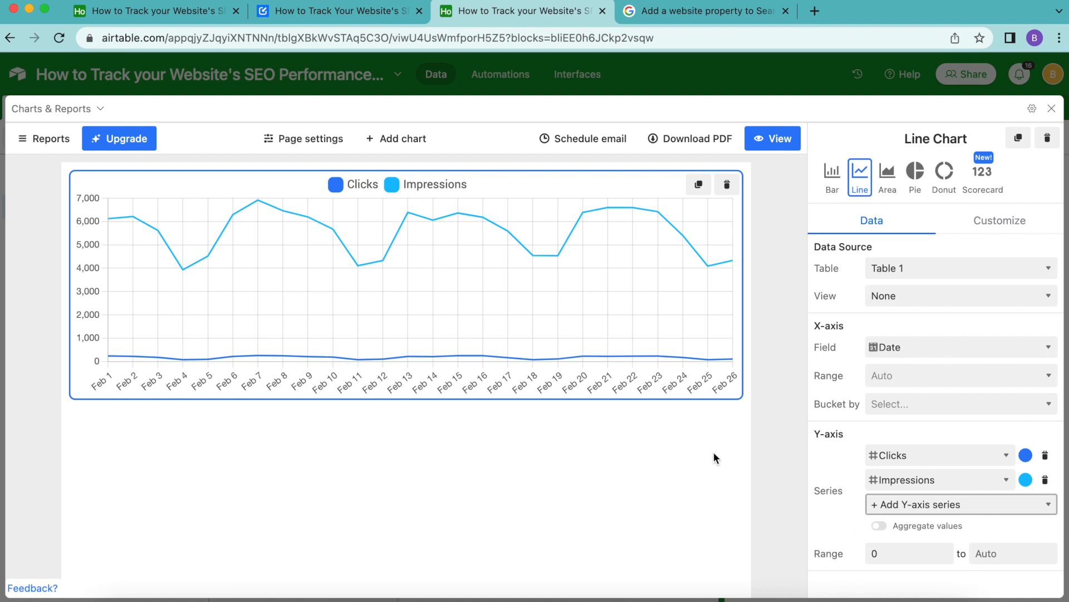
mouse_move(894, 582)
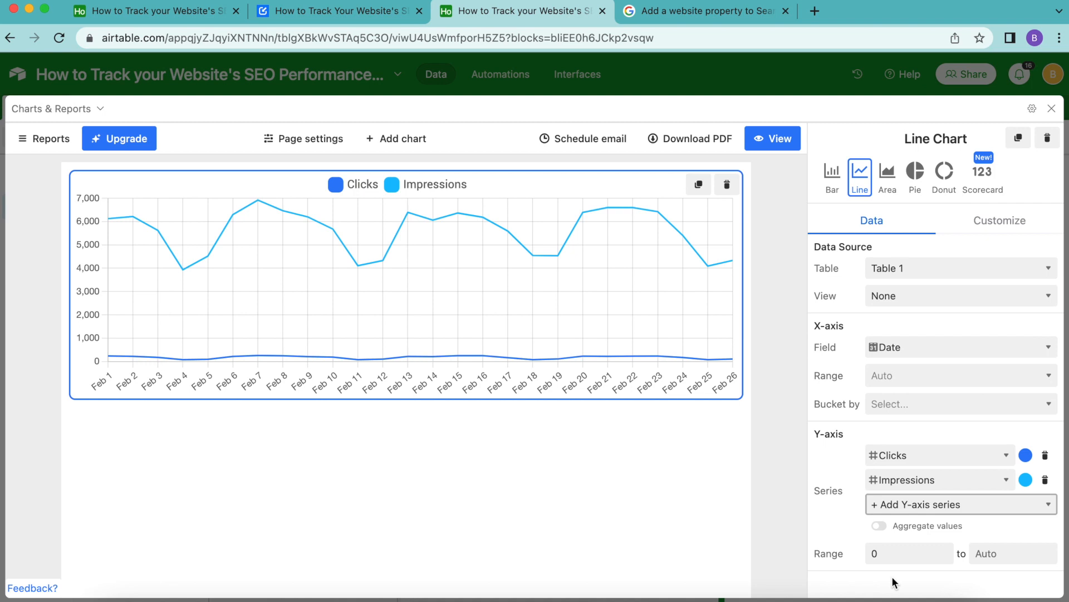
mouse_move(784, 541)
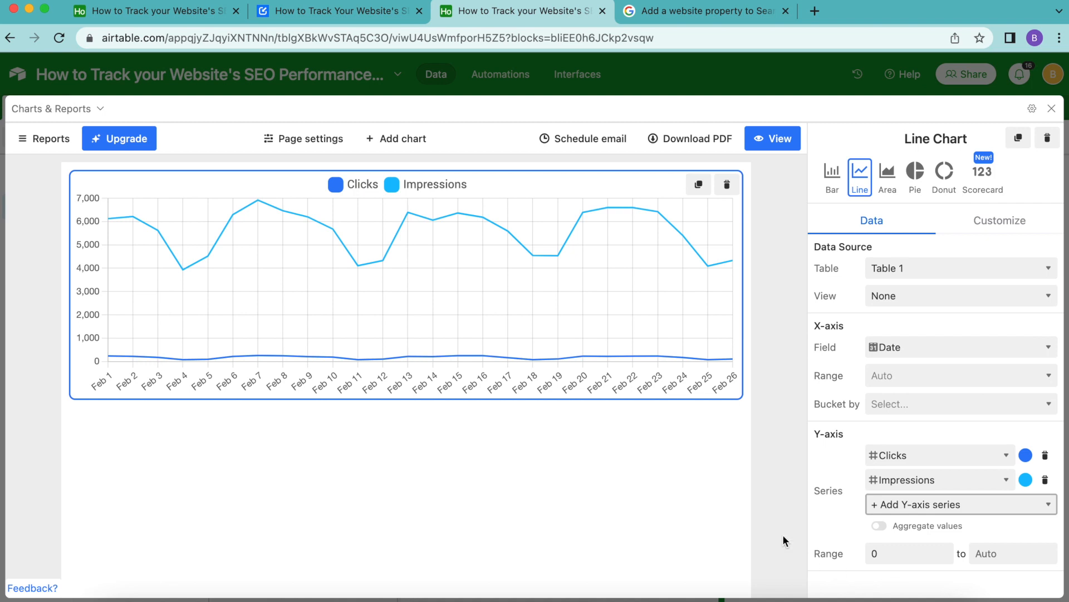
mouse_move(647, 336)
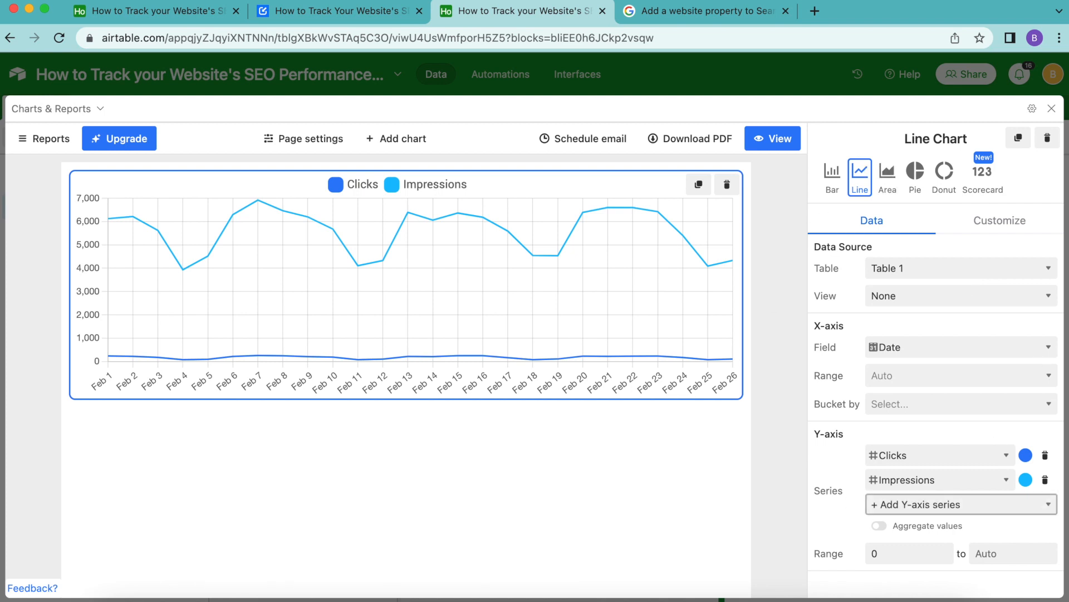
On the Customize tab, enable a second Y-axis with its range starting at 0
left_click(999, 221)
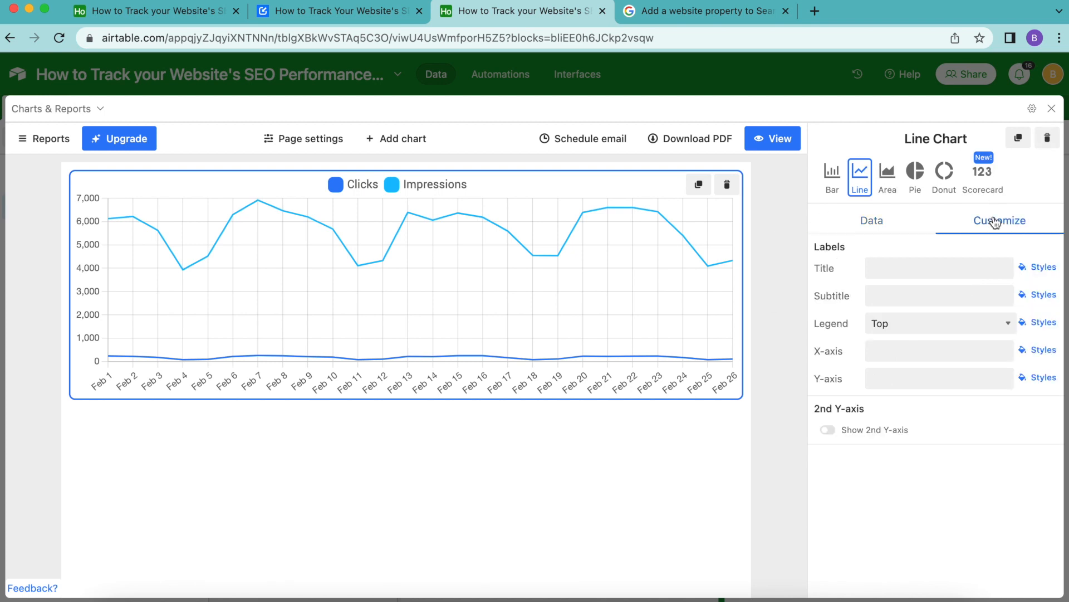
mouse_move(828, 255)
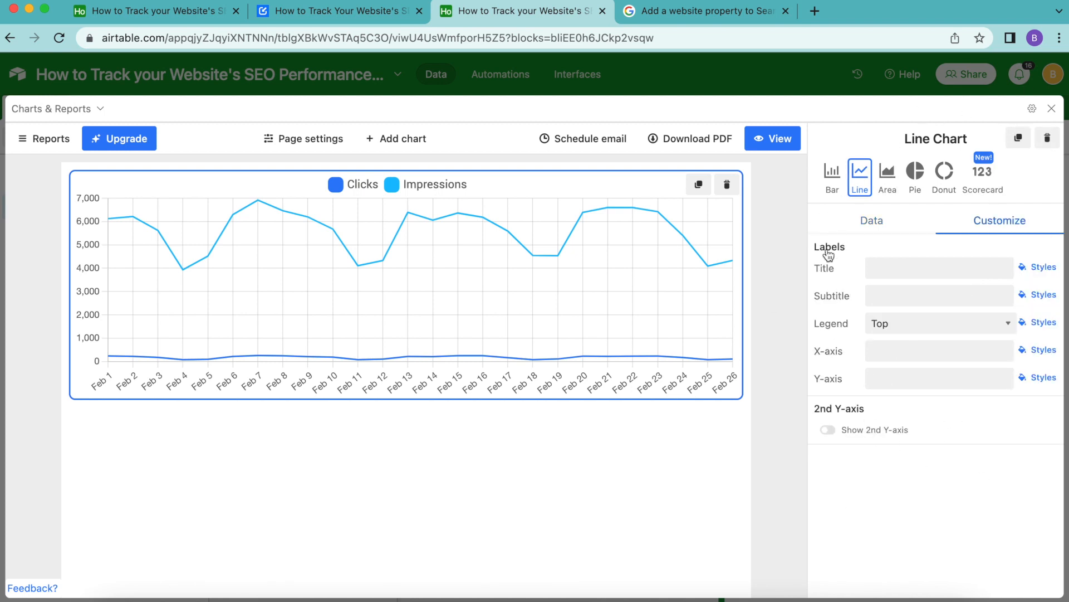
mouse_move(827, 419)
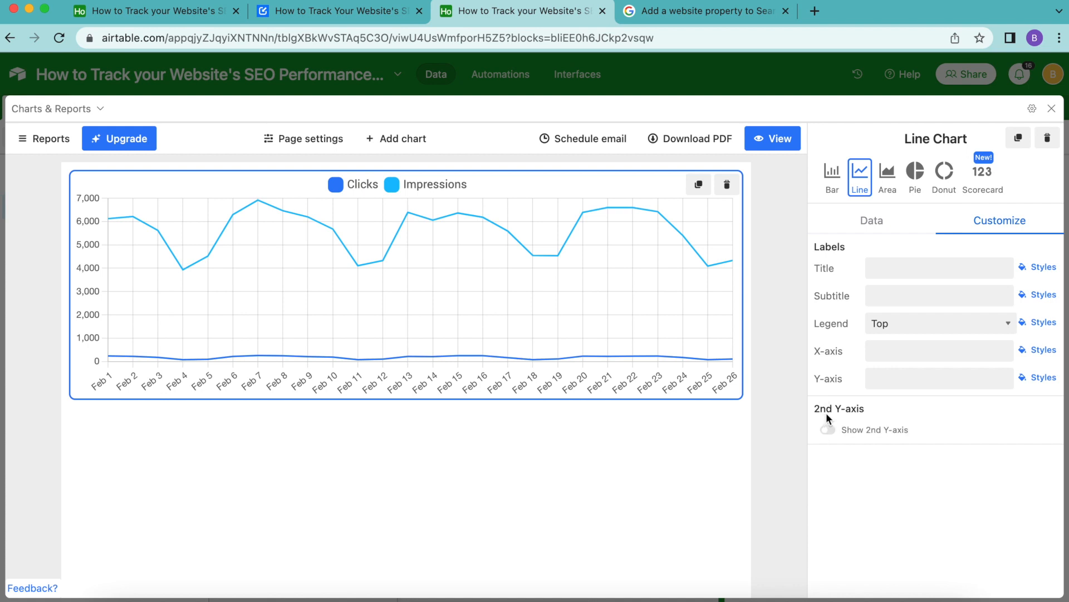
left_click(827, 429)
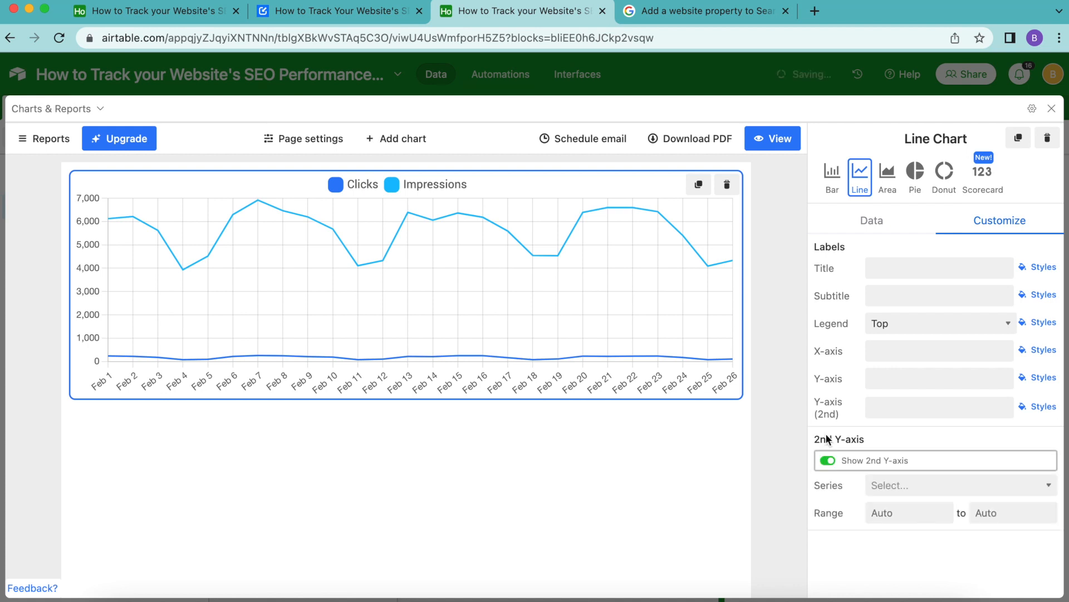
left_click(827, 460)
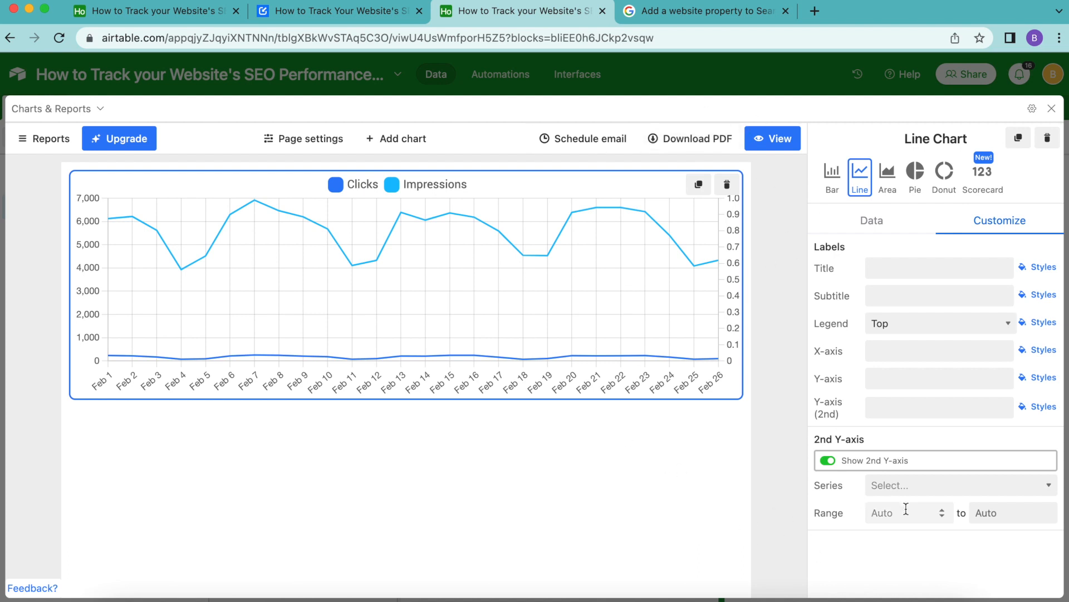
type("0")
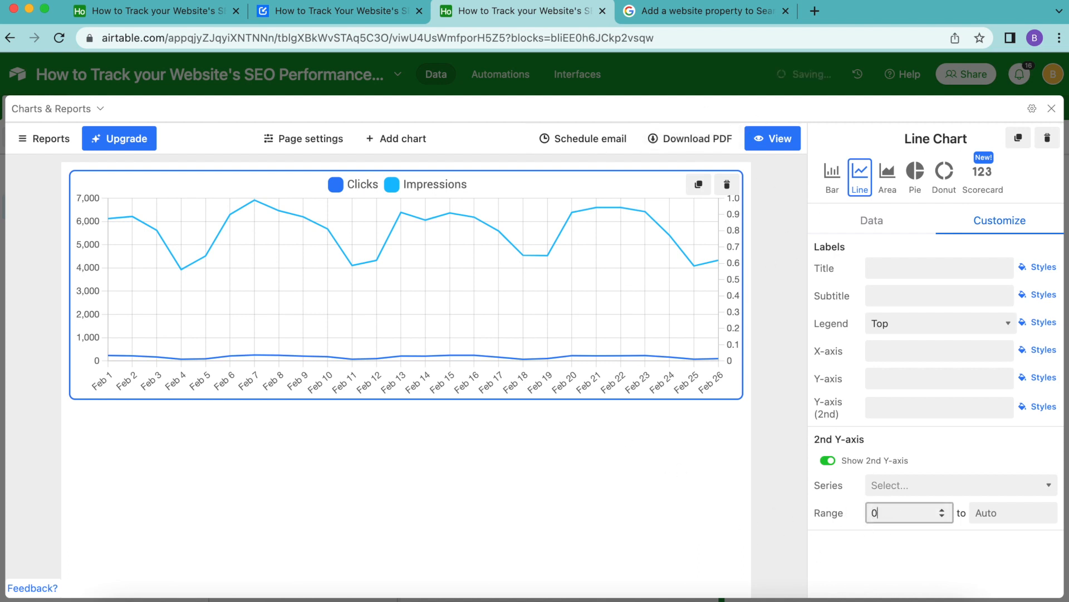
left_click(896, 554)
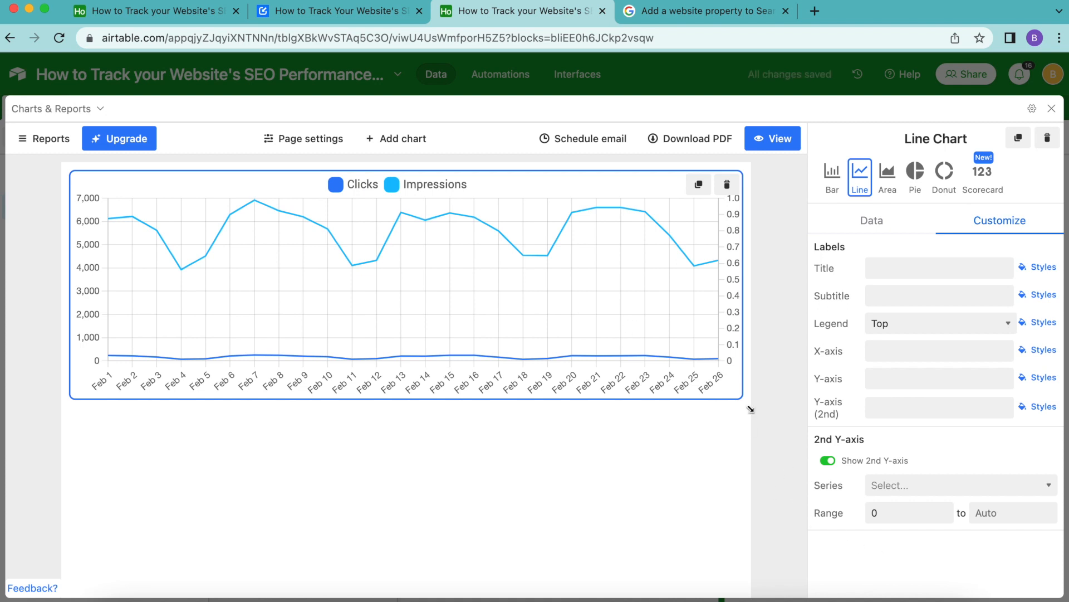
mouse_move(787, 410)
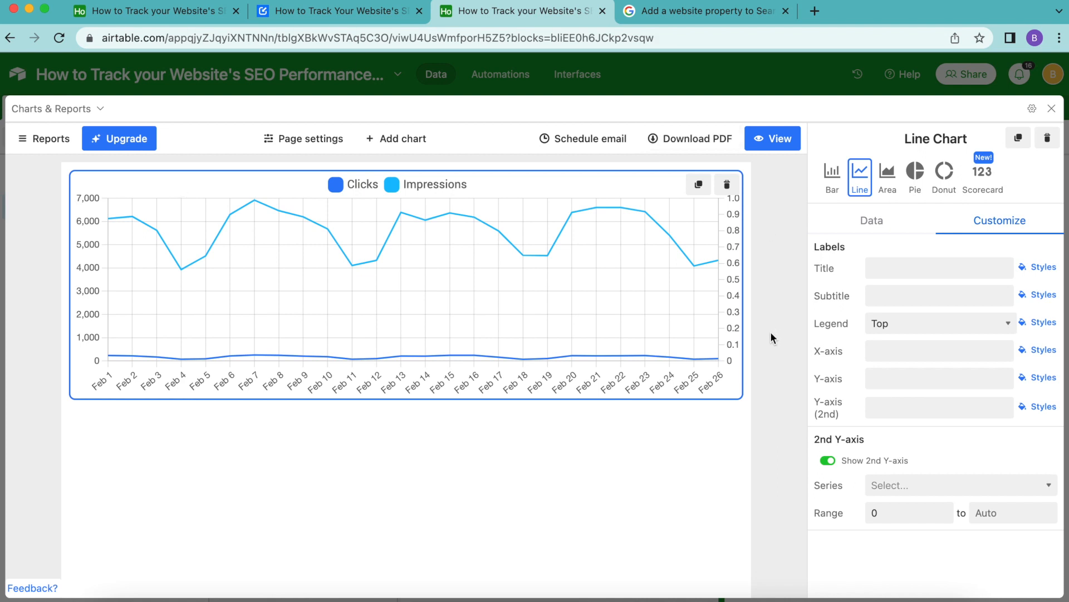
mouse_move(849, 386)
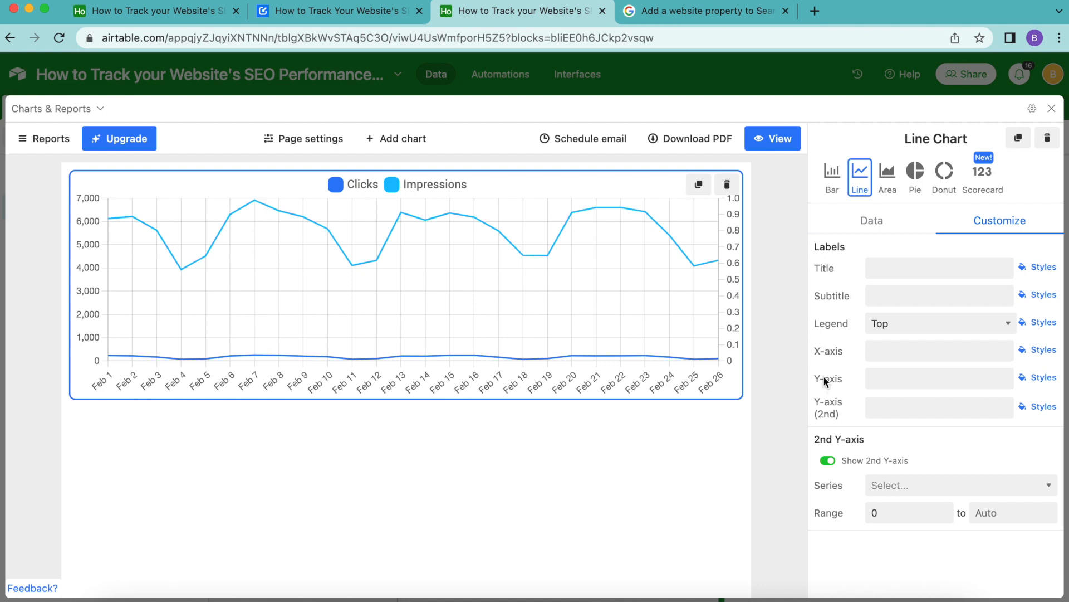
mouse_move(850, 381)
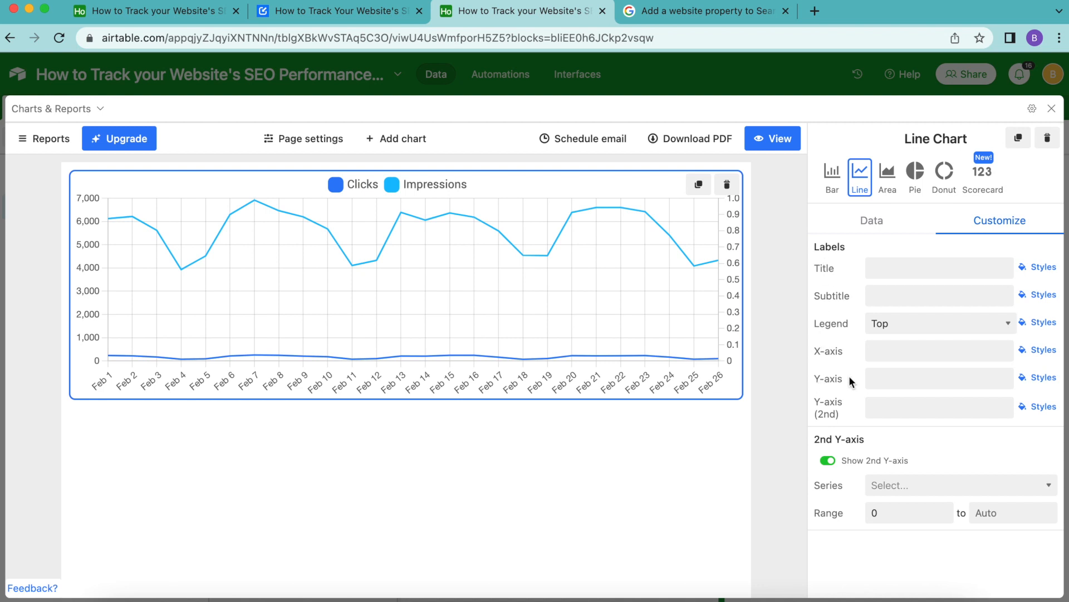
Title the Y-axis 'Clicks' and the 2nd Y-axis 'Impressions', then bring up the Data Fetcher guide
left_click(939, 378)
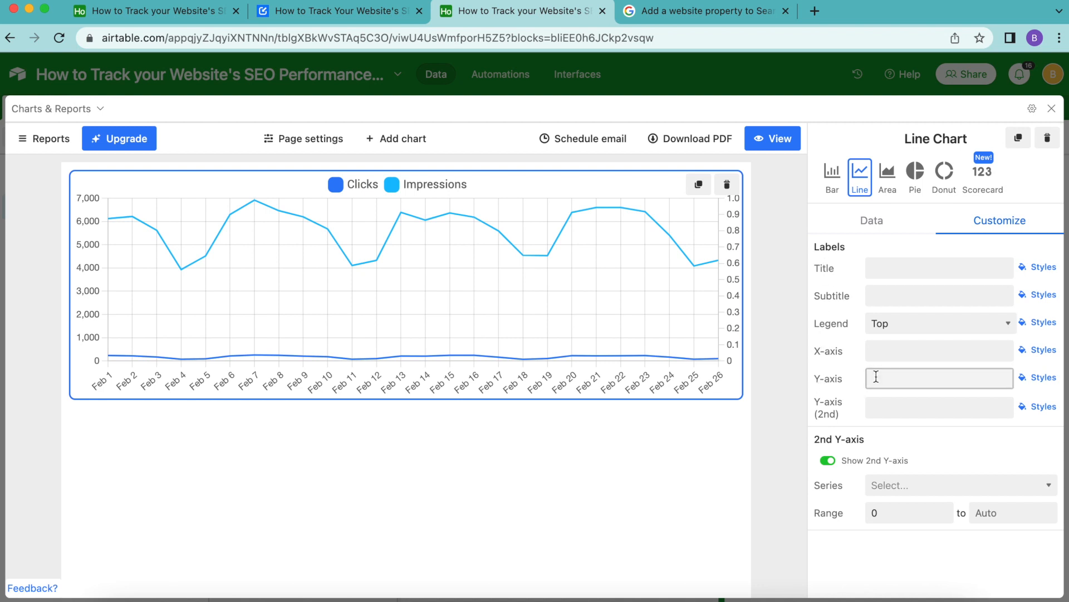
type("Clicks")
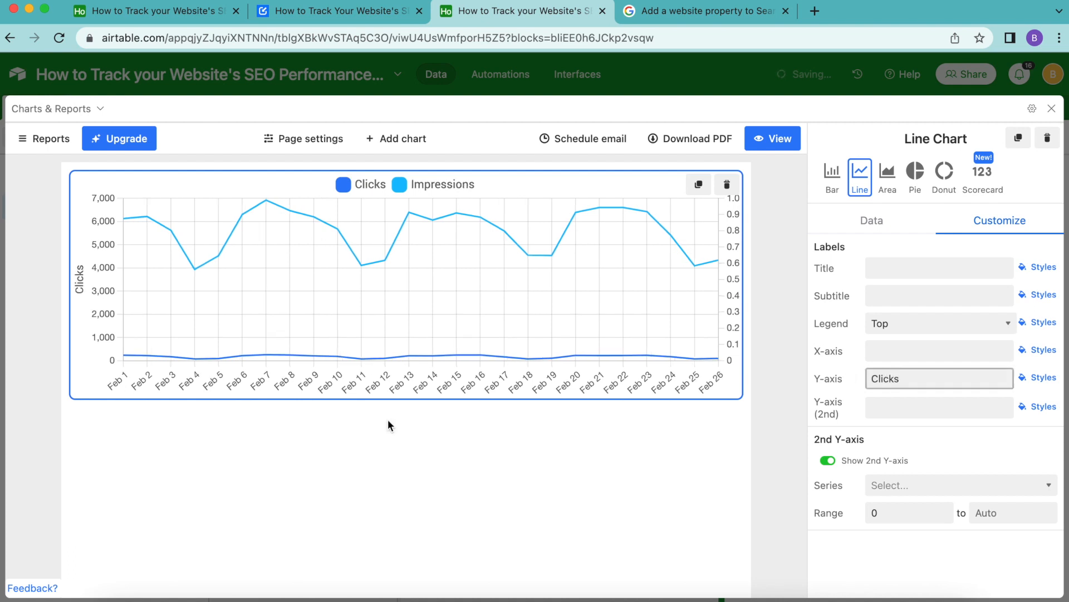
left_click(939, 378)
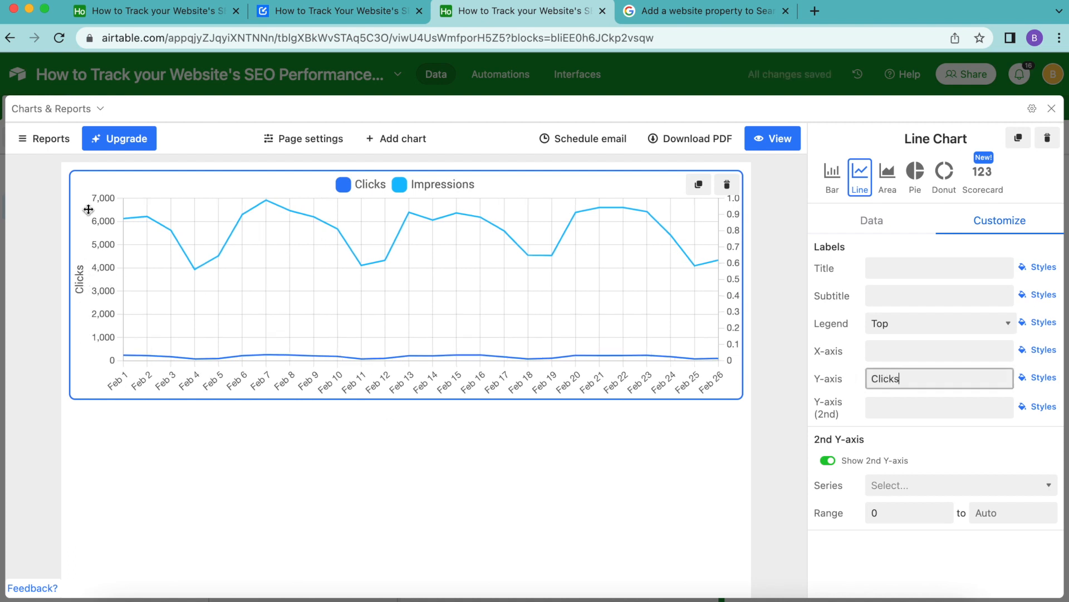
mouse_move(900, 407)
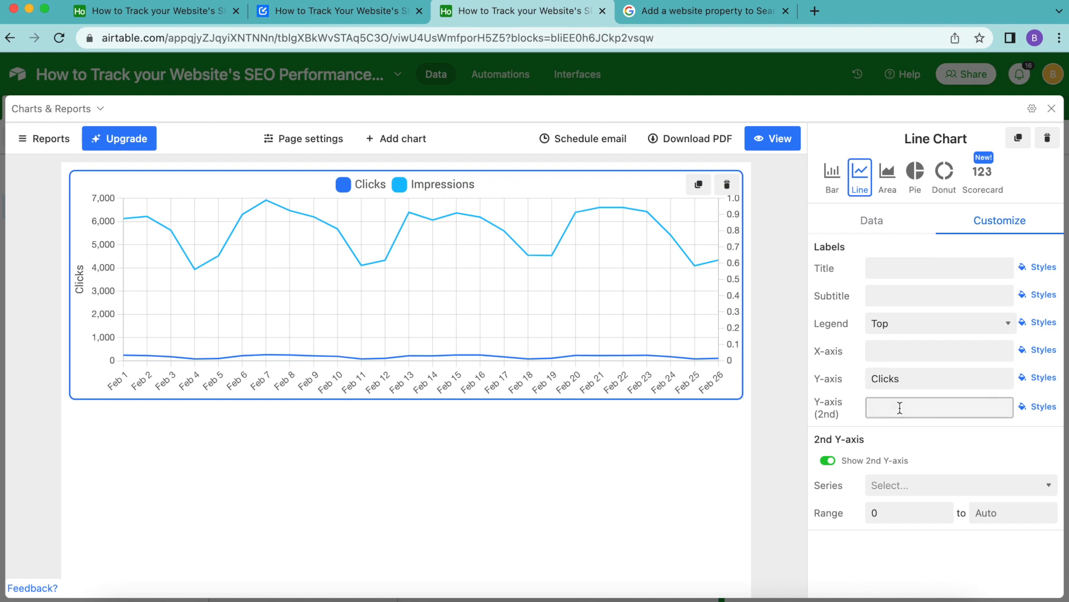
type("Impressions")
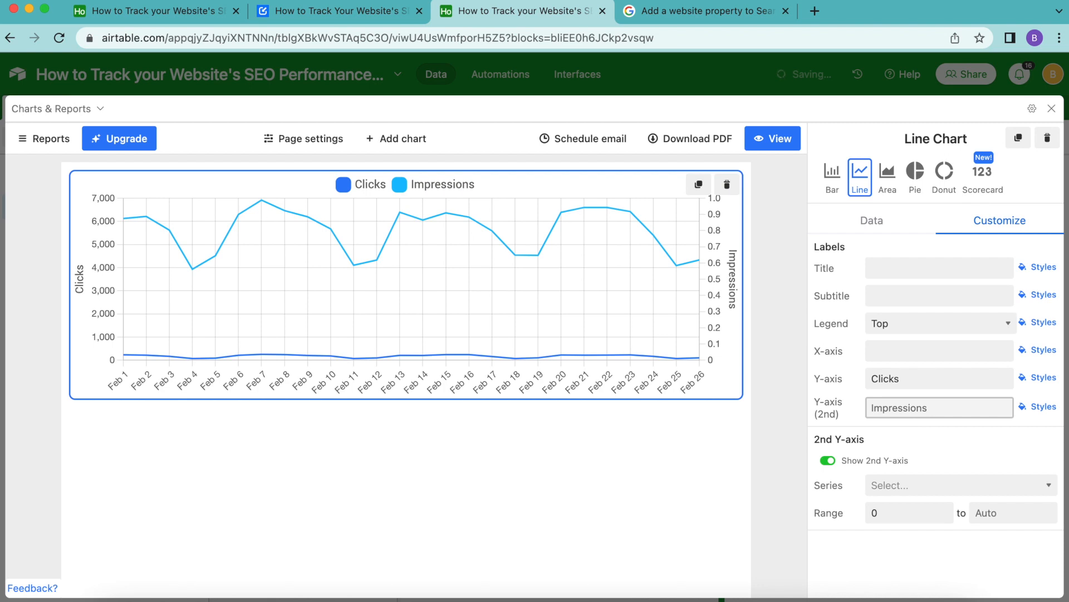
left_click(939, 407)
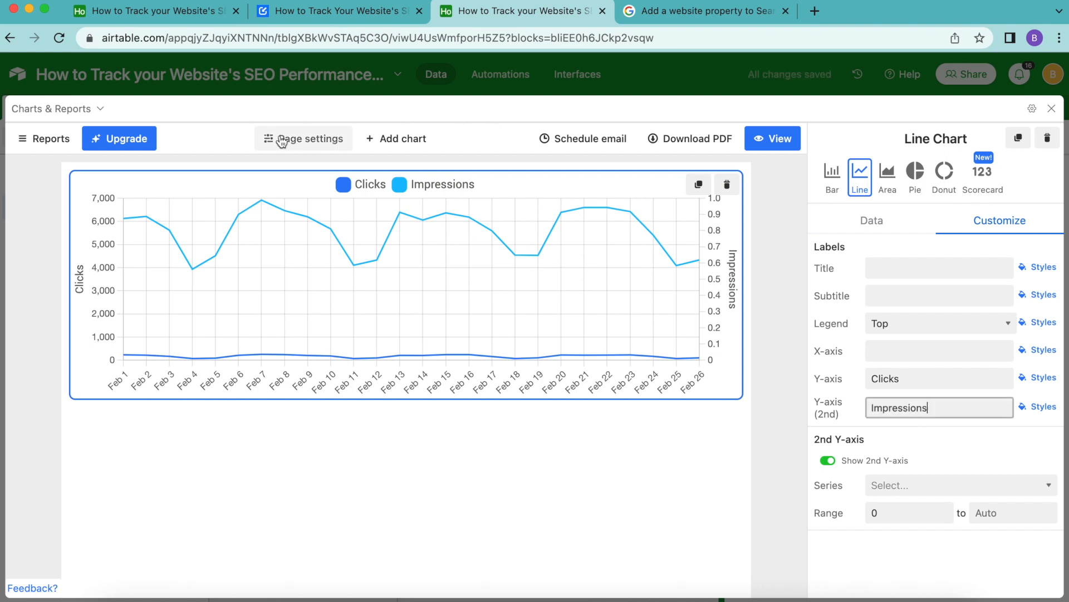
mouse_move(182, 411)
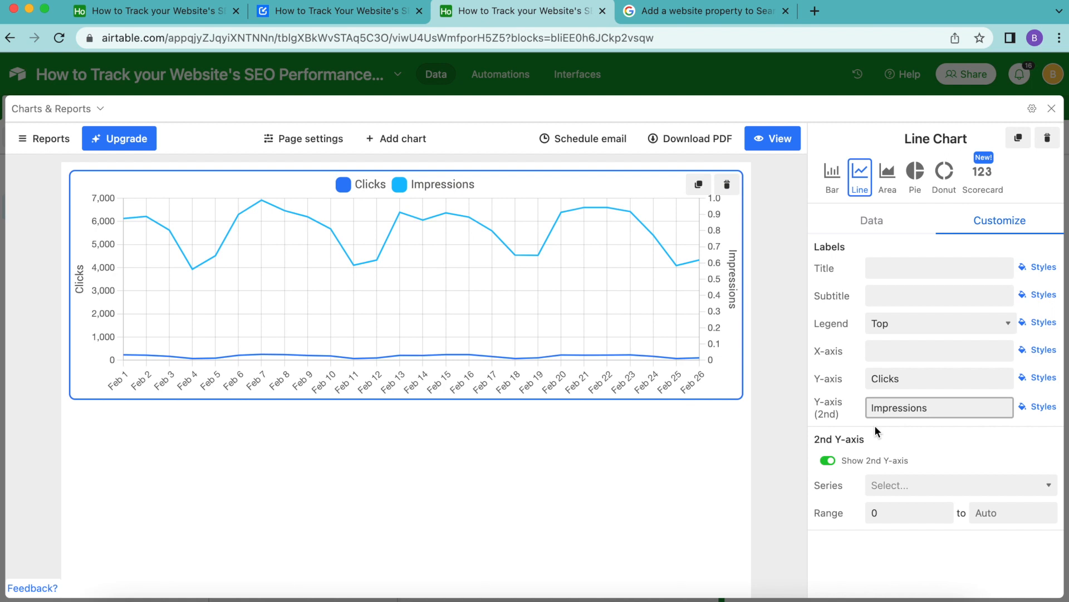
mouse_move(608, 404)
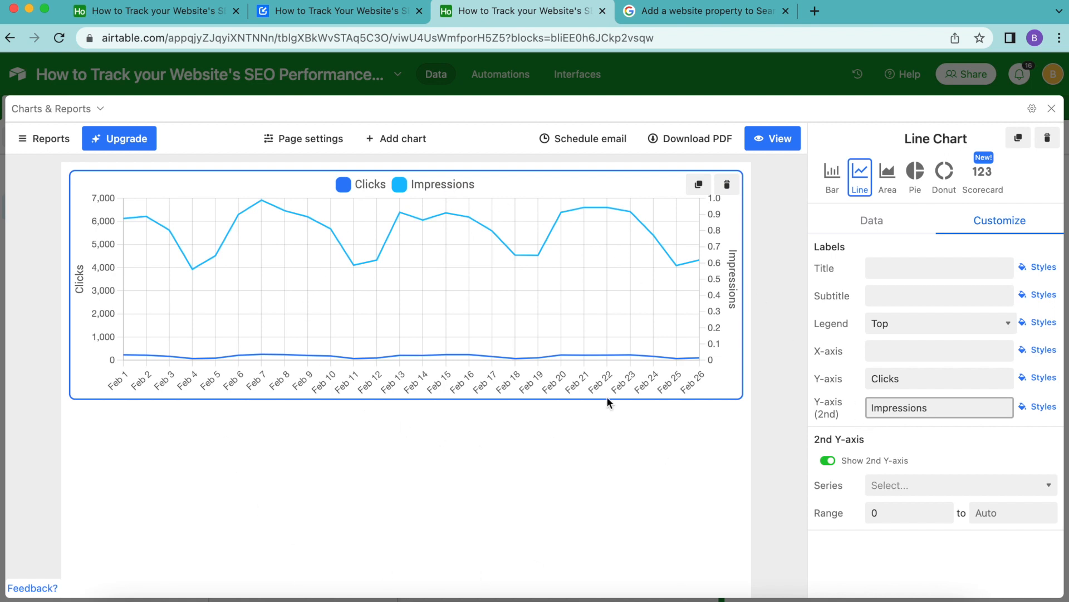
mouse_move(668, 438)
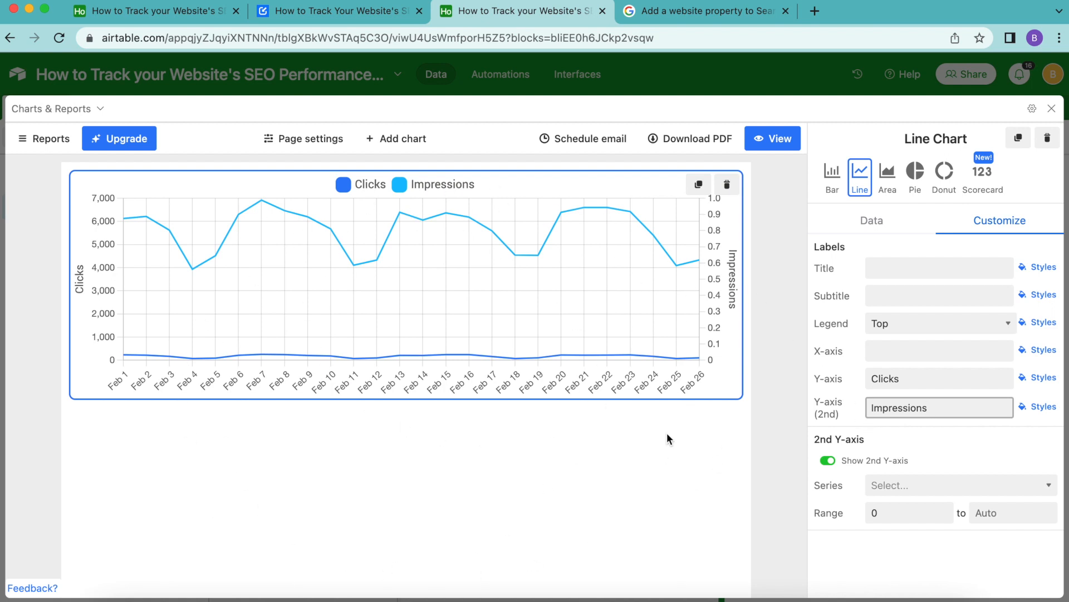
left_click(939, 407)
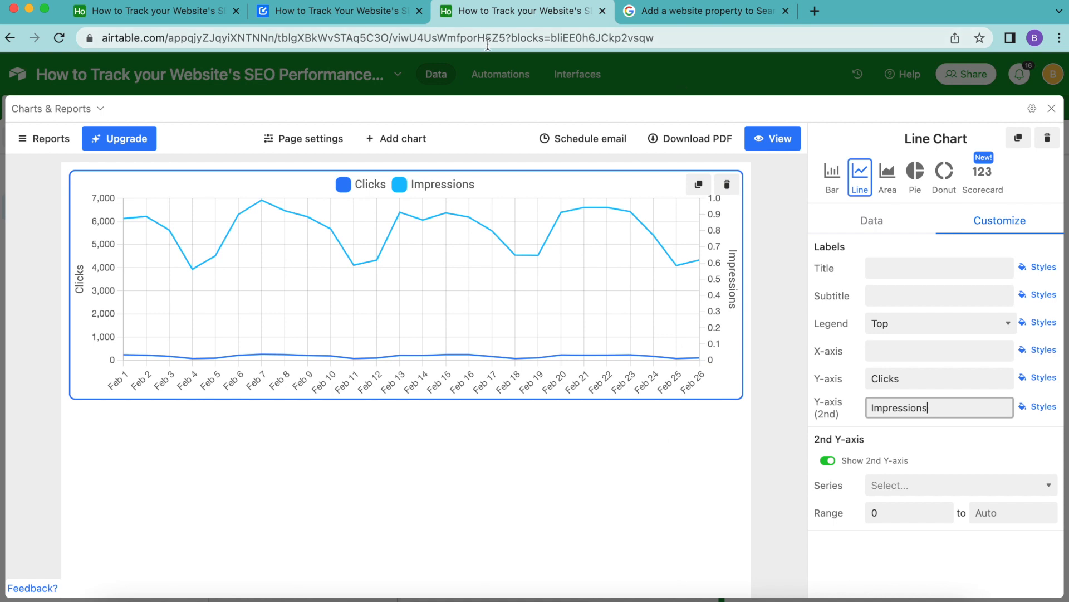
left_click(334, 11)
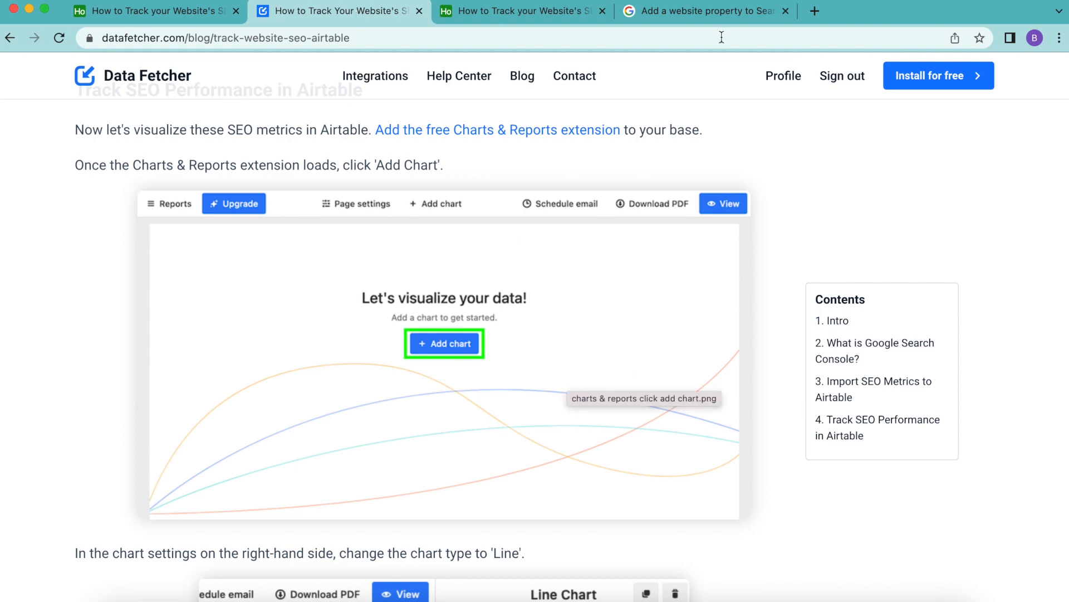
Scroll the Data Fetcher guide and open the Airtable integrations page to browse it
scroll("down", 3)
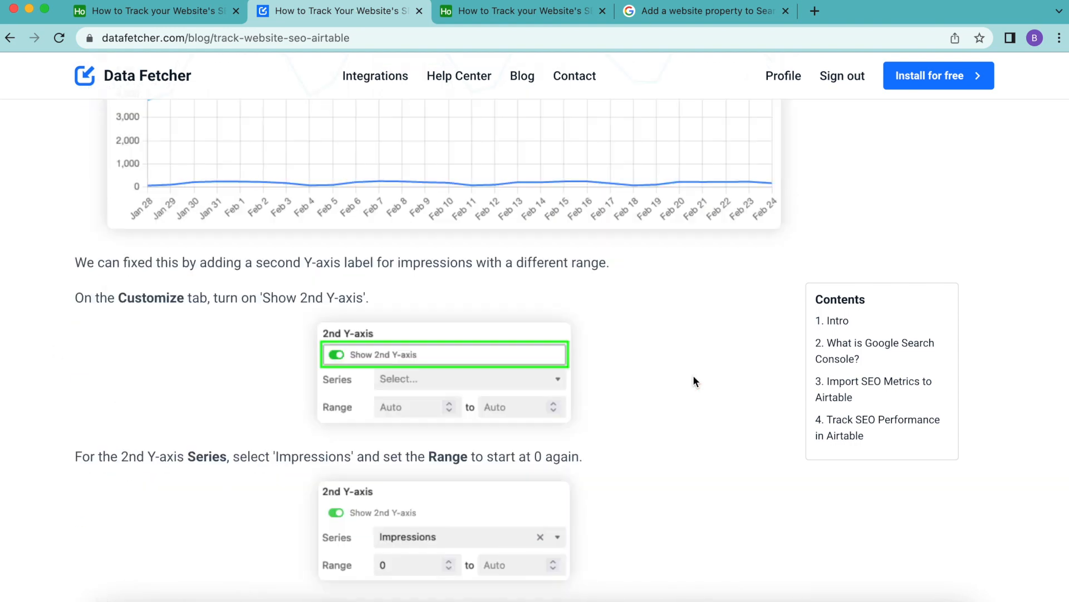
scroll("down", 3)
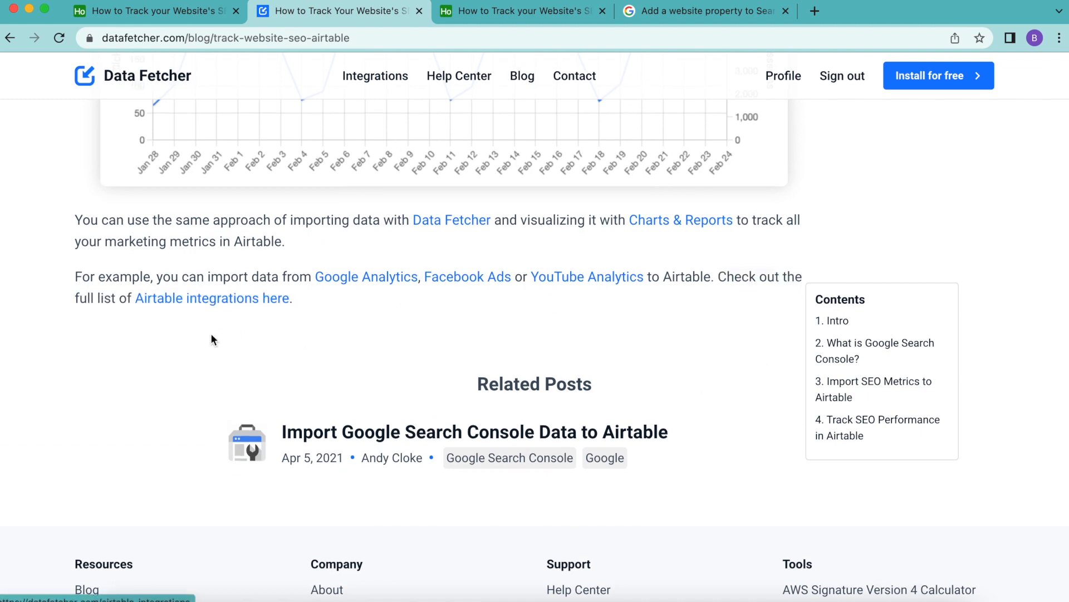
left_click(212, 298)
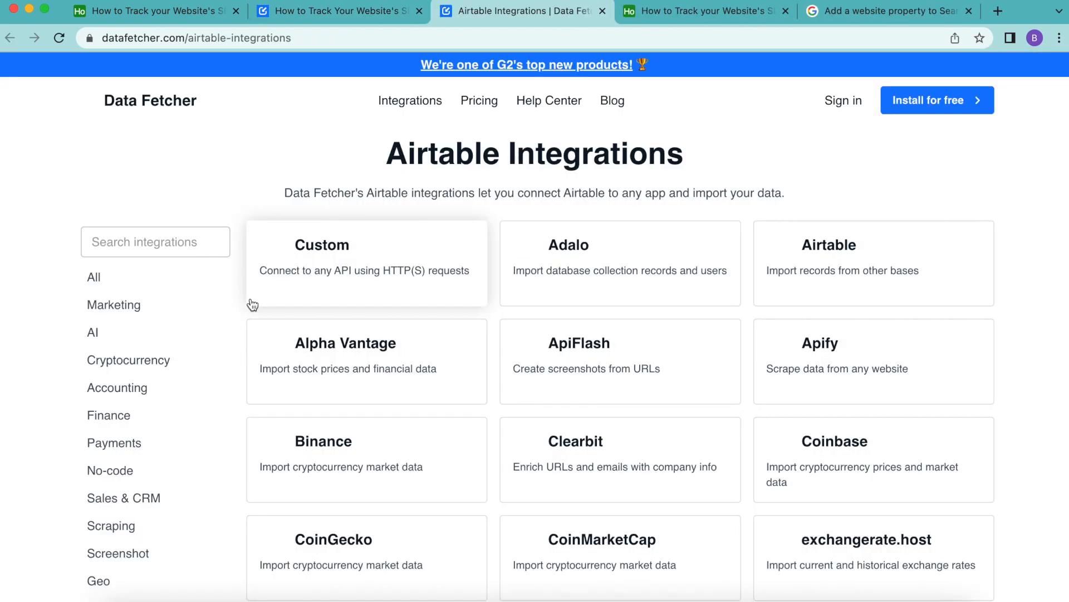
scroll("down", 3)
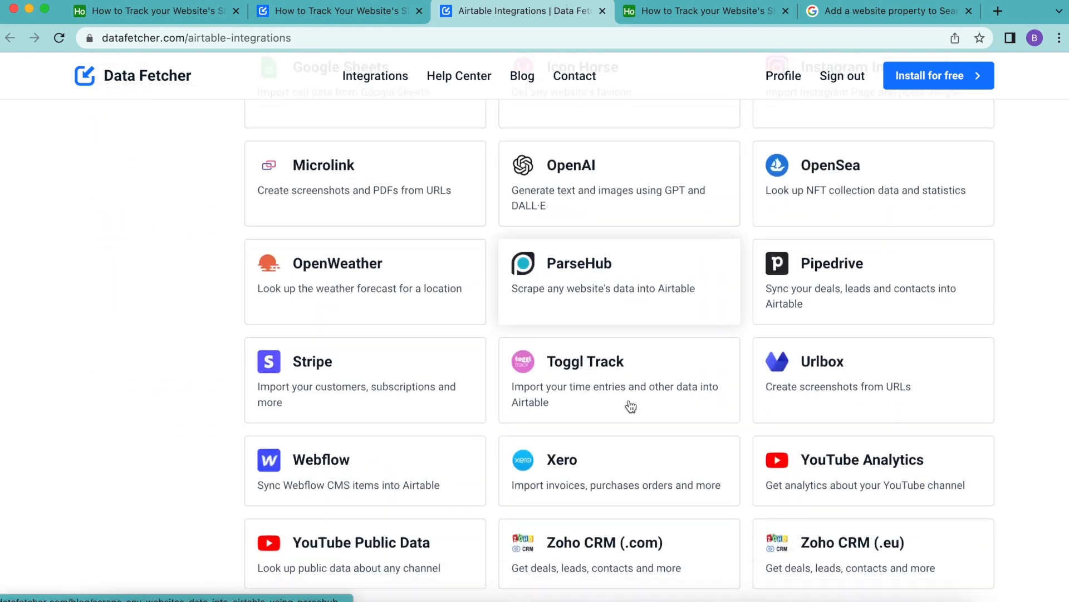
scroll("down", 3)
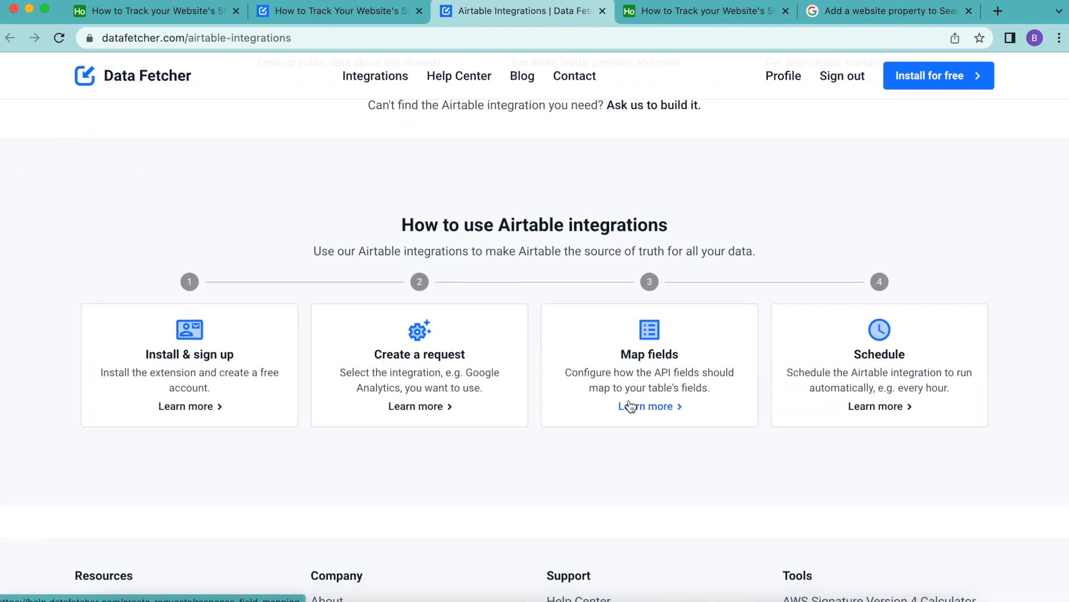
Return to the tutorial article, scroll through it, then go back to the Airtable chart
left_click(334, 11)
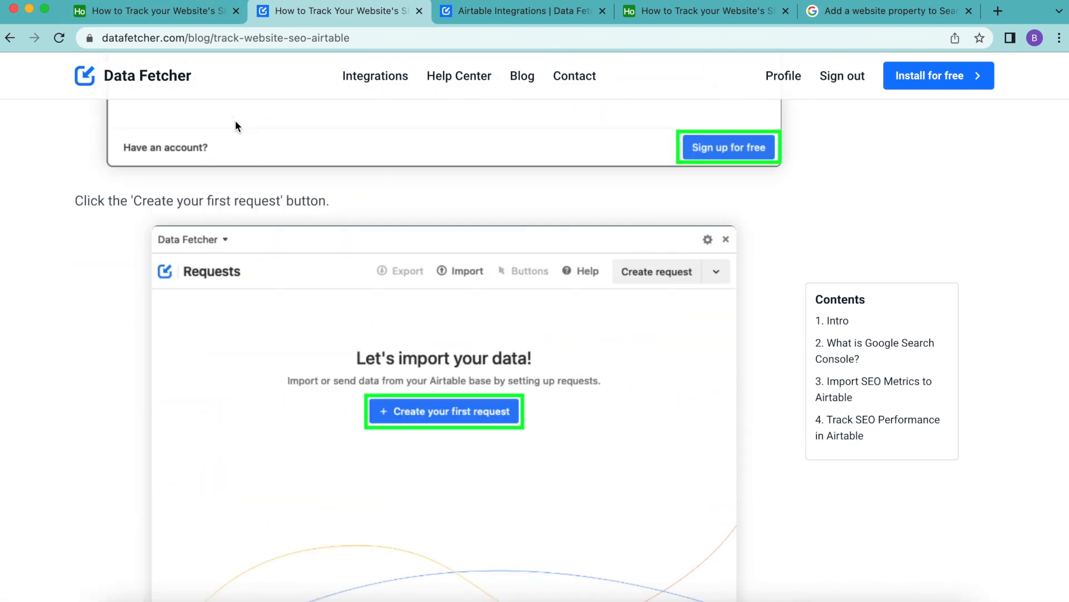
scroll("up", 3)
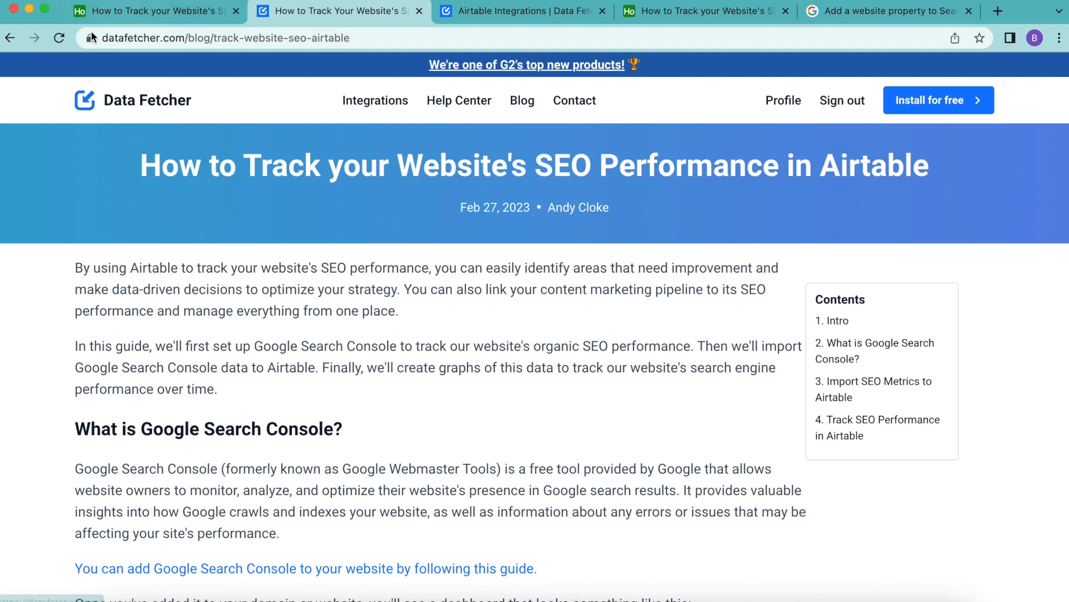
mouse_move(247, 146)
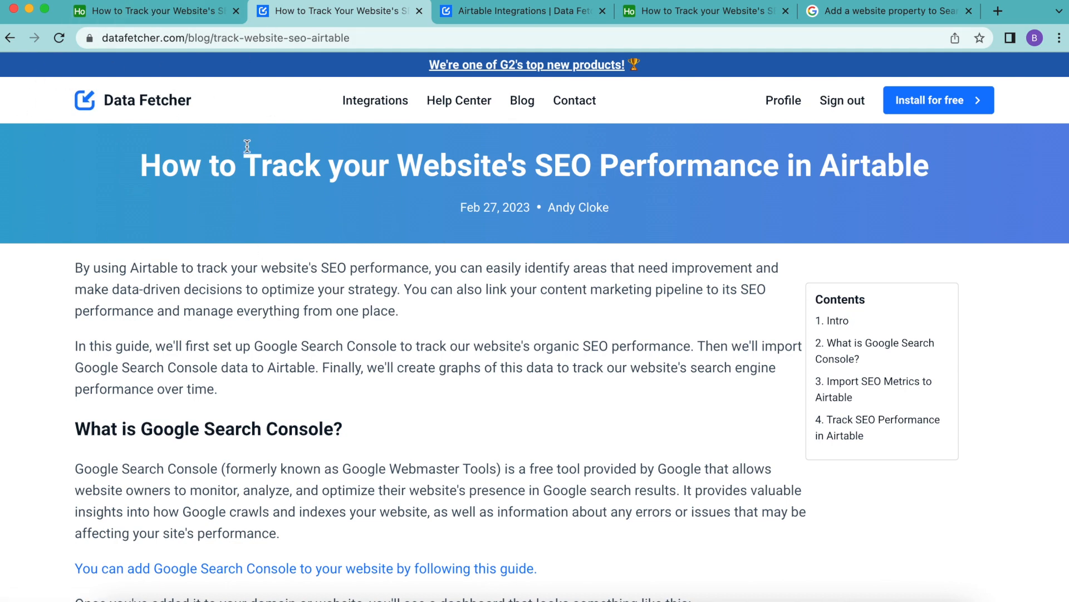
mouse_move(247, 151)
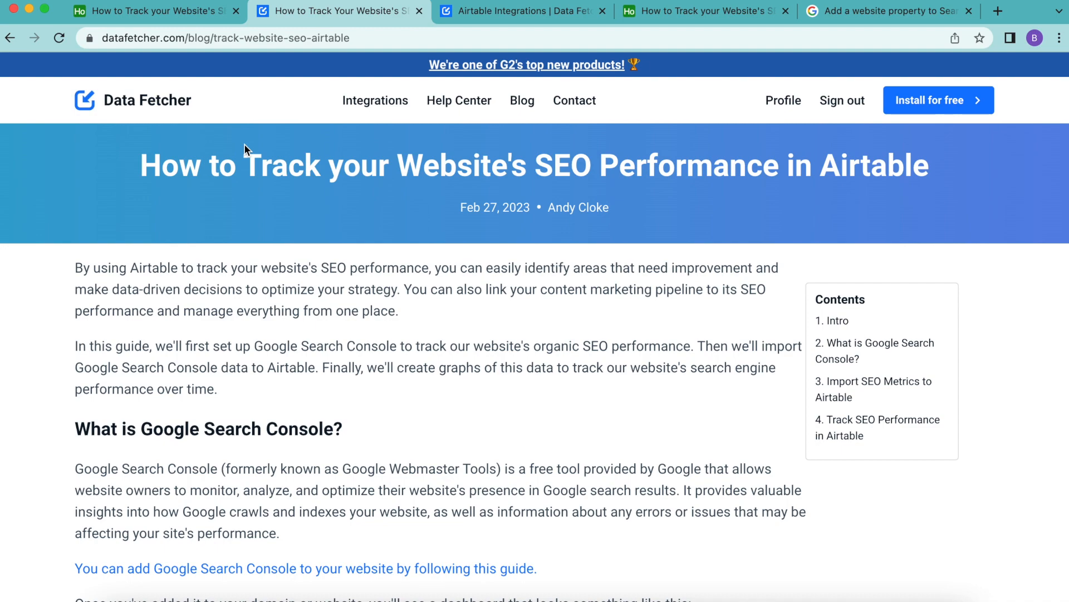
scroll("down", 3)
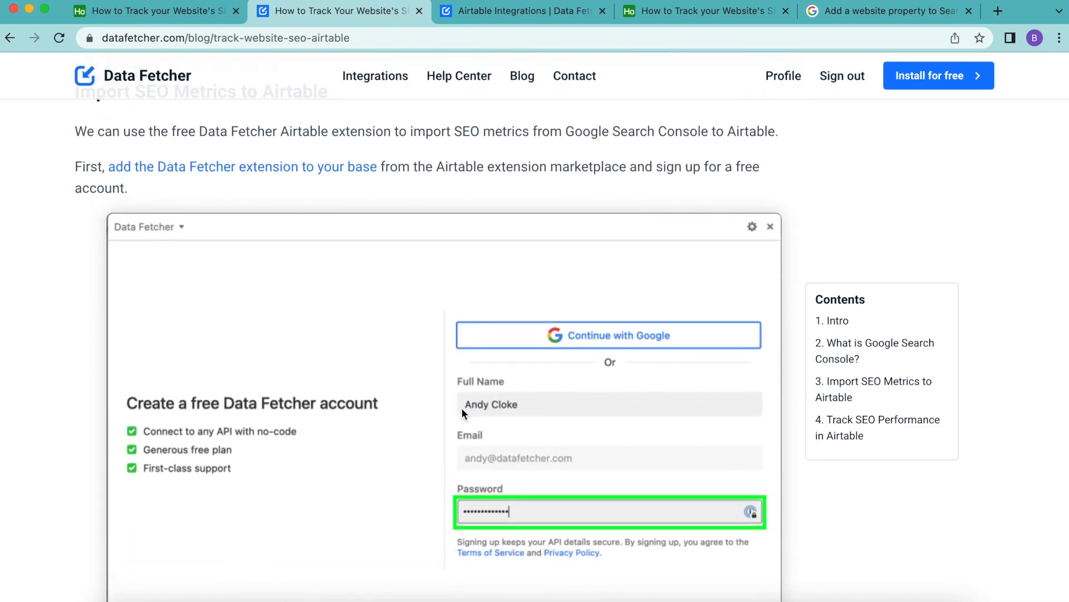
scroll("up", 3)
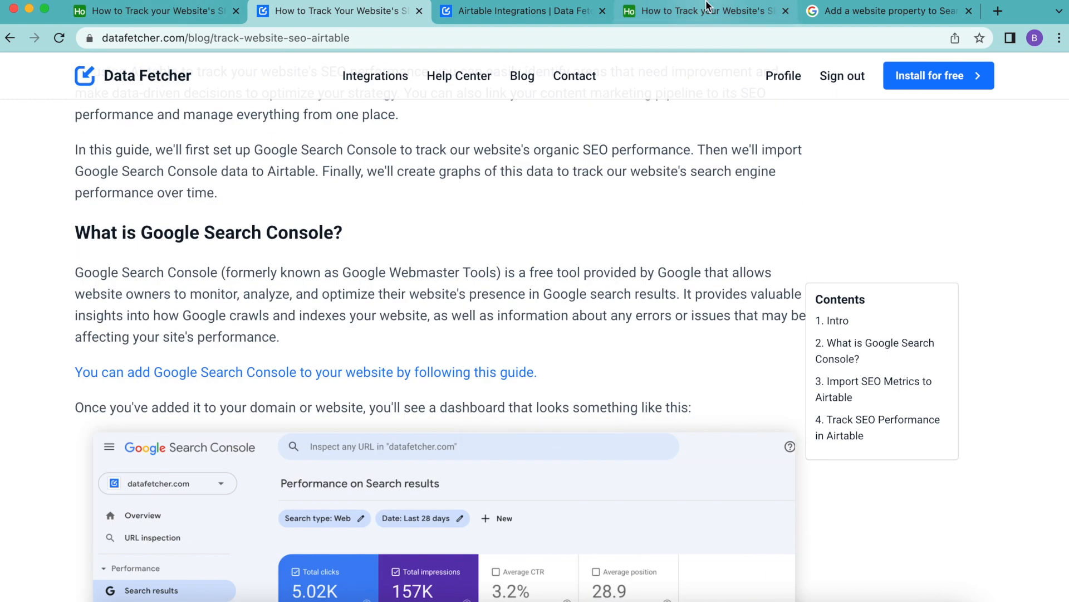
left_click(695, 11)
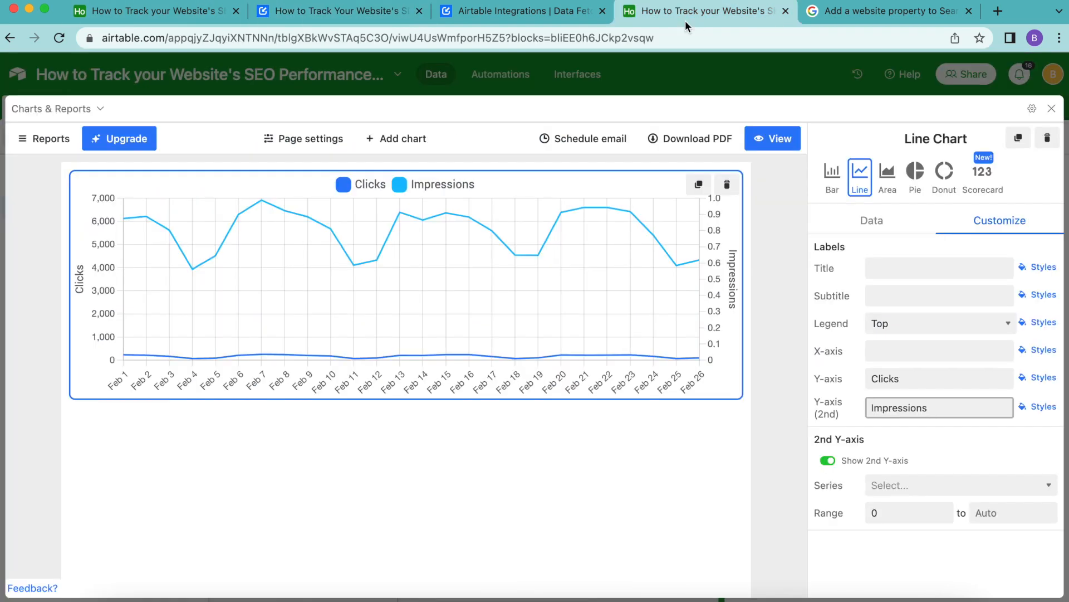